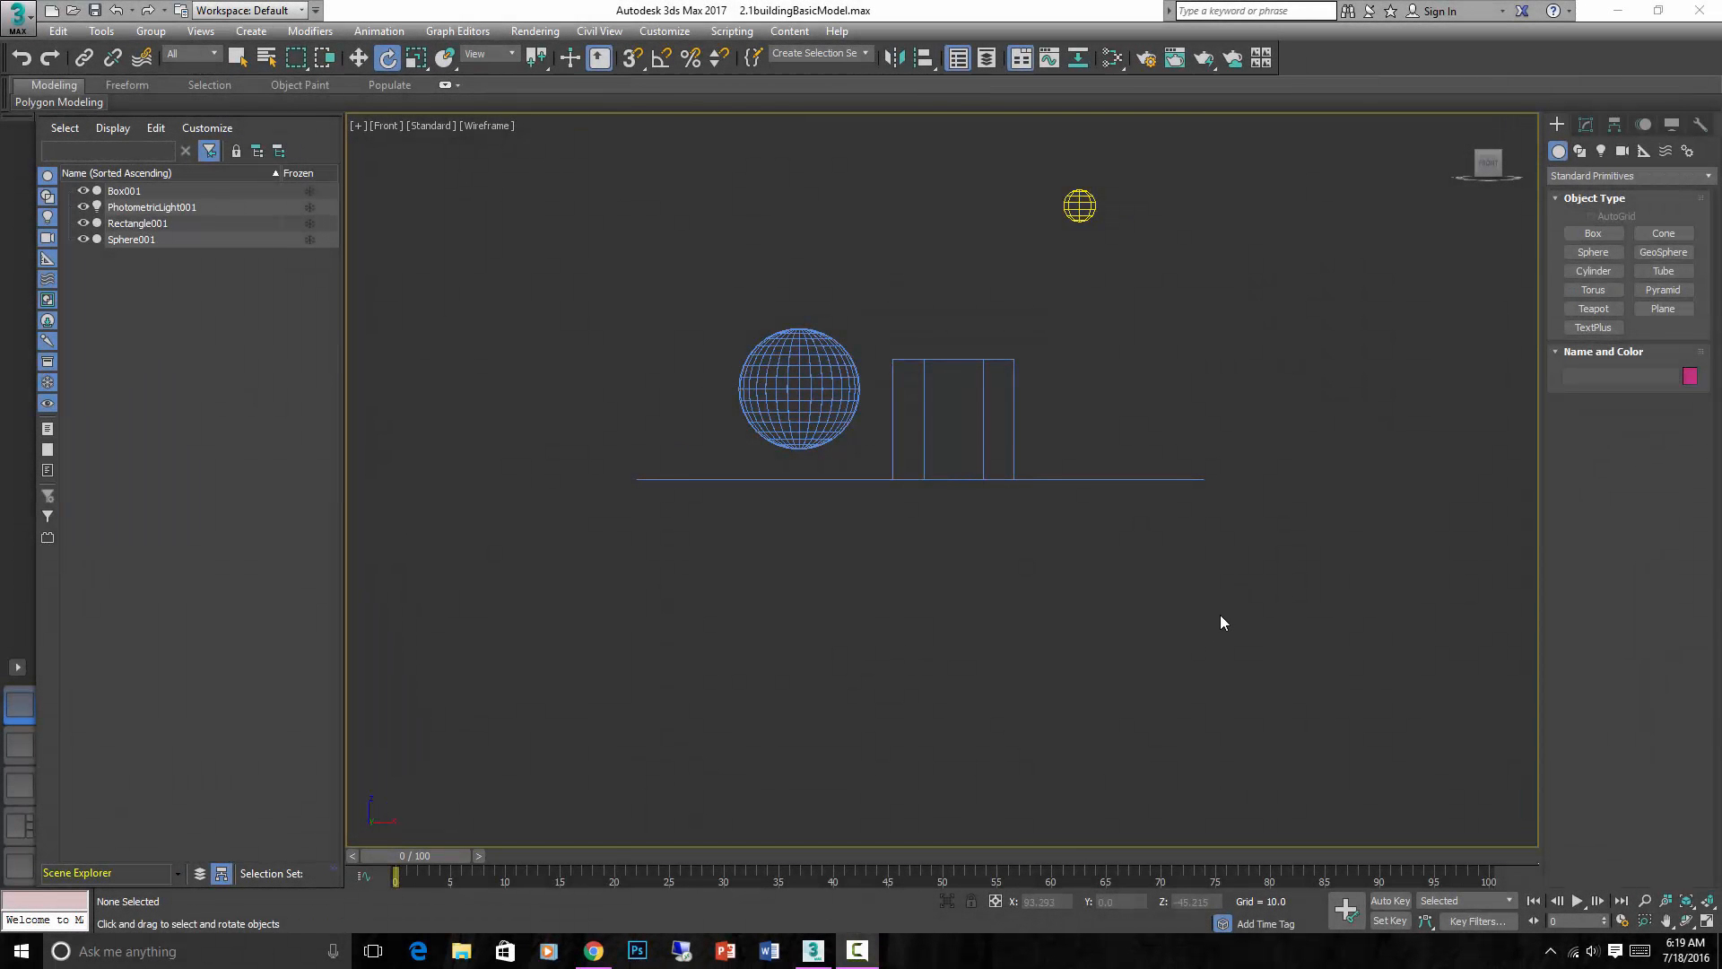
Set the Front viewport to Default Shading with Edged Faces overlaid on the sphere and box
{"action": "left_click", "coordinate": [818, 362]}
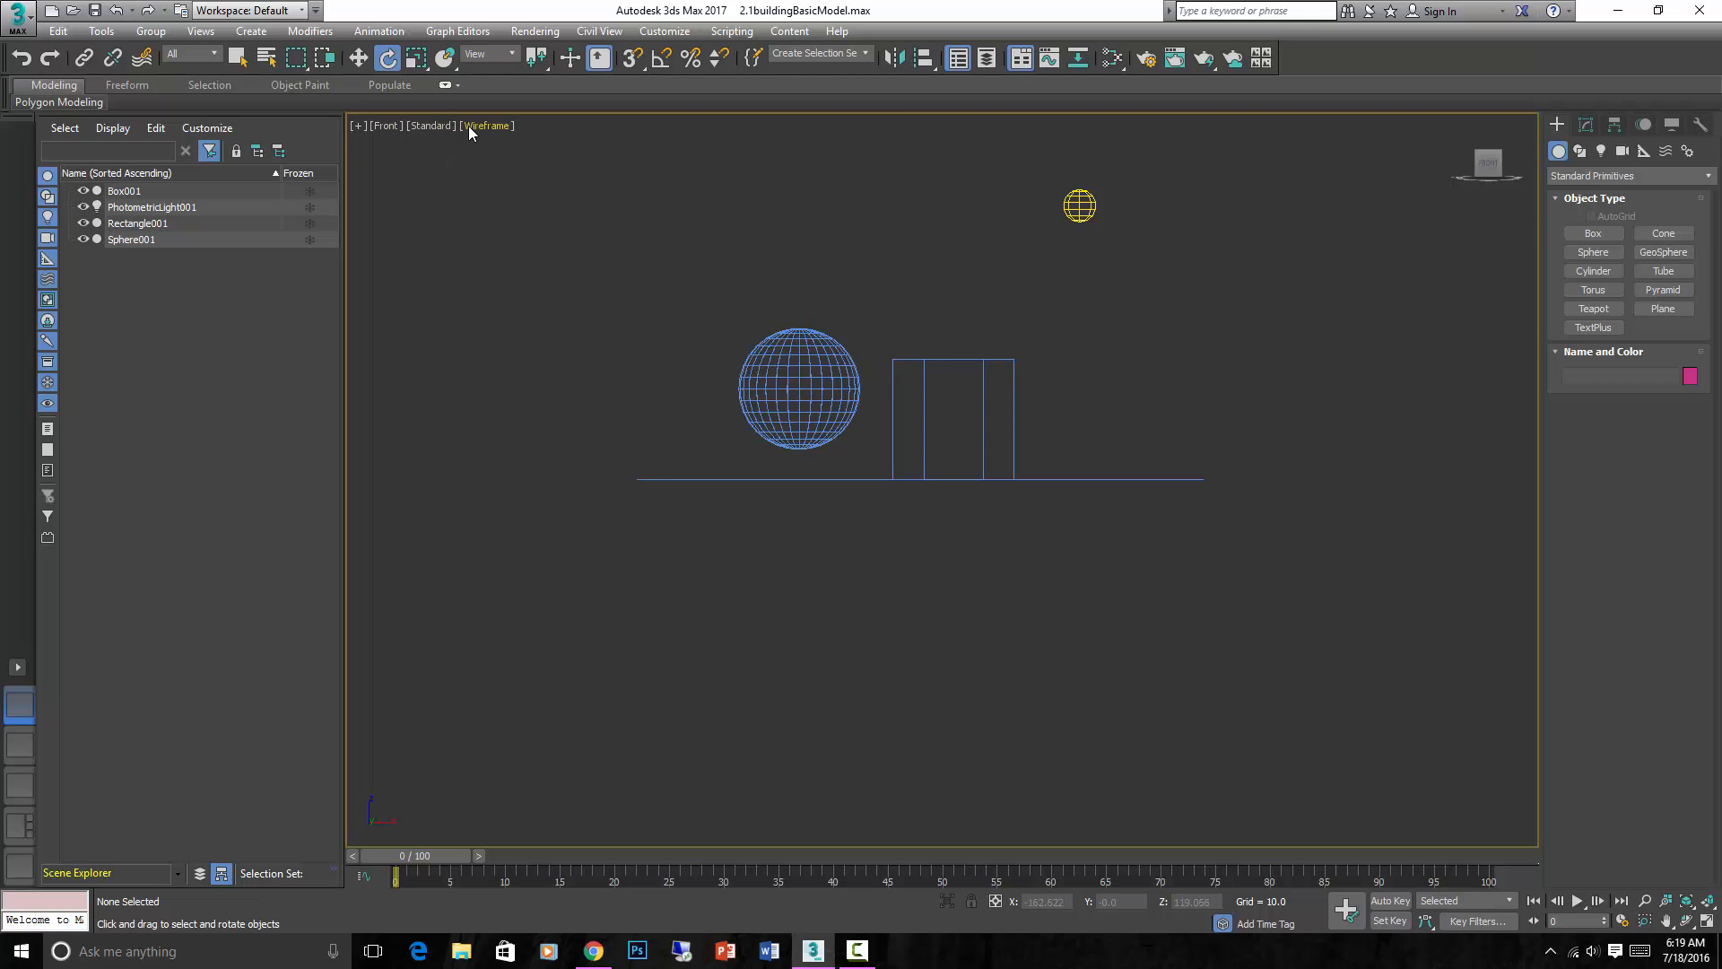
{"action": "left_click", "coordinate": [486, 125]}
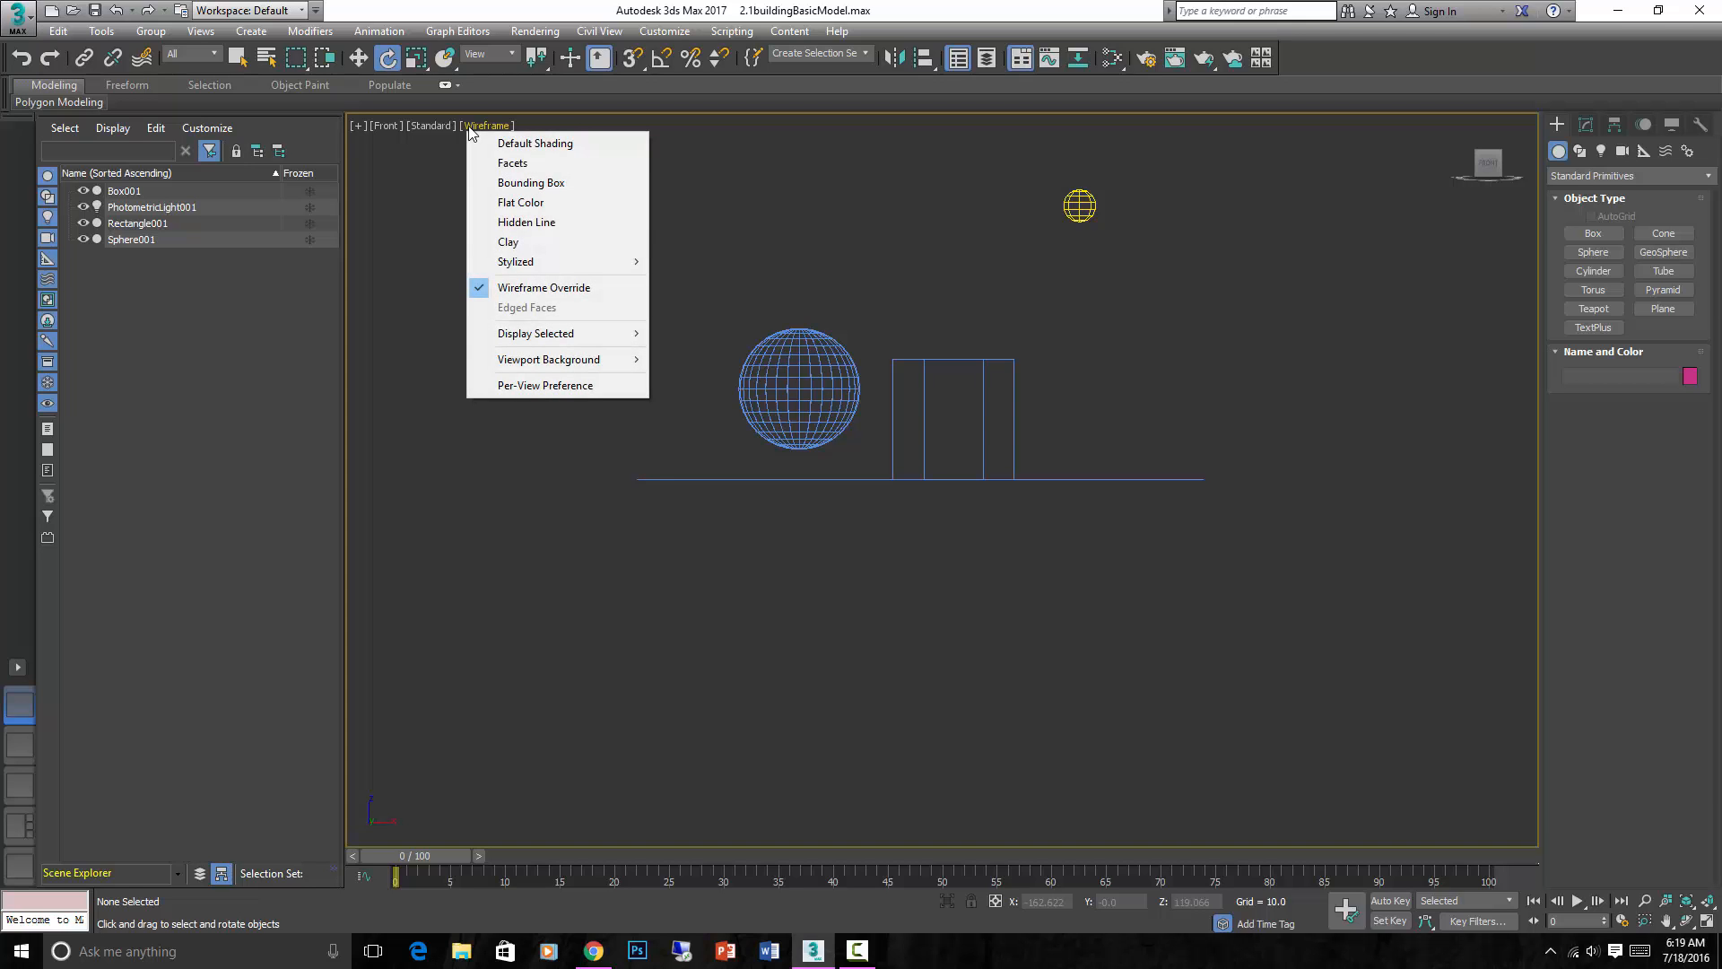
{"action": "left_click", "coordinate": [535, 144]}
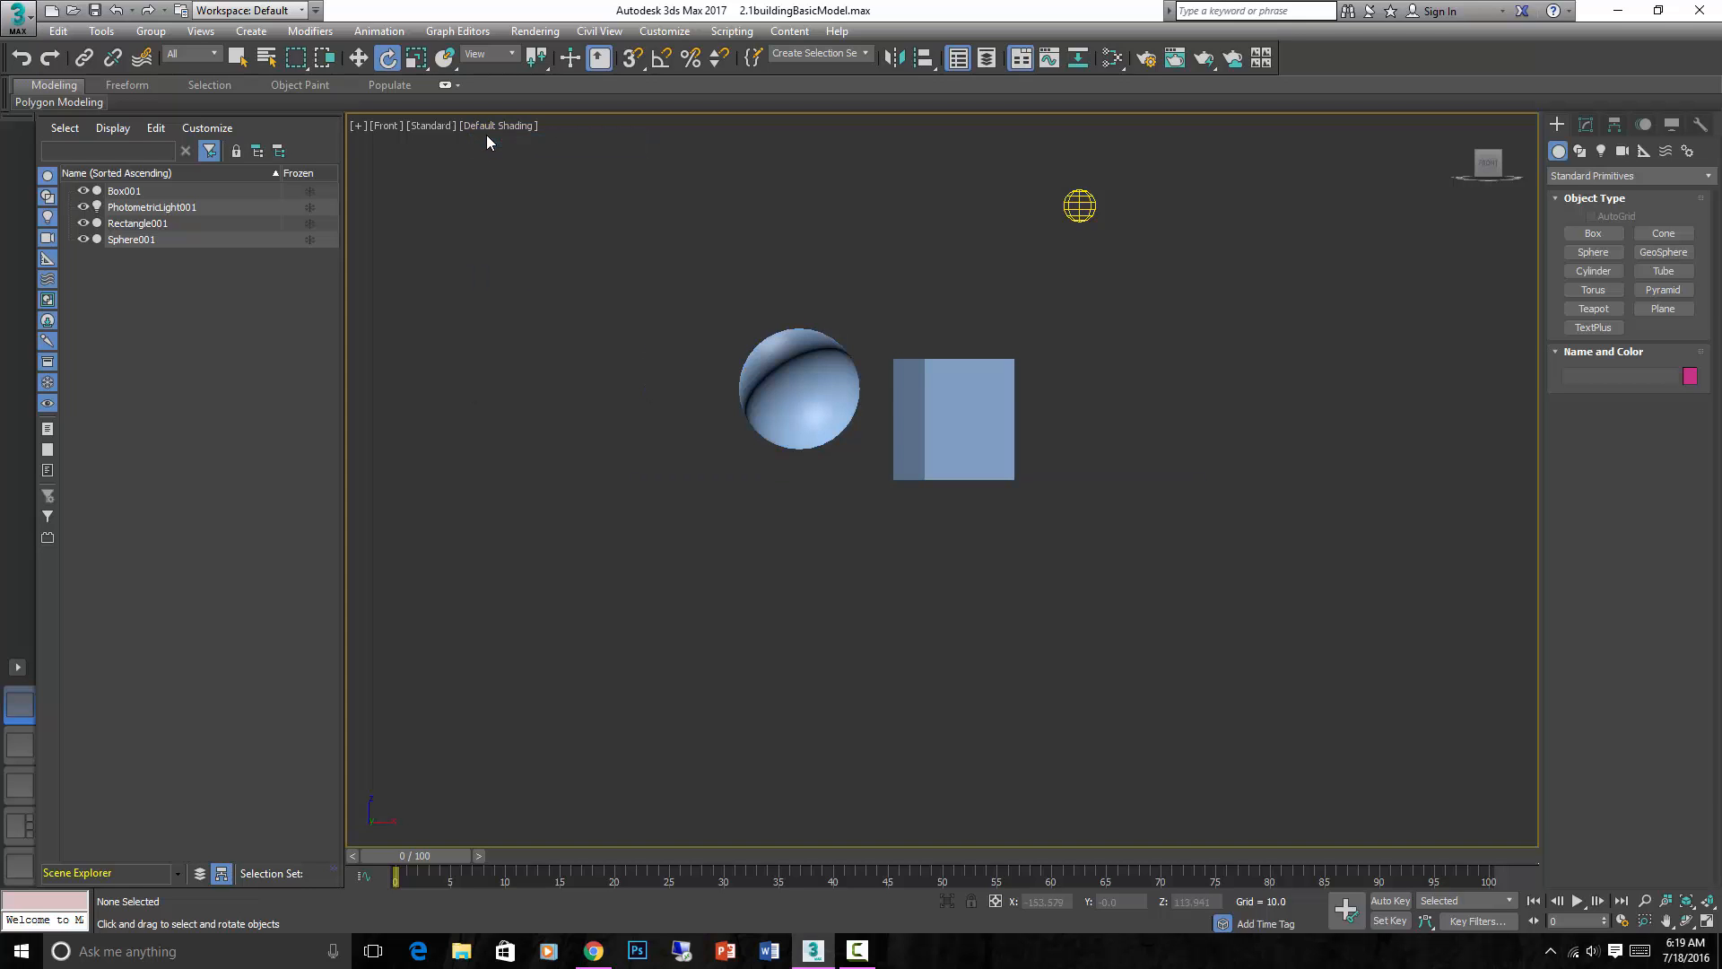
{"action": "left_click", "coordinate": [497, 125]}
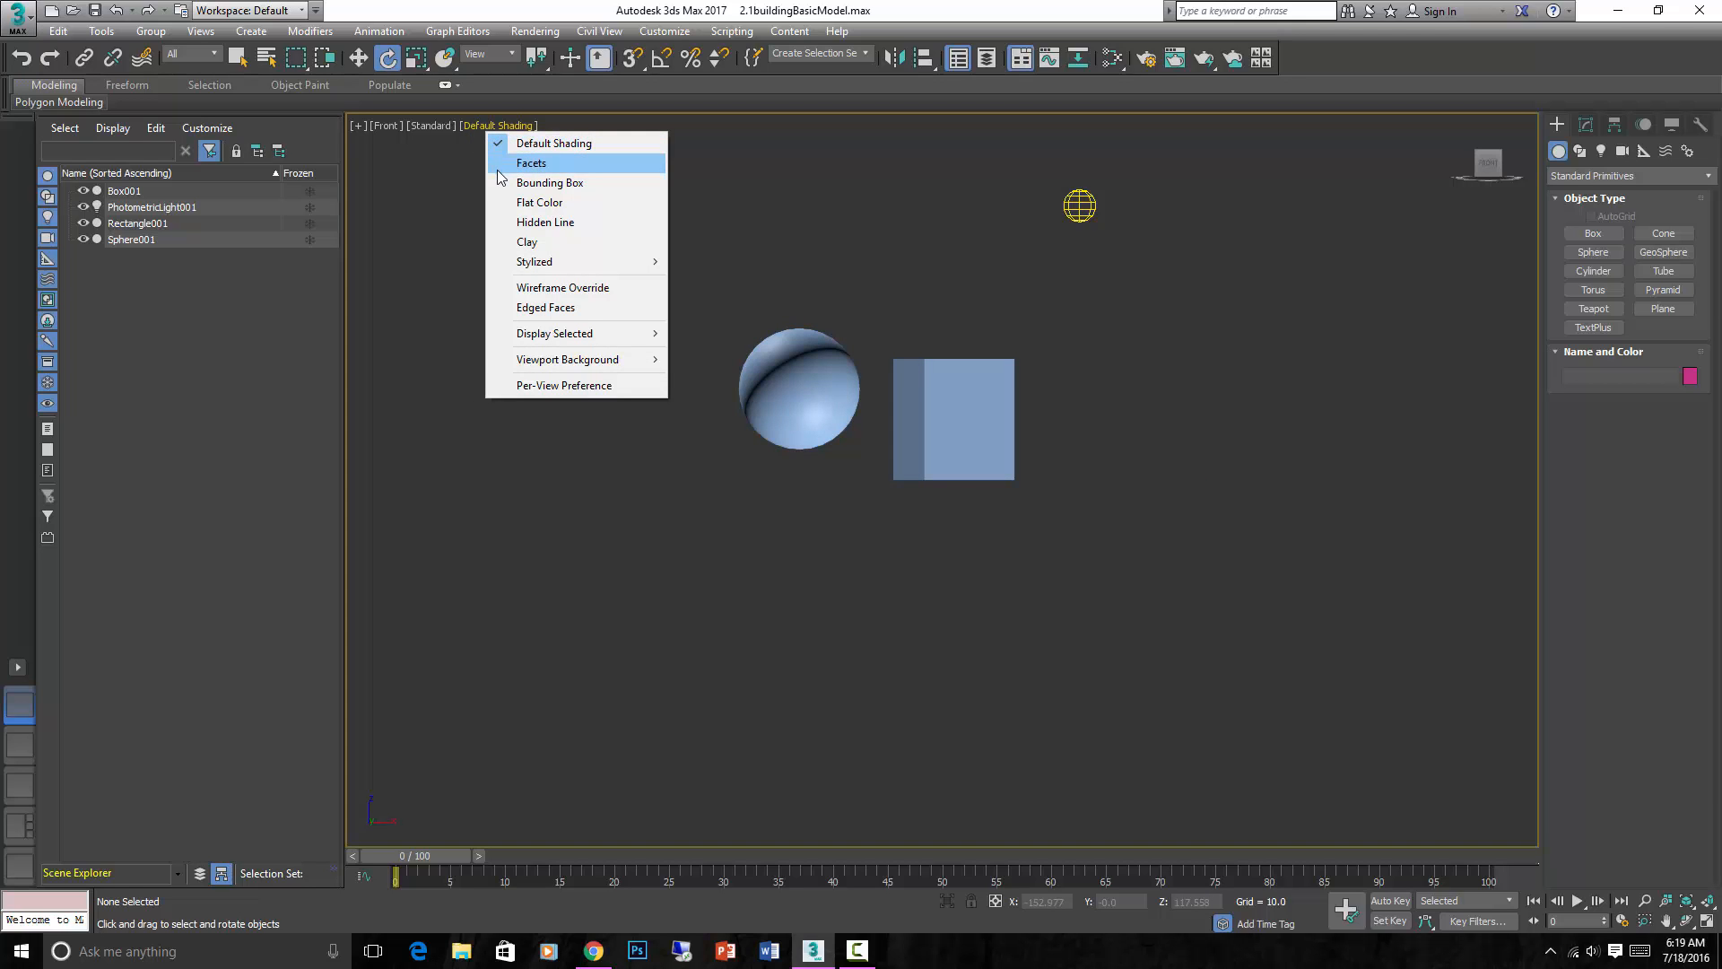
{"action": "mouse_move", "coordinate": [546, 307]}
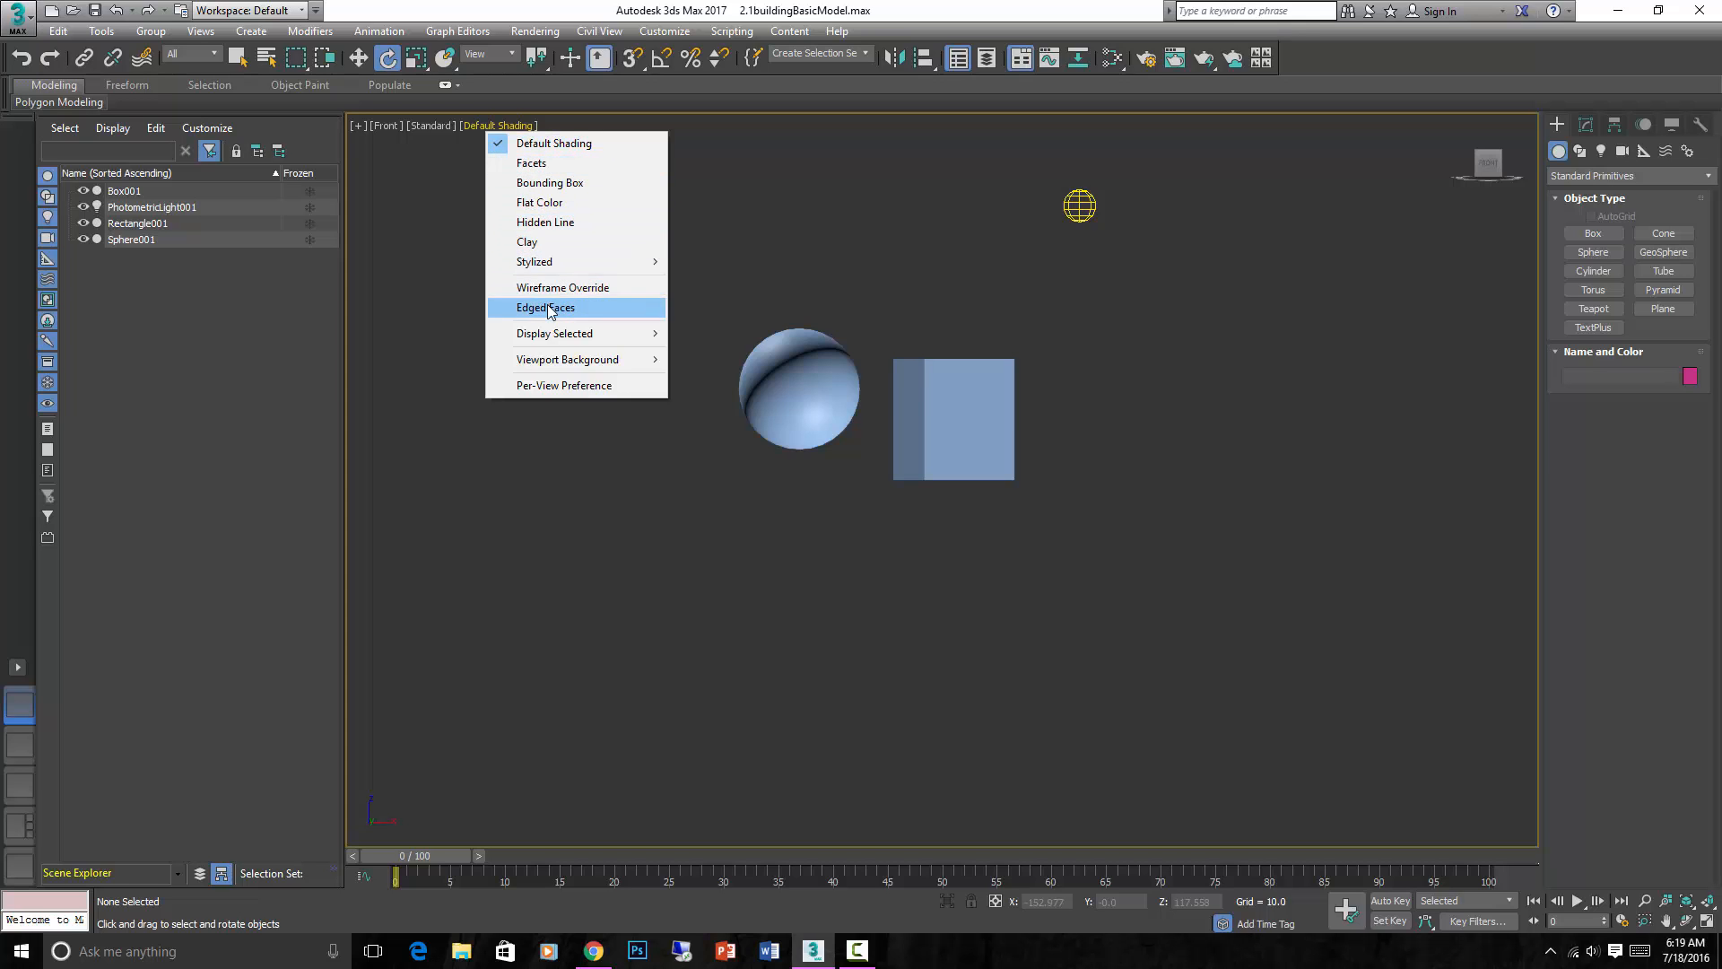
{"action": "left_click", "coordinate": [545, 306]}
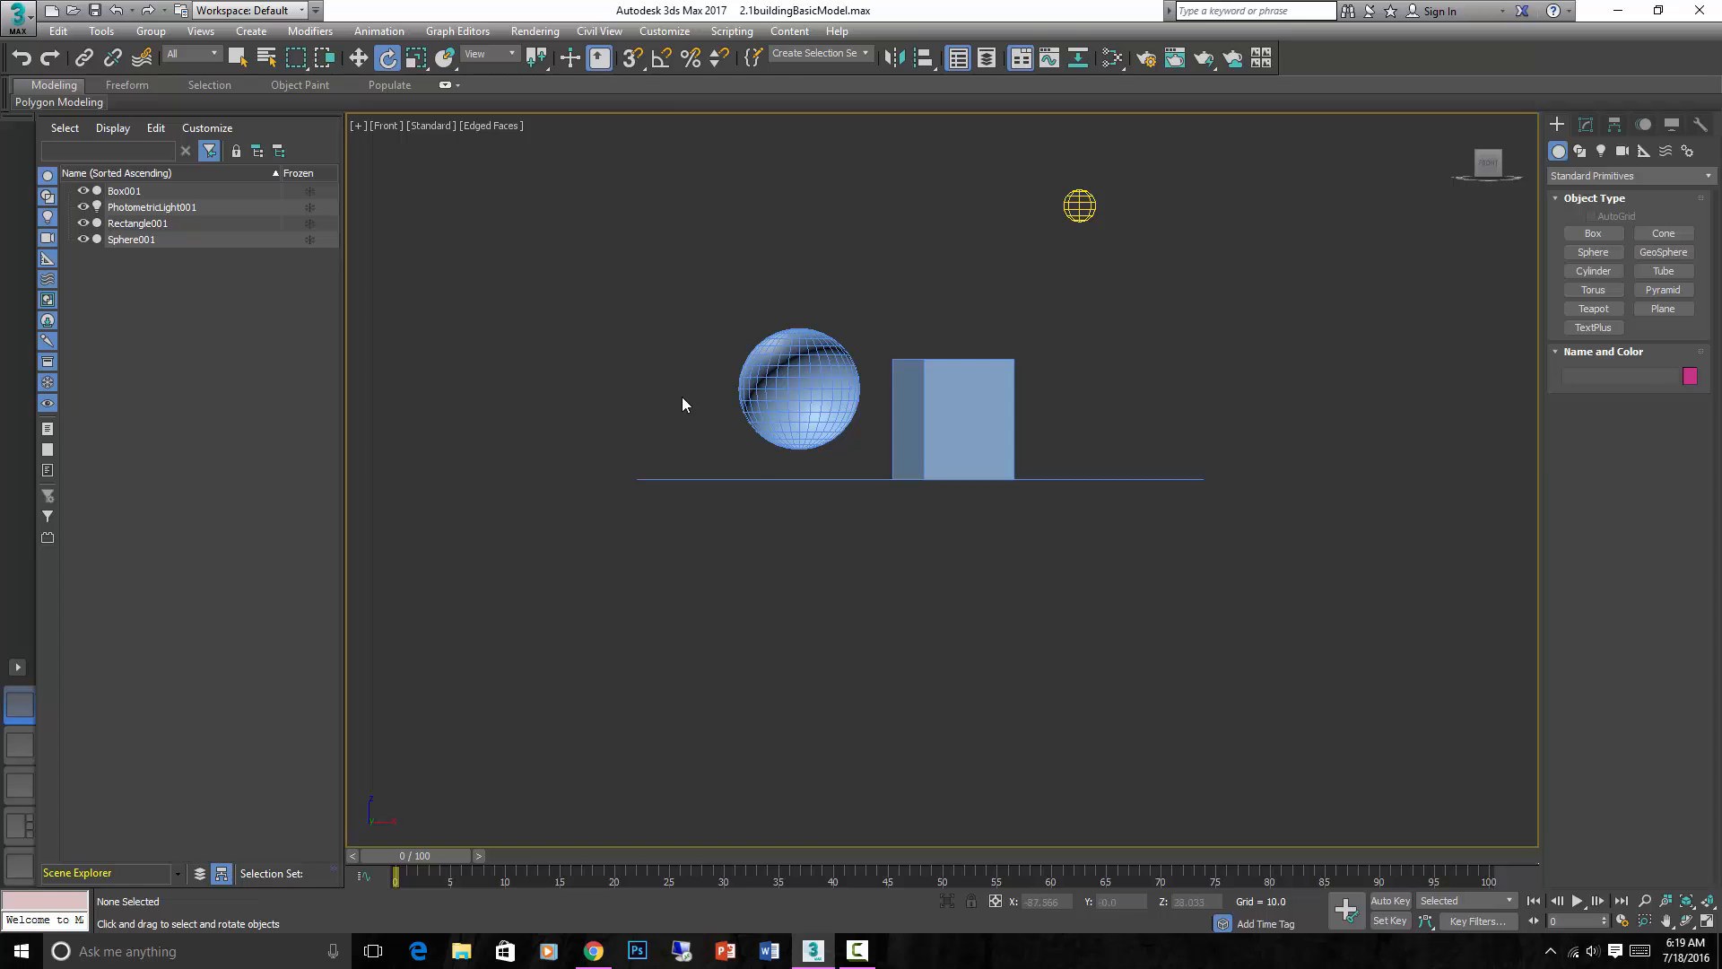
{"action": "mouse_move", "coordinate": [350, 486]}
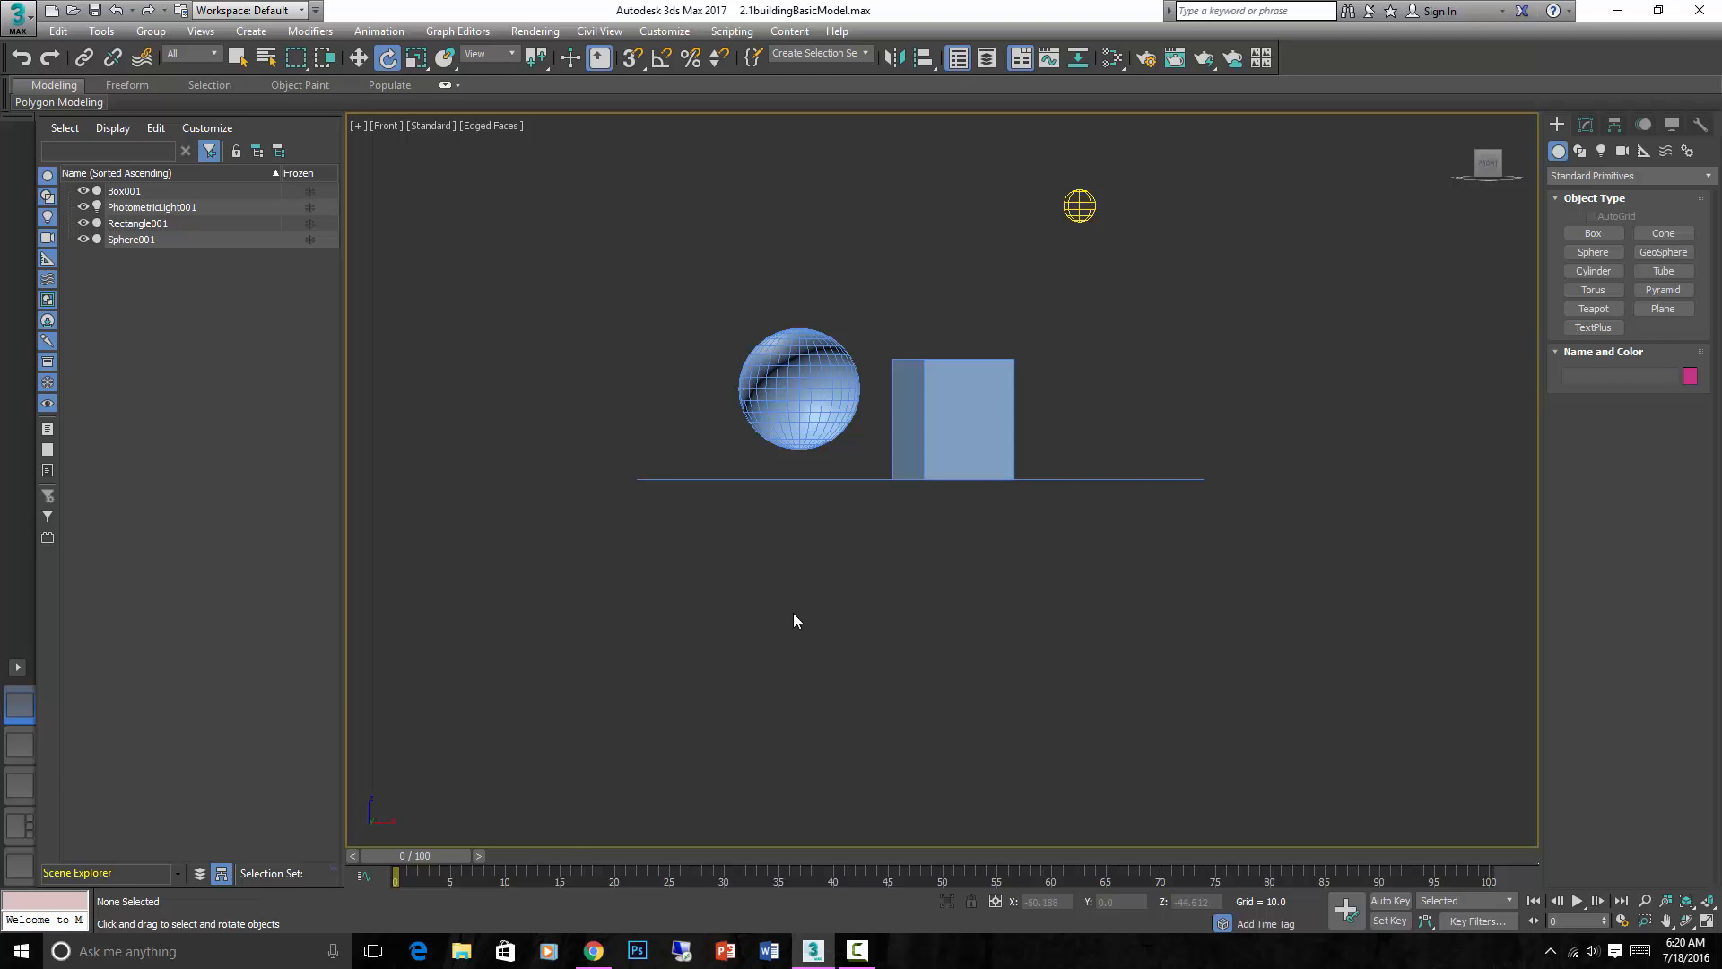
Rotate Sphere001 so its edge grid tilts from its original orientation
{"action": "left_click", "coordinate": [791, 407]}
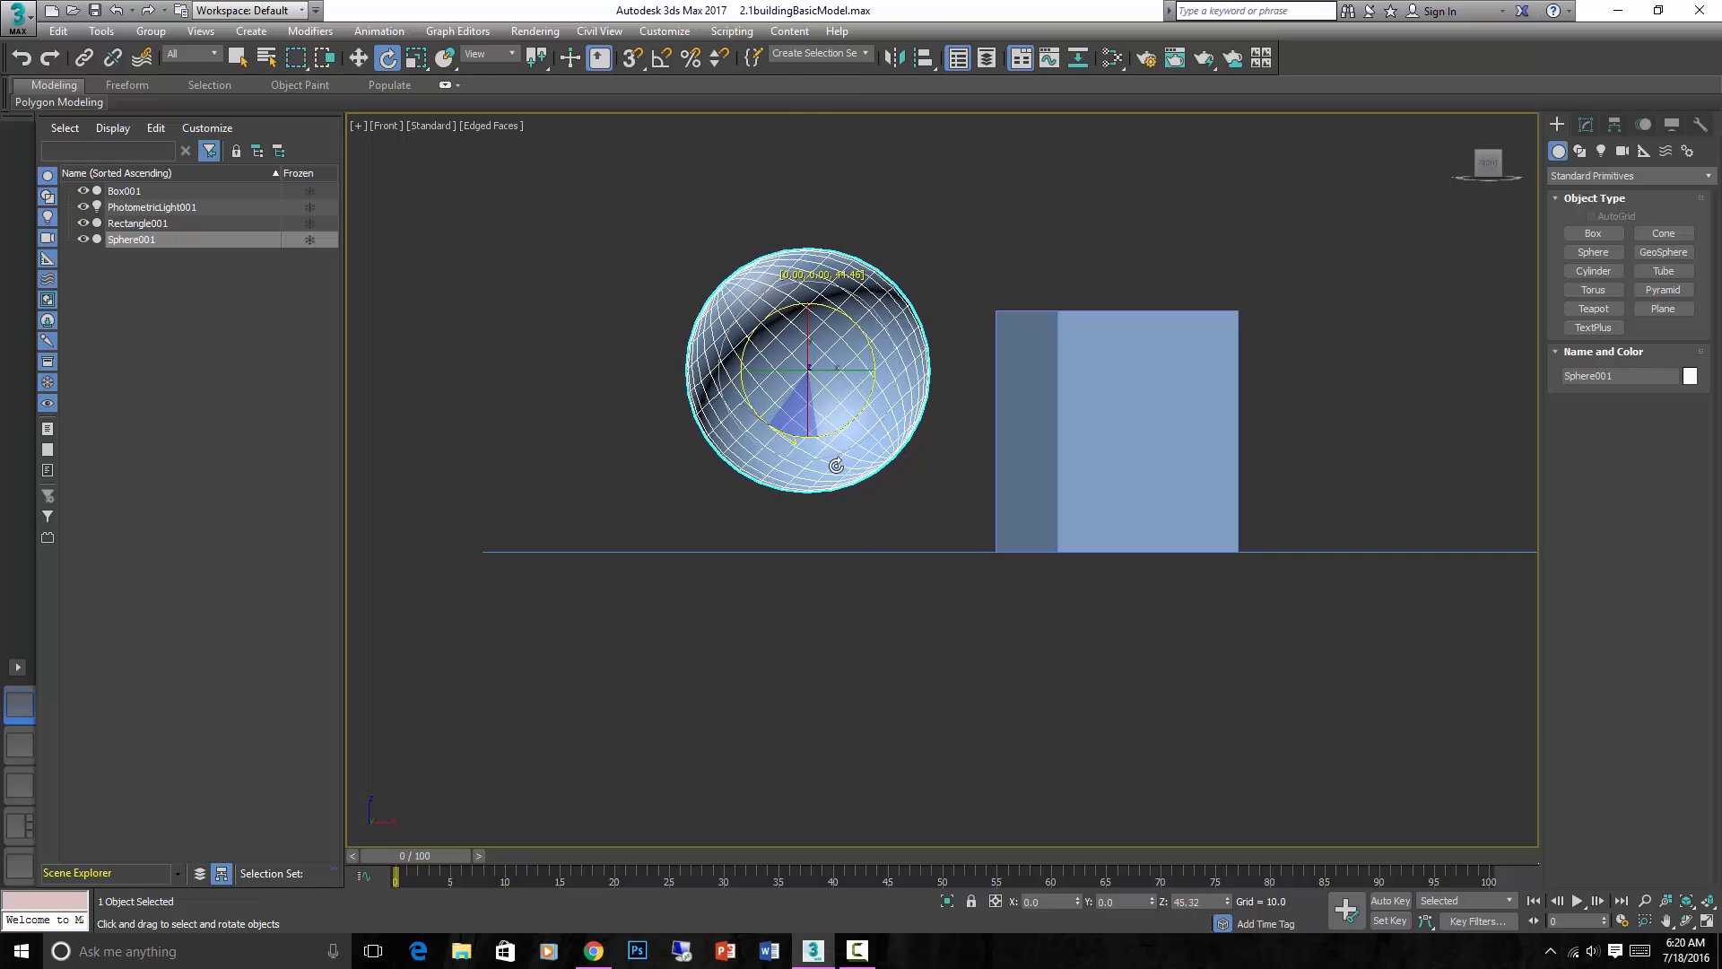
{"action": "left_click_drag", "start_coordinate": [807, 373], "coordinate": [757, 427]}
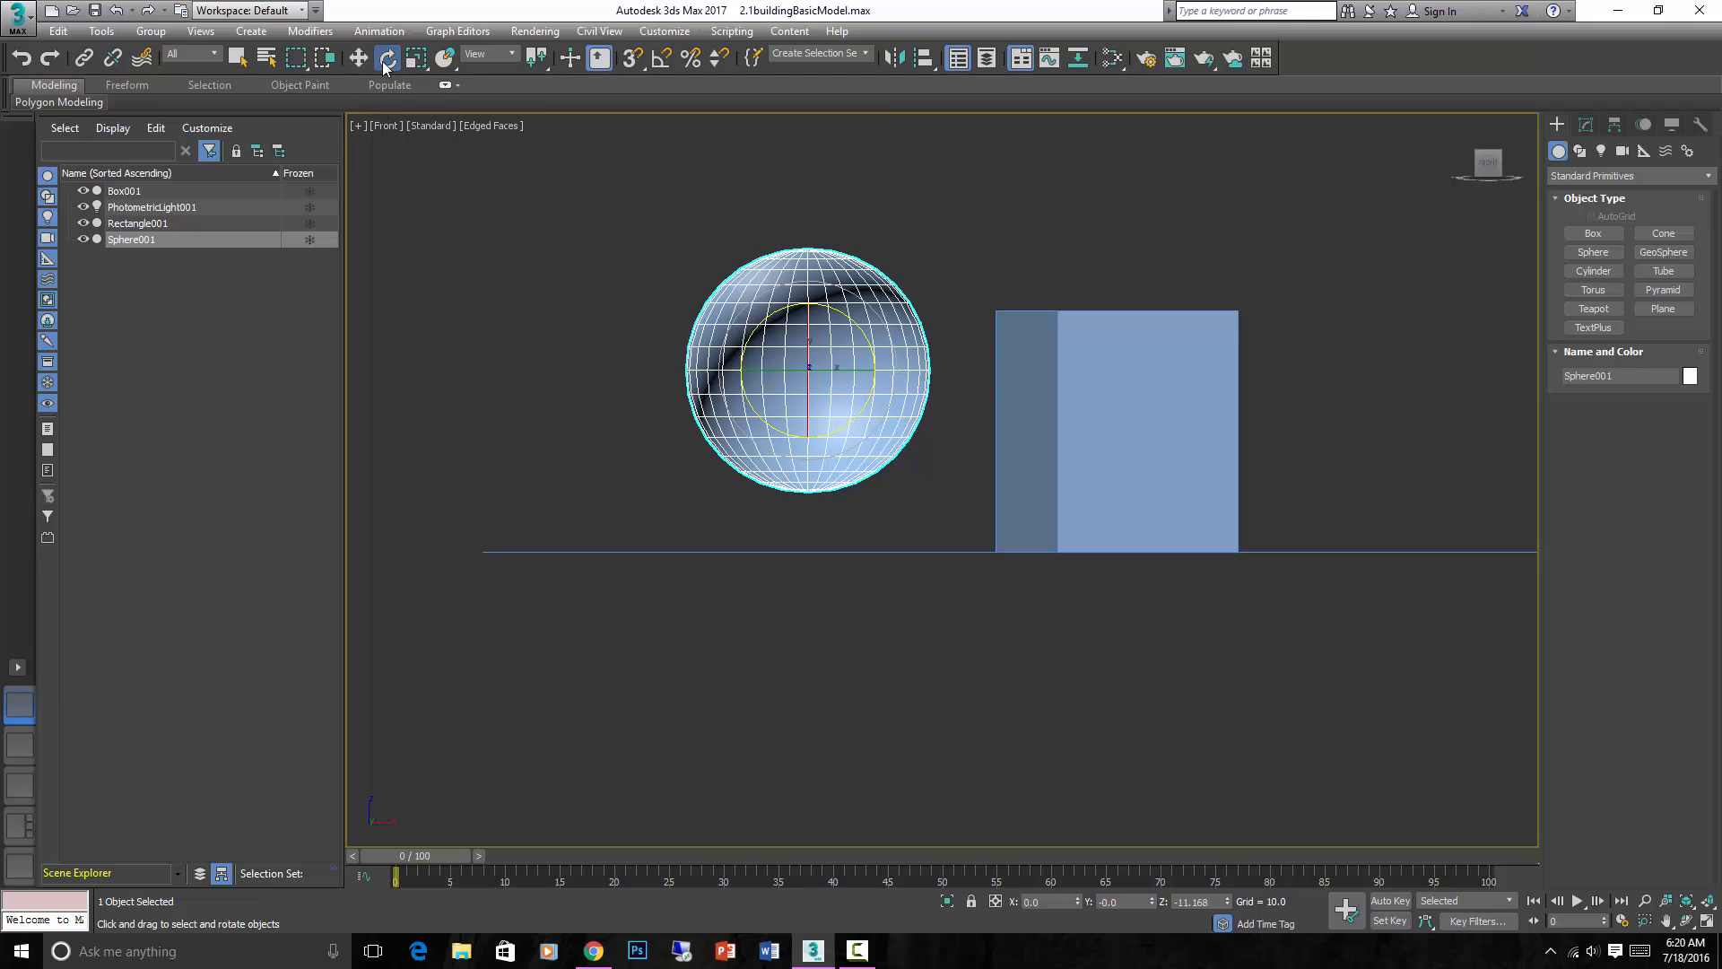
{"action": "mouse_move", "coordinate": [386, 57]}
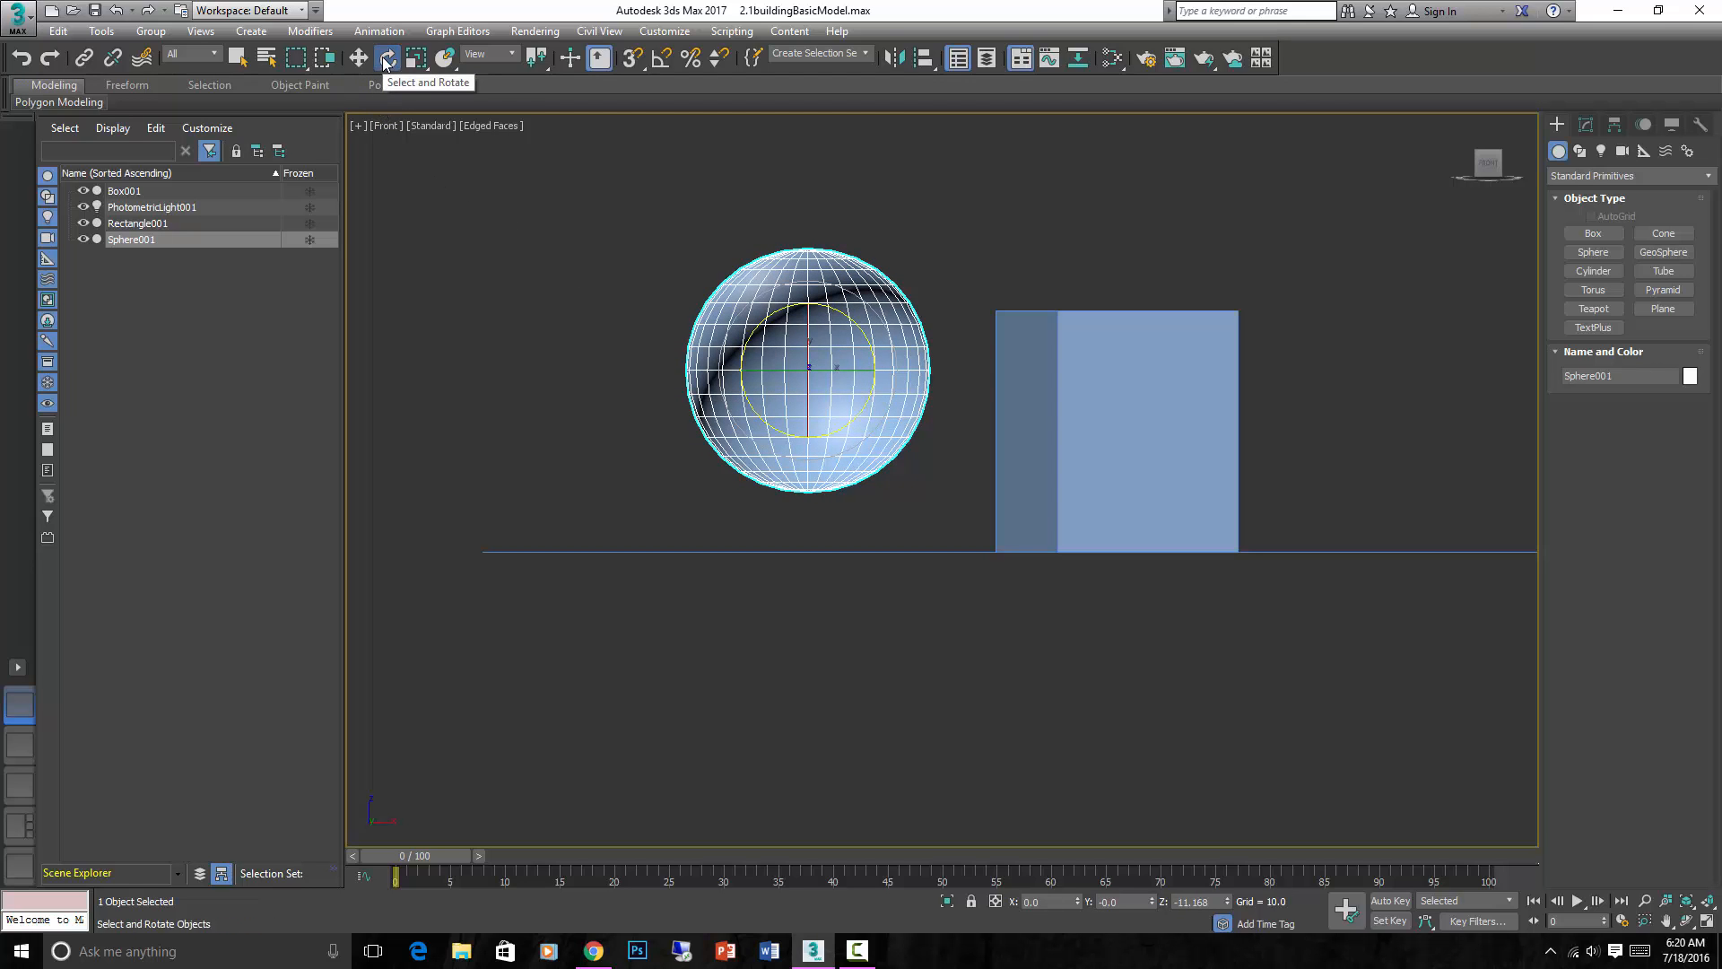
Move Sphere001 slightly upward and settle it just left of the box
{"action": "left_click", "coordinate": [359, 58]}
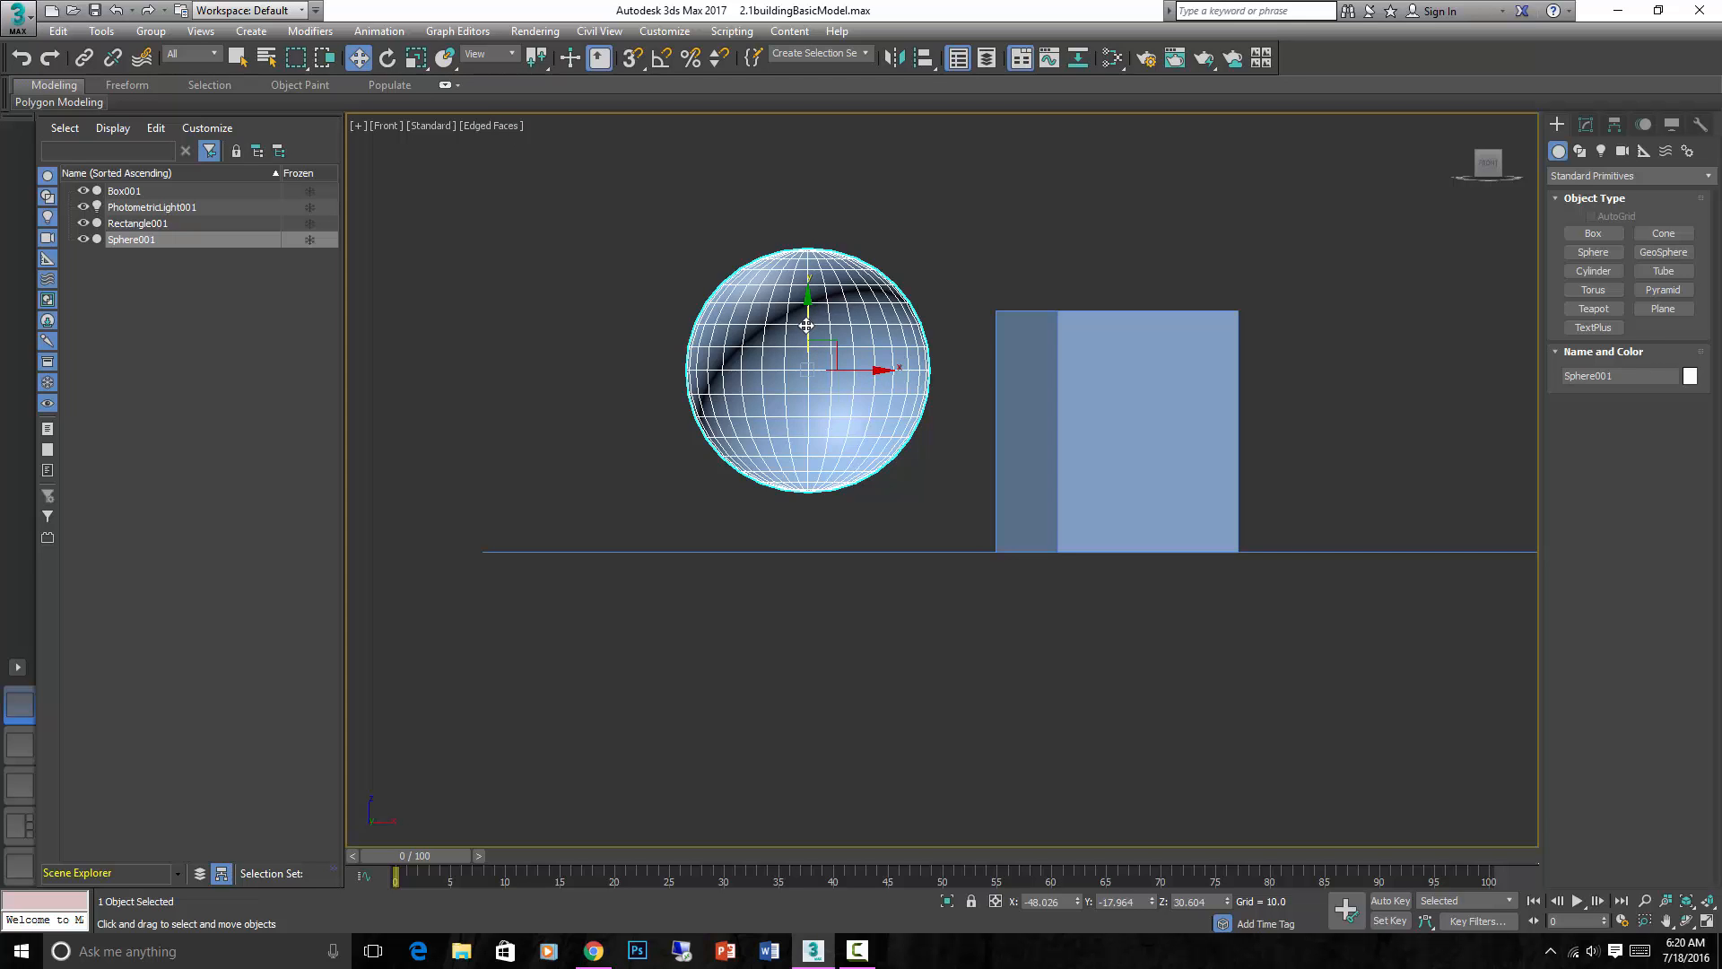
{"action": "left_click_drag", "start_coordinate": [808, 326], "coordinate": [798, 376]}
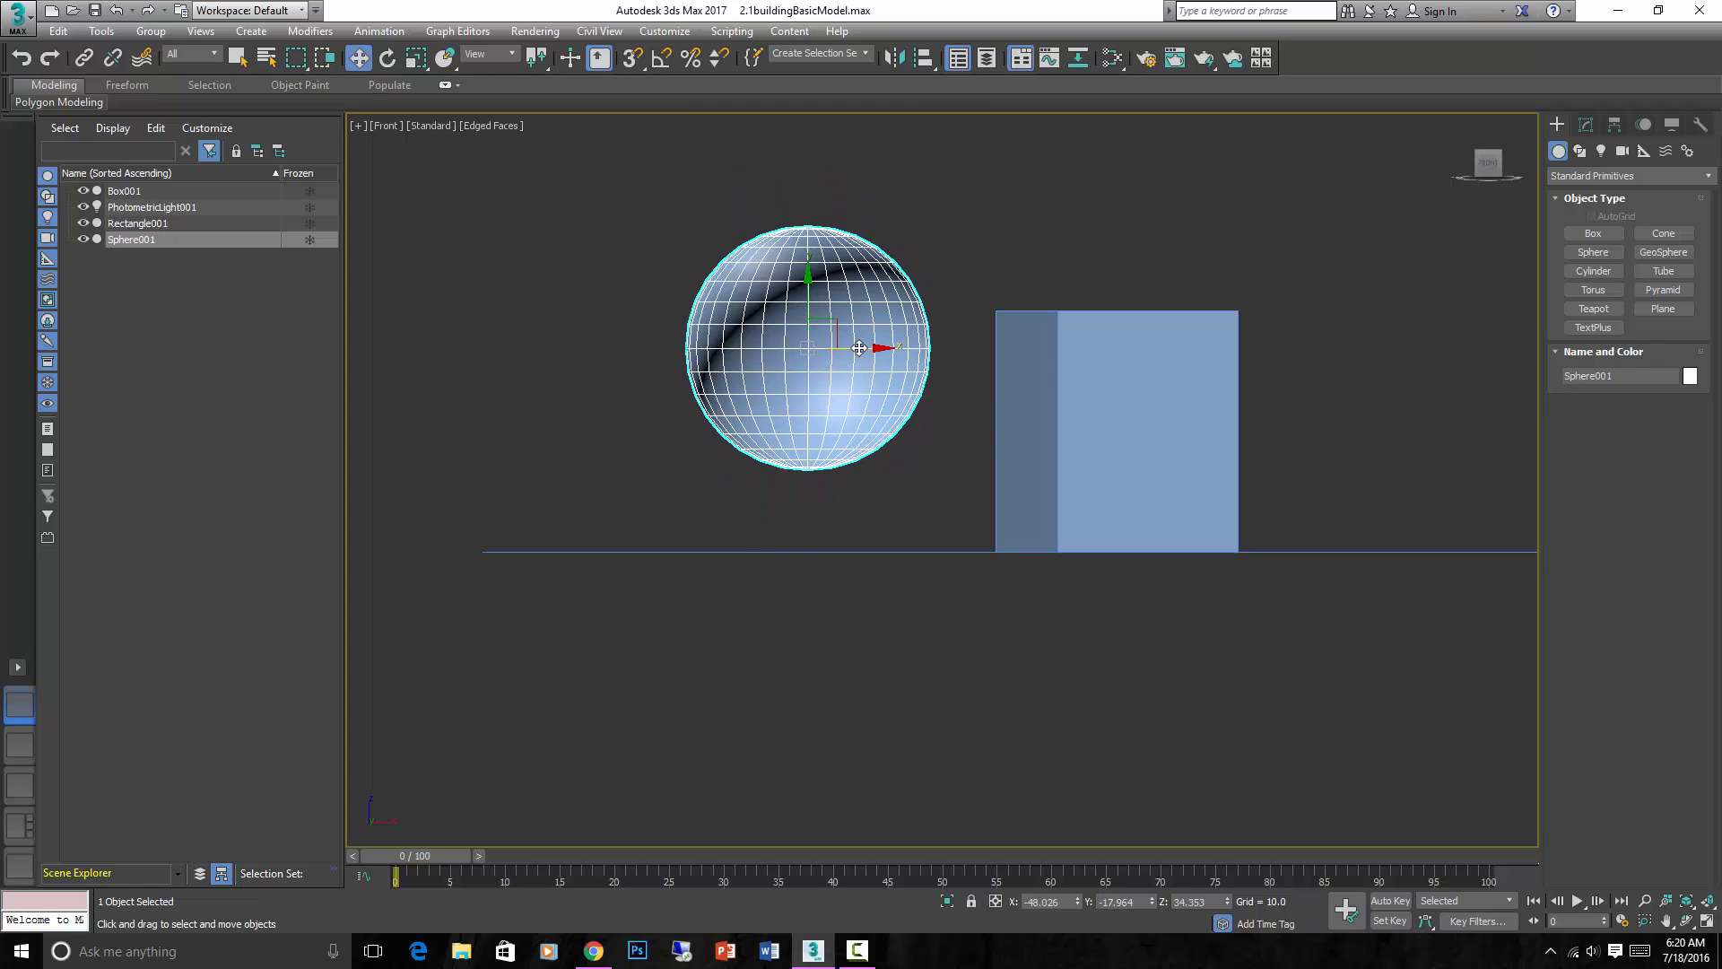
{"action": "left_click_drag", "start_coordinate": [860, 348], "coordinate": [912, 348]}
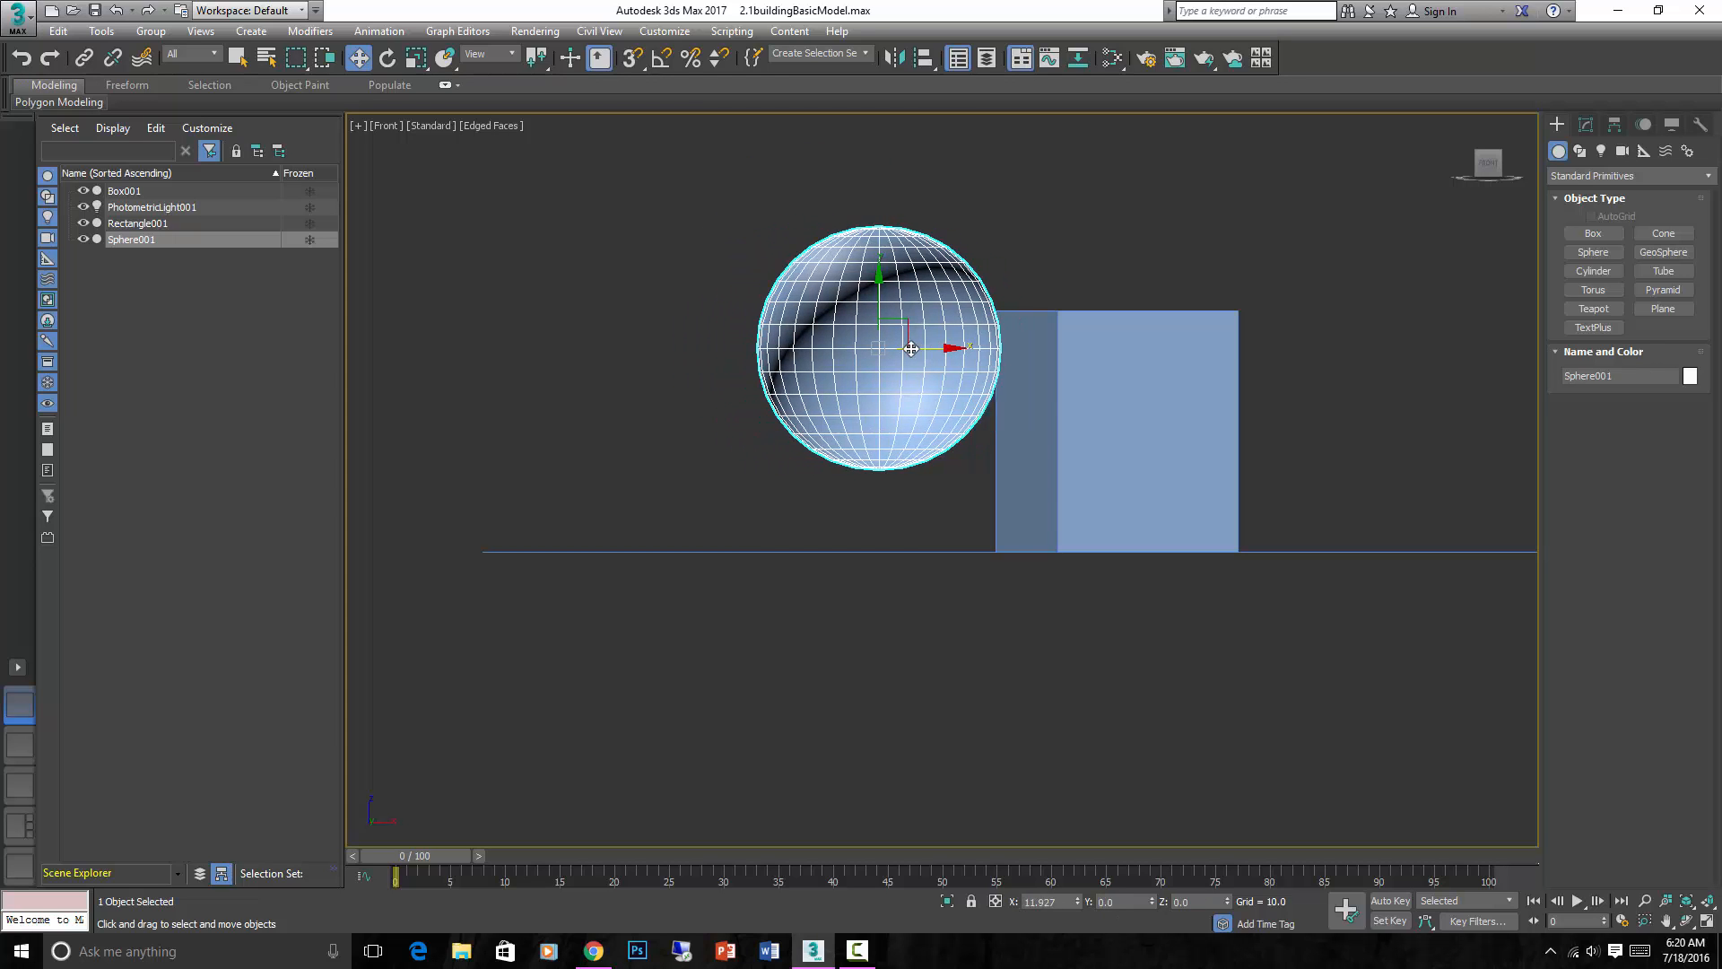
{"action": "left_click_drag", "start_coordinate": [912, 350], "coordinate": [859, 331]}
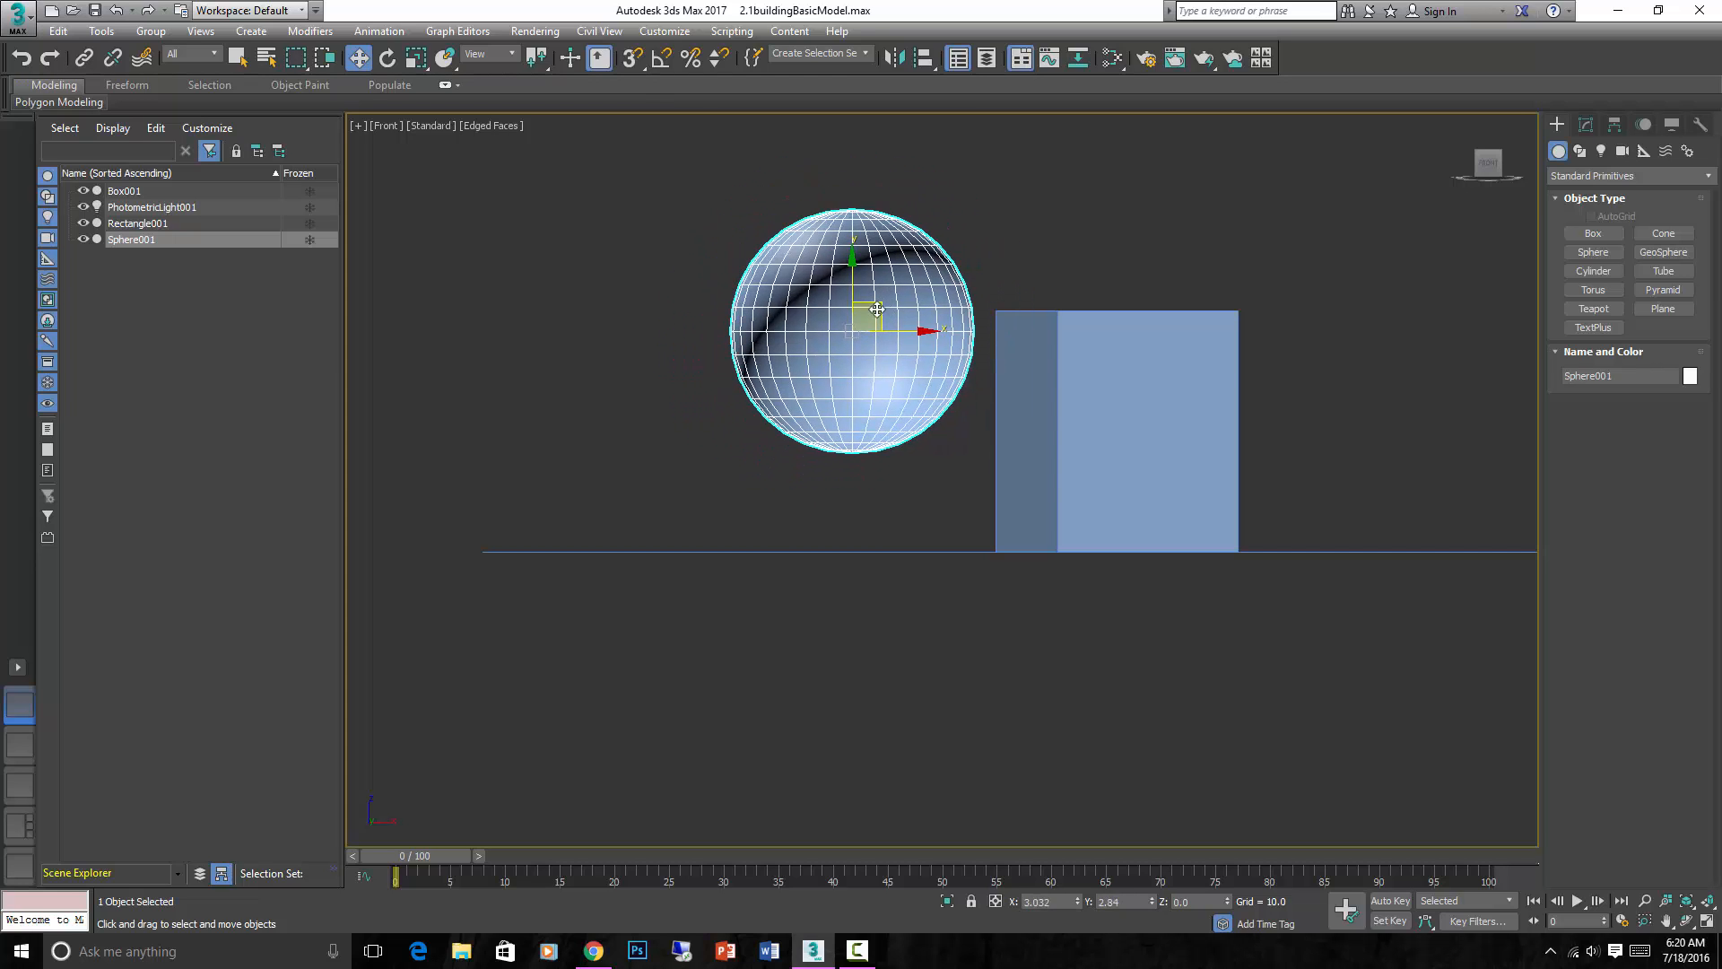
{"action": "left_click_drag", "start_coordinate": [876, 311], "coordinate": [865, 335]}
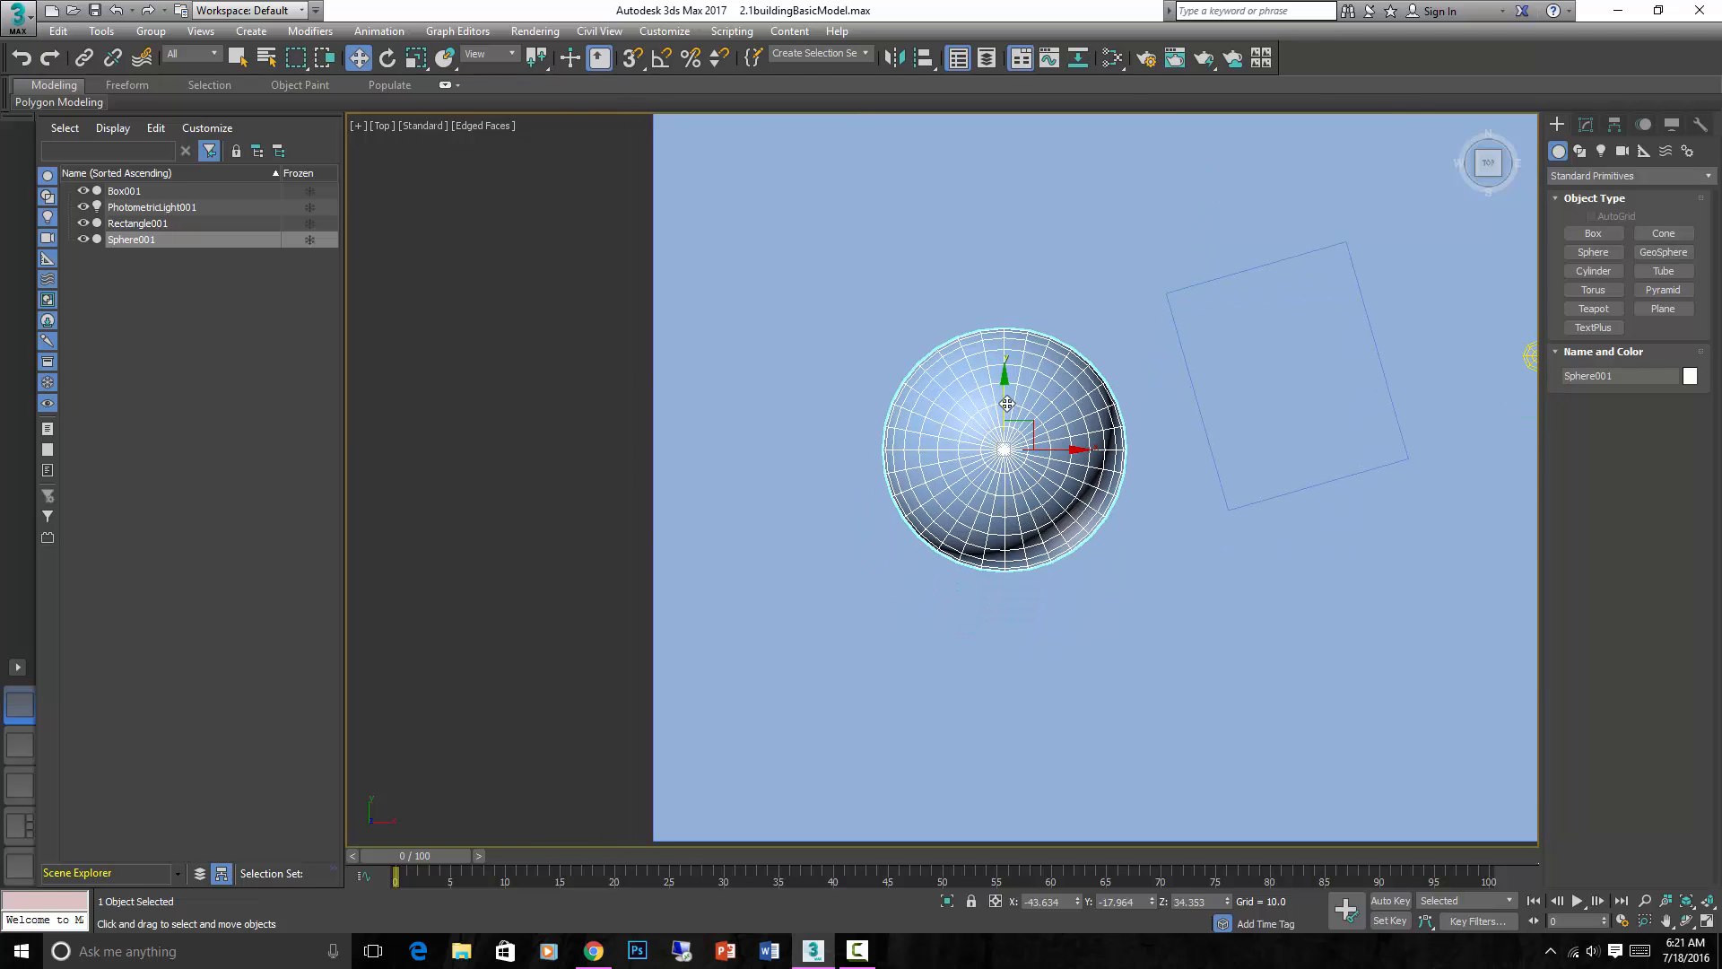
From an angled 3D view, slide Sphere001 across the ground plane away from the box
{"action": "left_click_drag", "start_coordinate": [1005, 401], "coordinate": [1005, 466]}
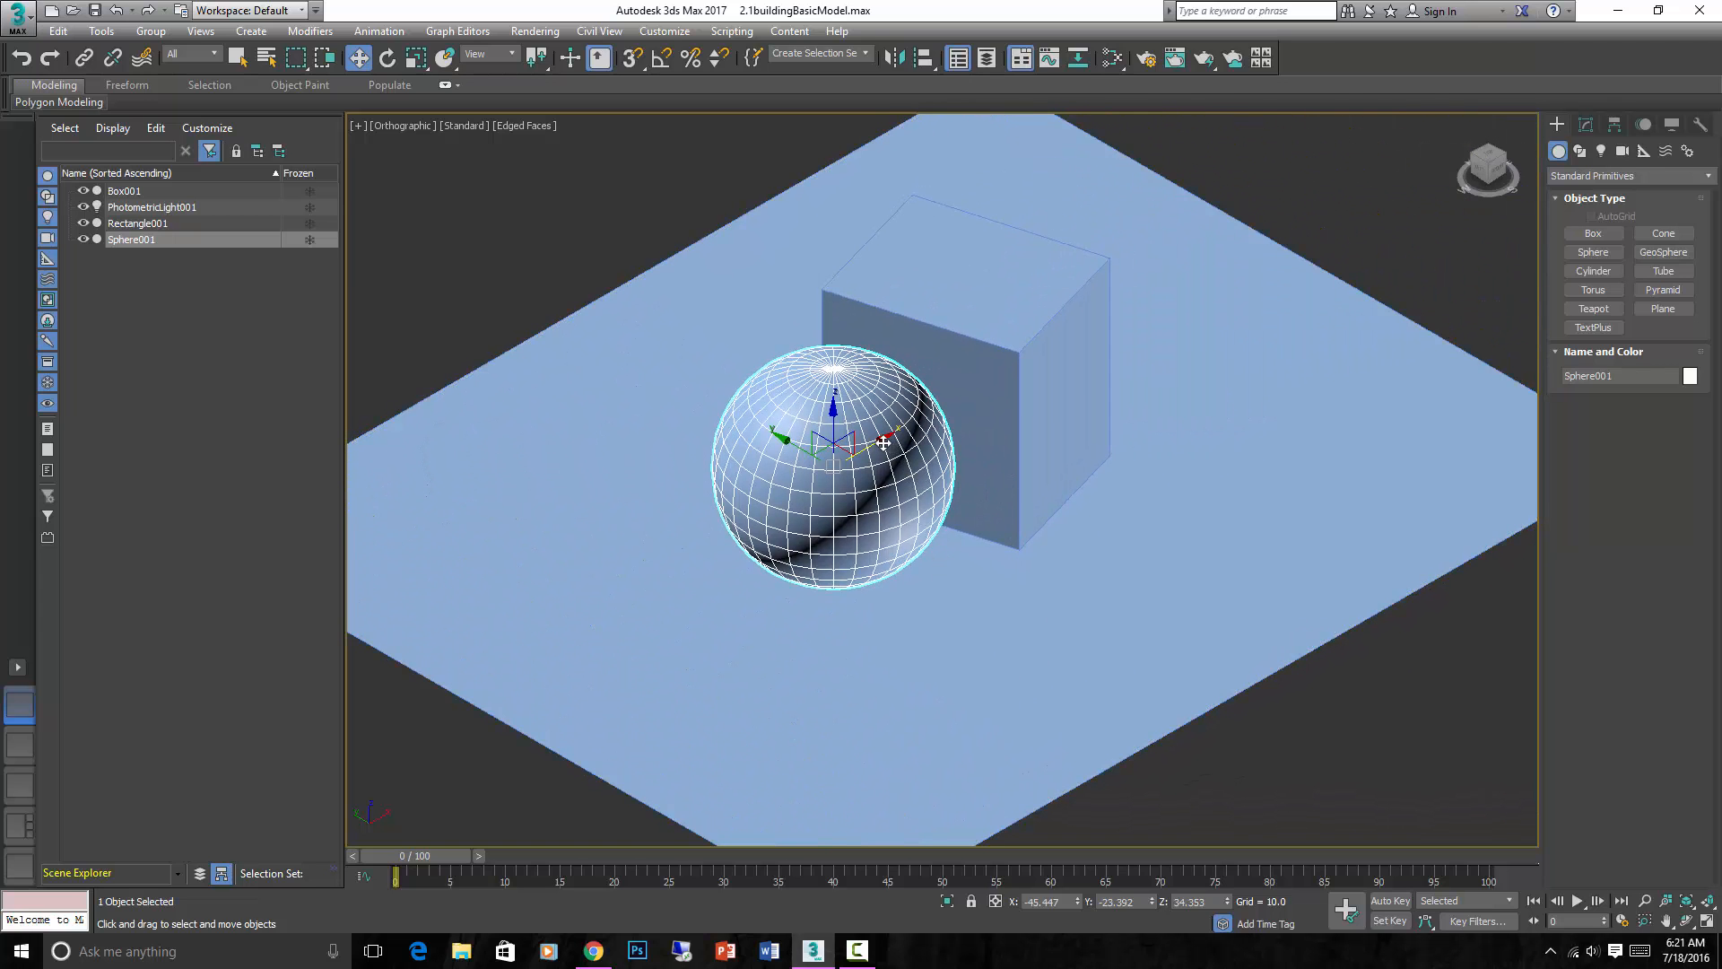
{"action": "left_click_drag", "start_coordinate": [834, 440], "coordinate": [764, 482]}
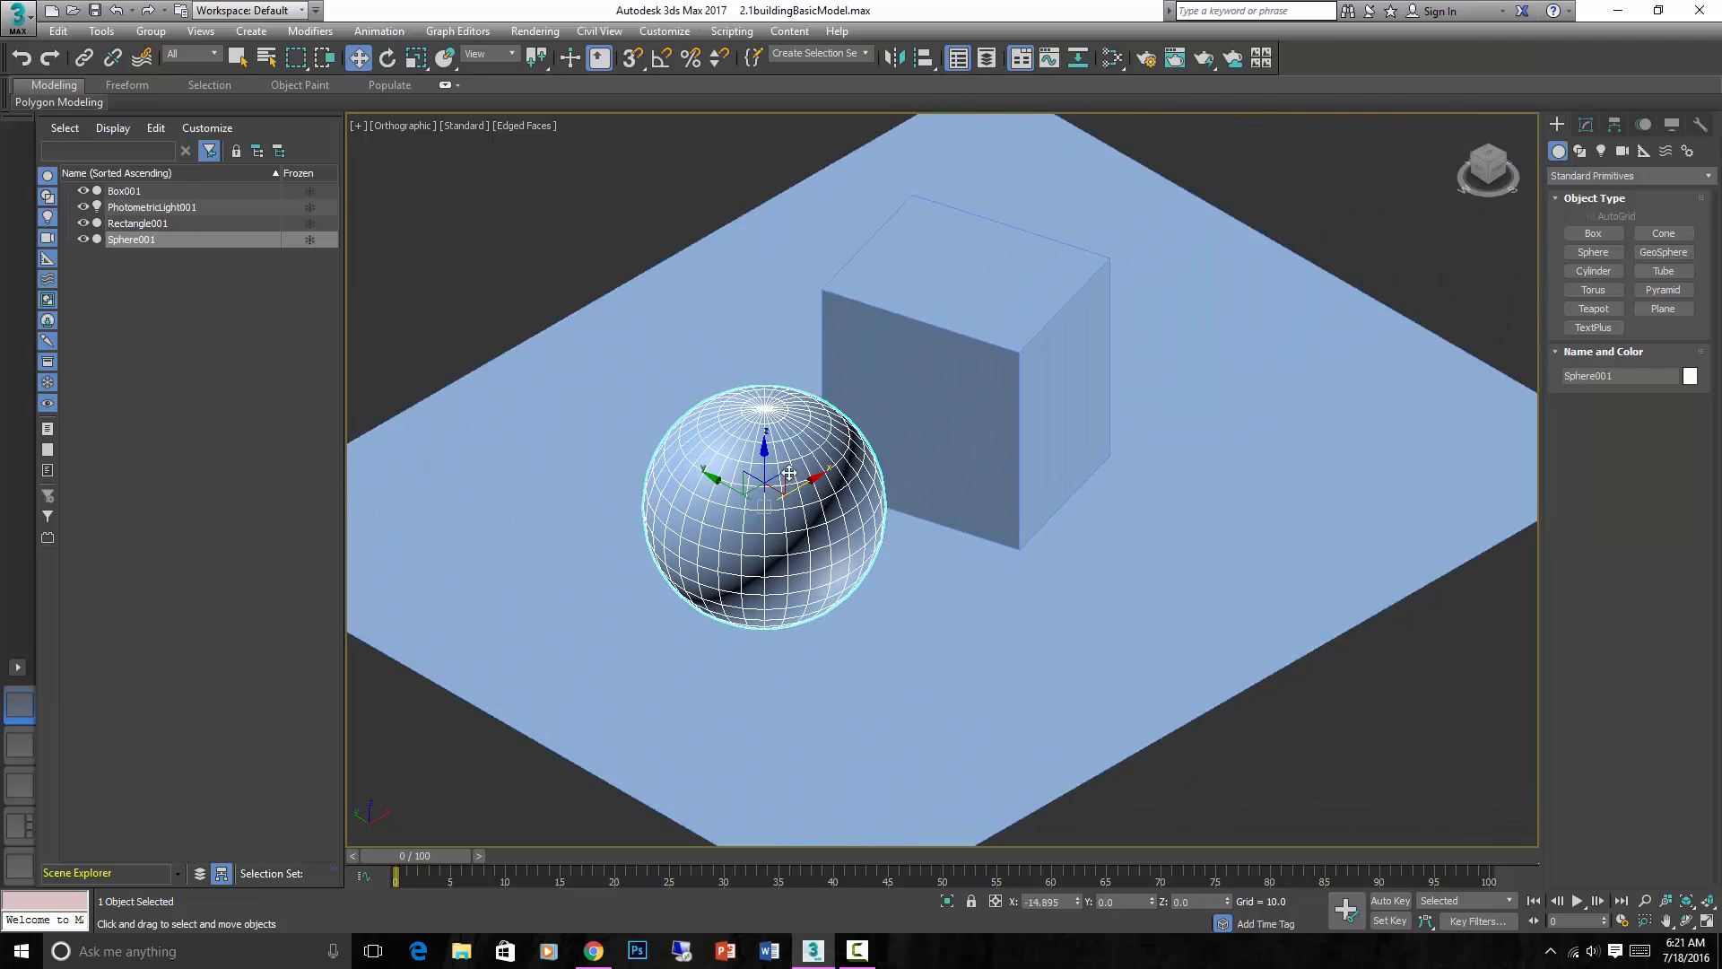
{"action": "left_click_drag", "start_coordinate": [789, 474], "coordinate": [766, 468]}
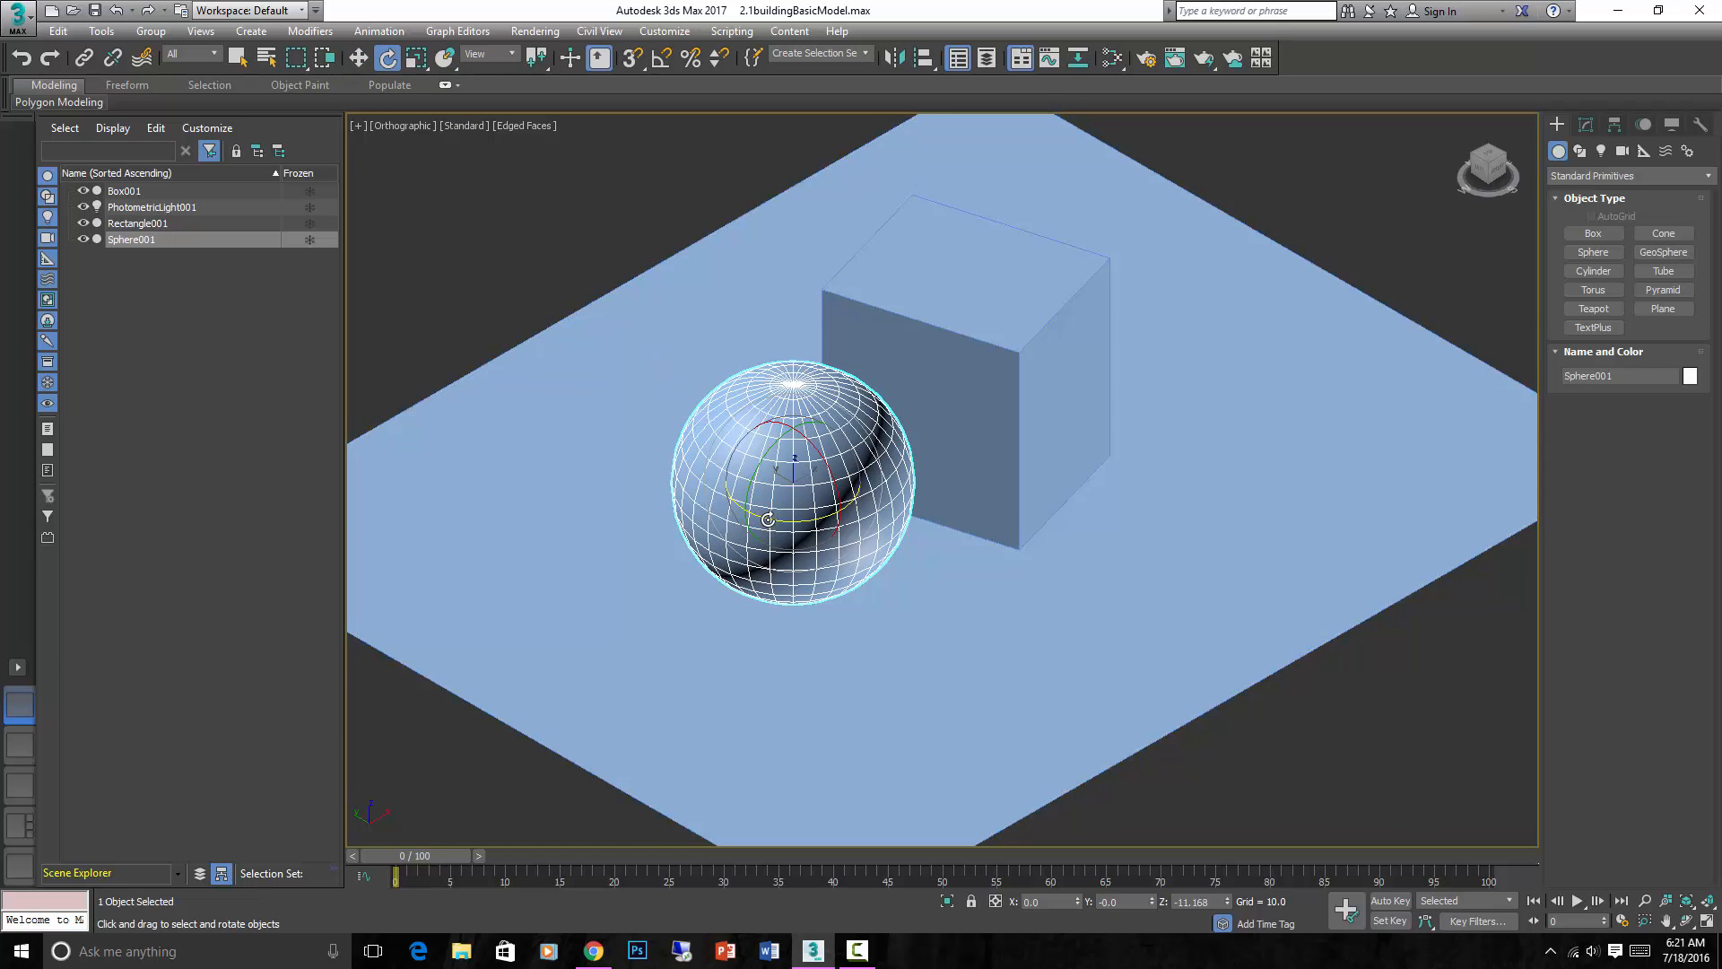
Rotate Sphere001 further, then turn Box001 around its vertical axis on the ground plane
{"action": "left_click_drag", "start_coordinate": [770, 520], "coordinate": [790, 520]}
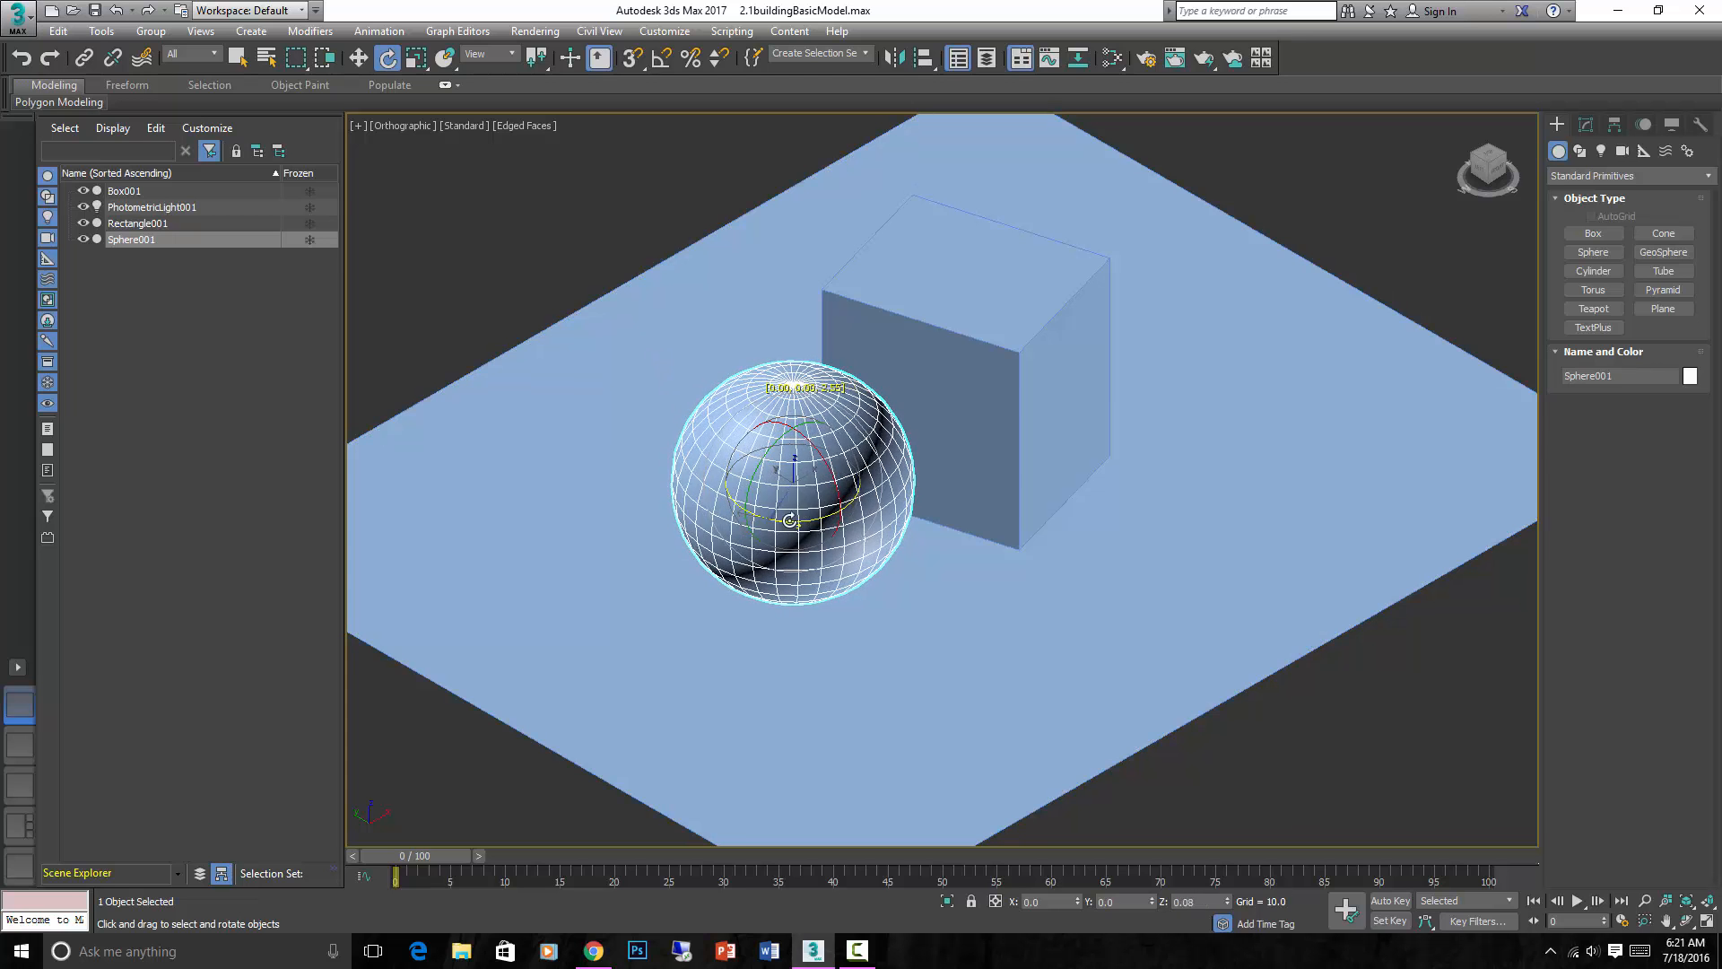
{"action": "left_click_drag", "start_coordinate": [789, 520], "coordinate": [801, 413]}
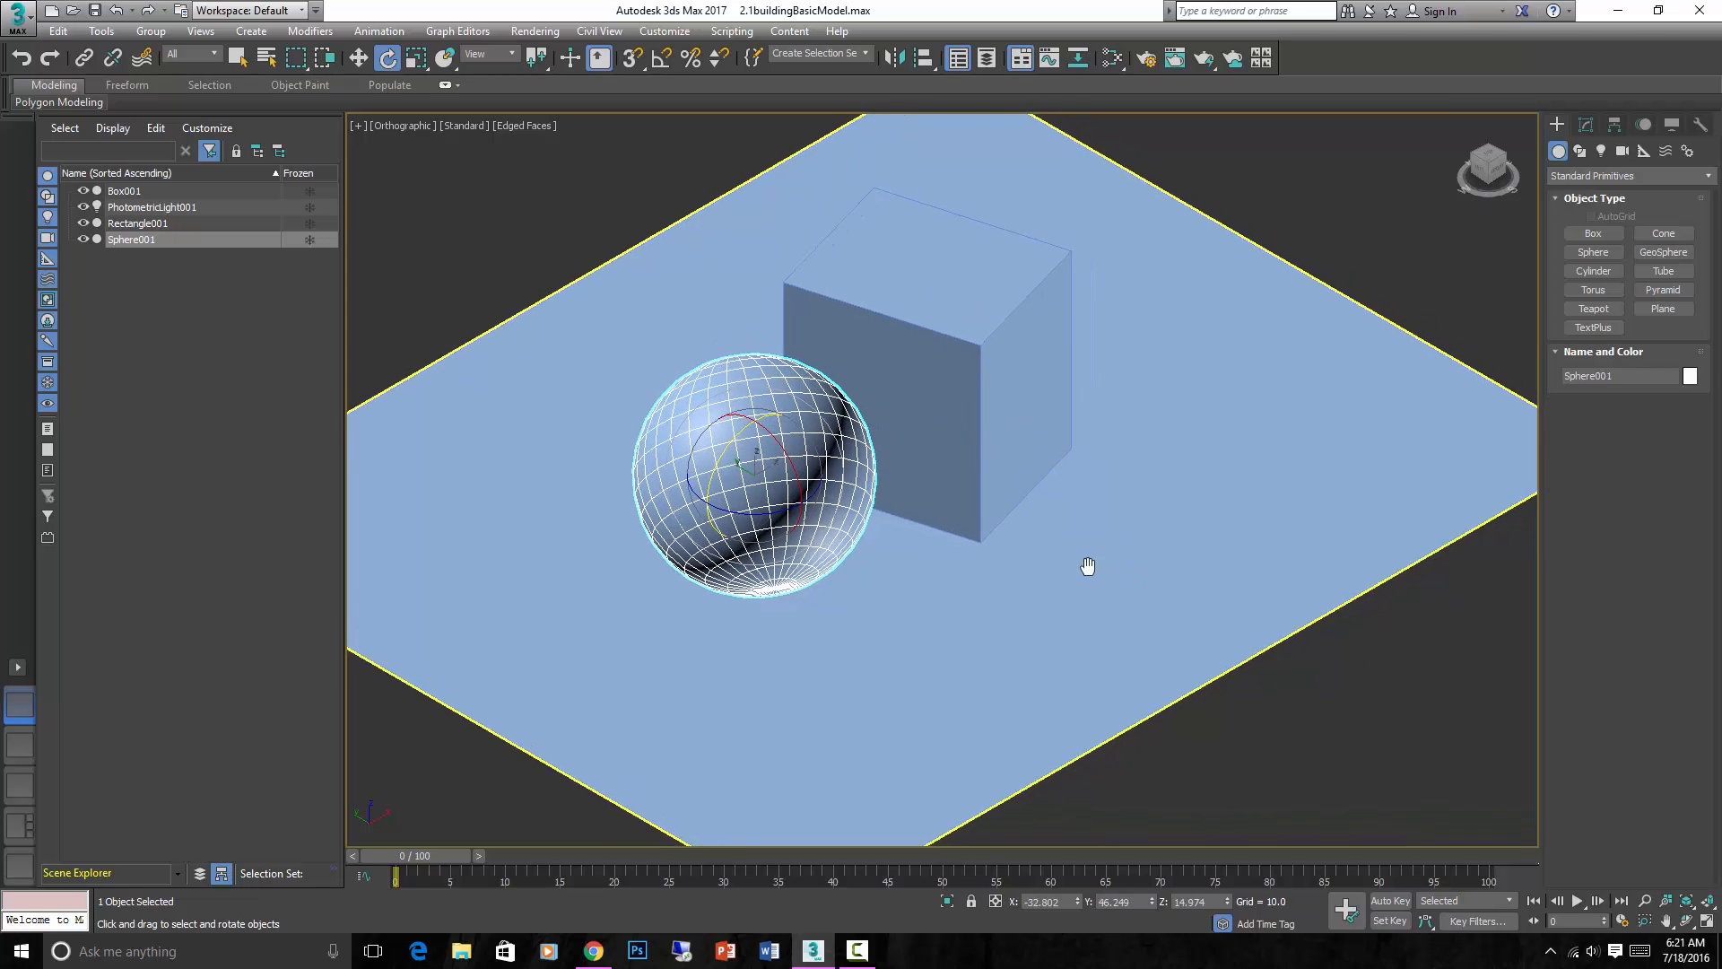
{"action": "left_click_drag", "start_coordinate": [1087, 565], "coordinate": [1109, 526]}
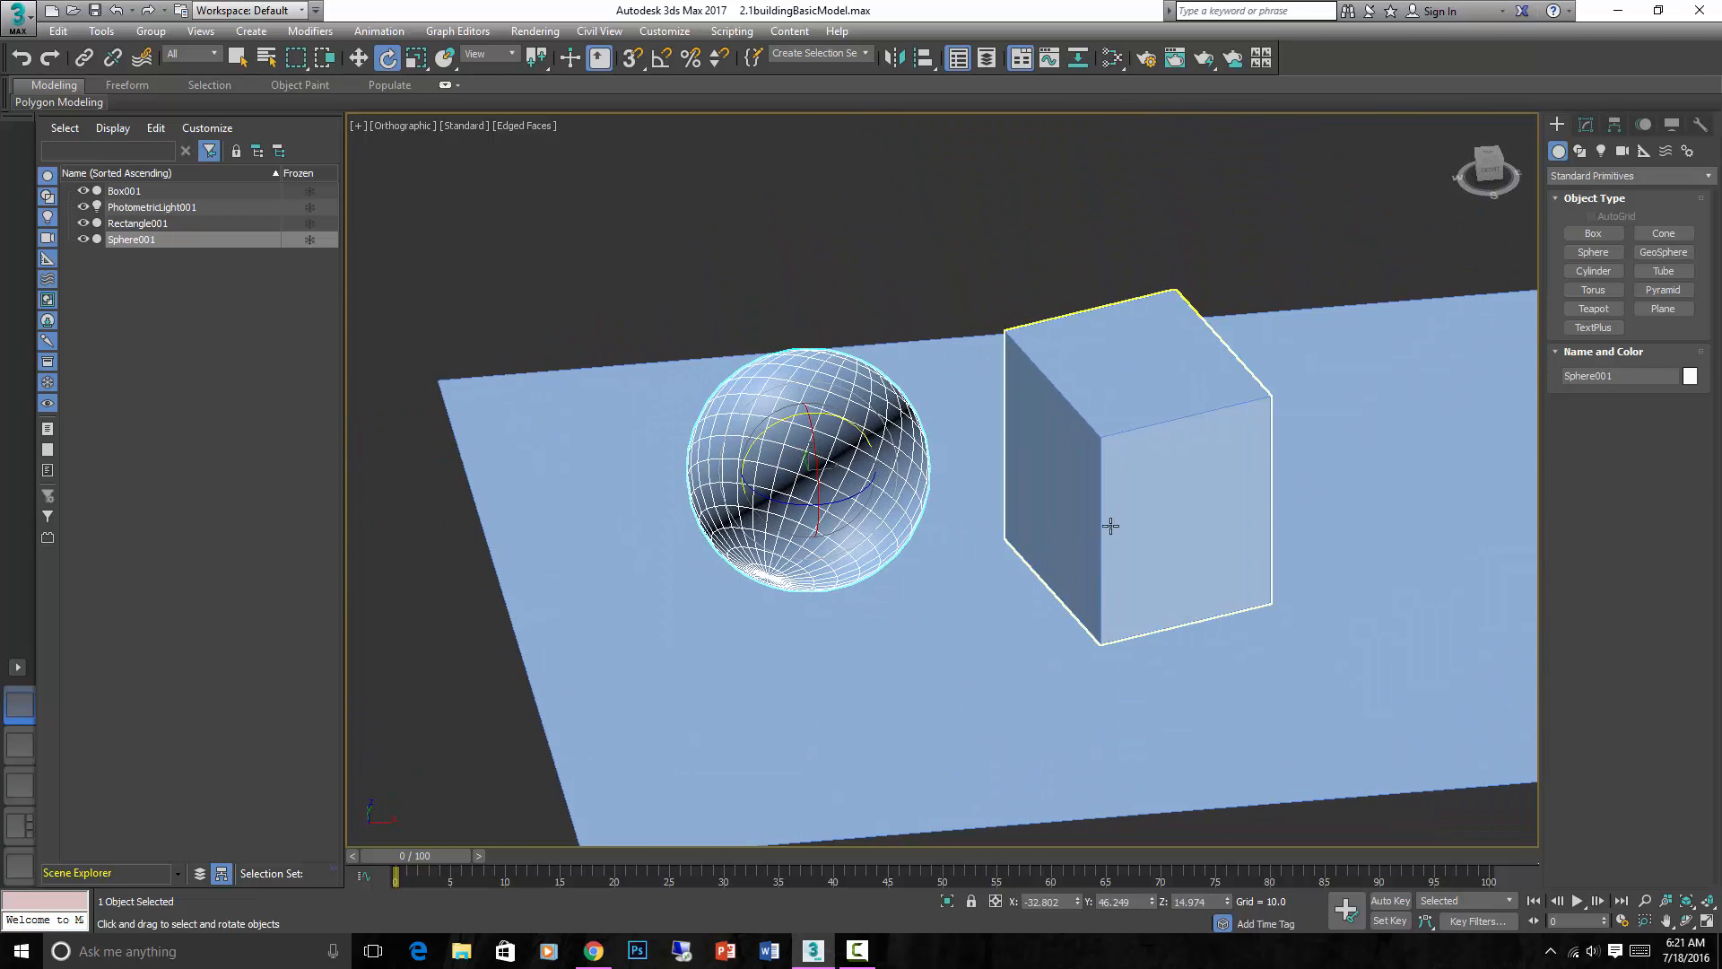
{"action": "left_click", "coordinate": [1137, 483]}
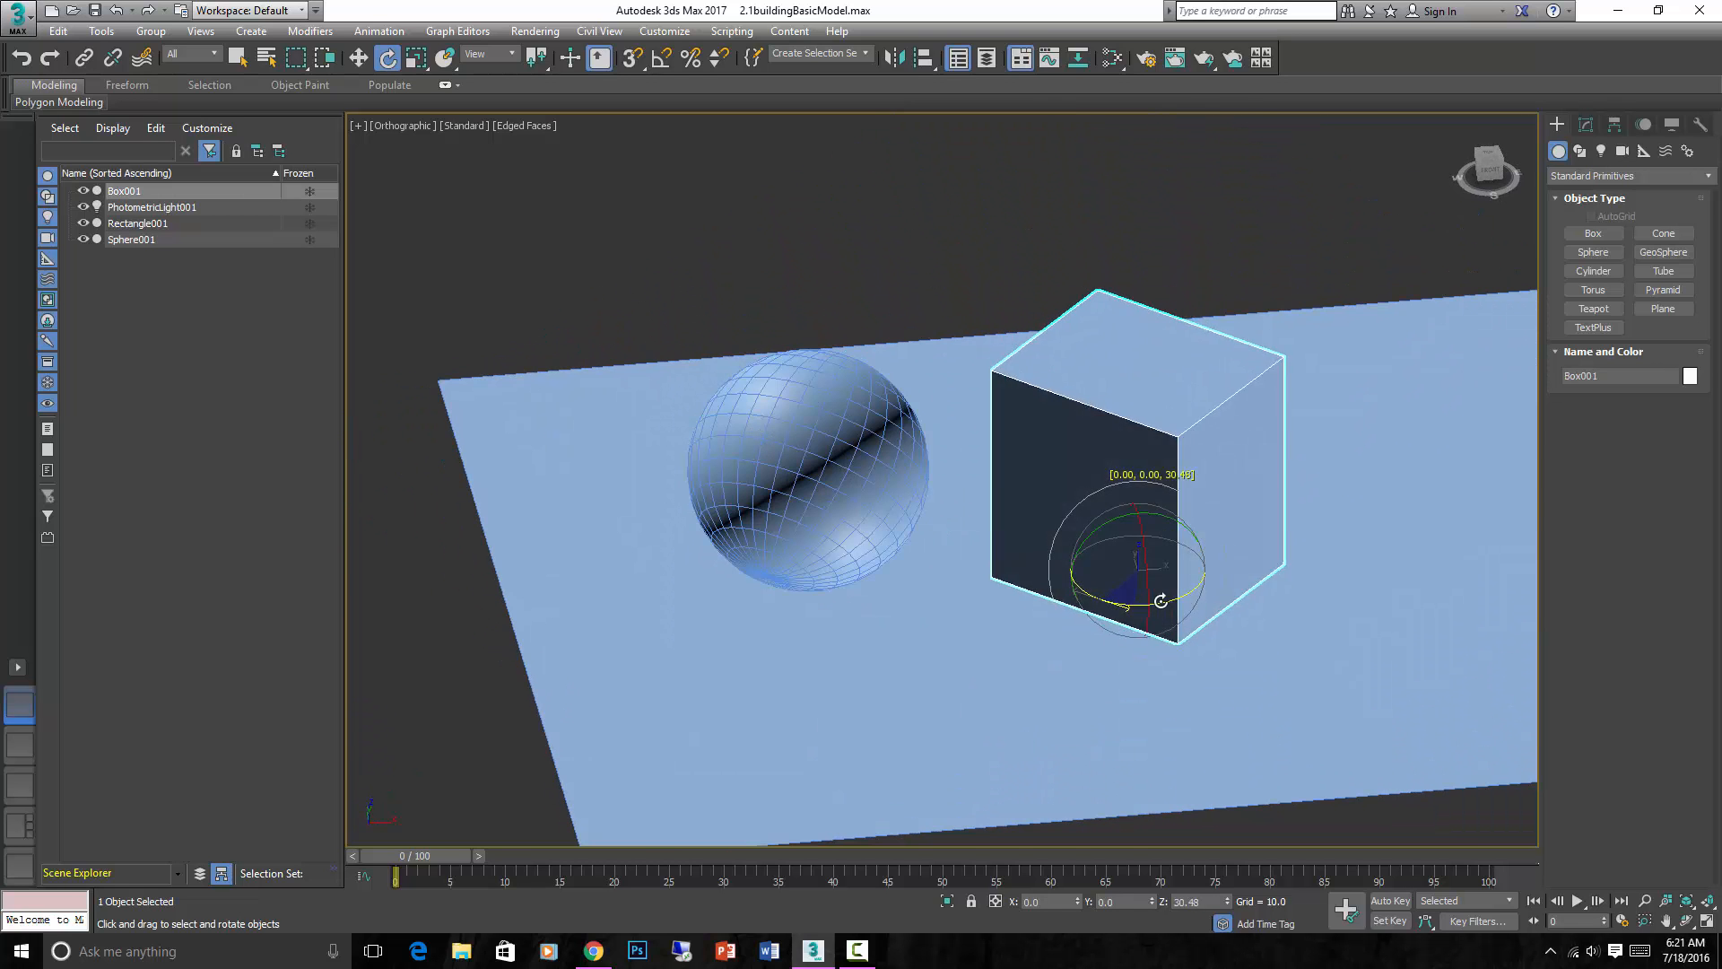
{"action": "left_click_drag", "start_coordinate": [1161, 601], "coordinate": [1146, 549]}
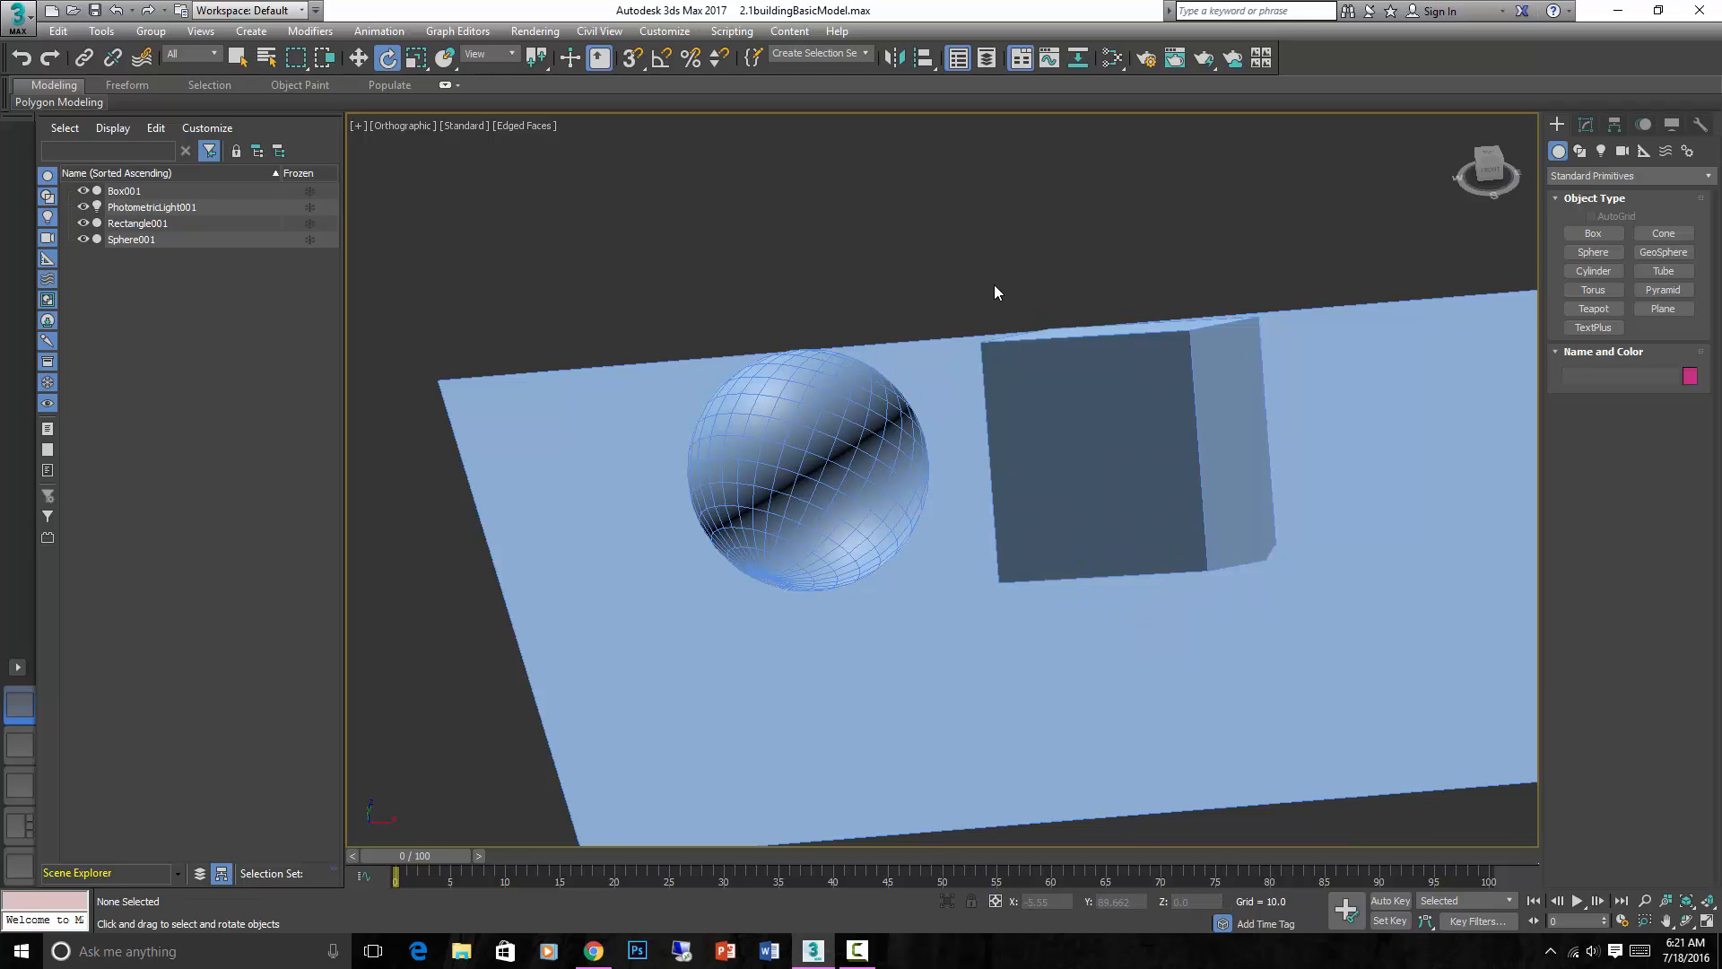
Undo the box rotation, the sphere rotation and one earlier step with Ctrl+Z
{"action": "key", "text": "ctrl+z"}
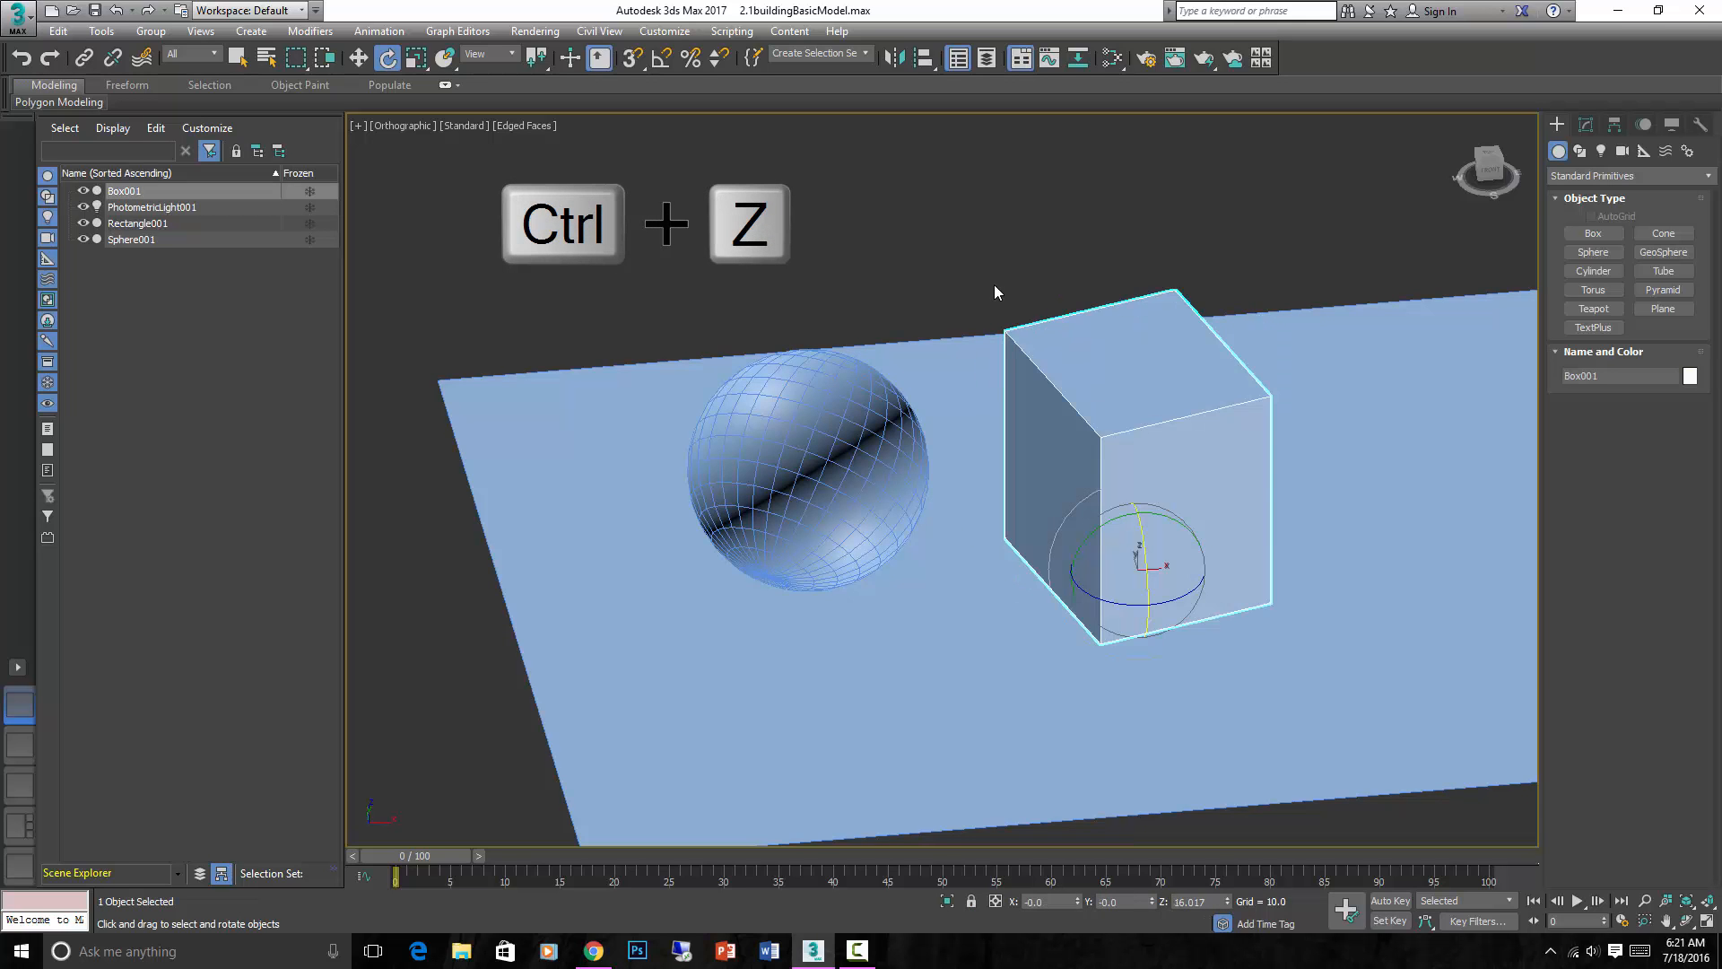
{"action": "key", "text": "ctrl+z"}
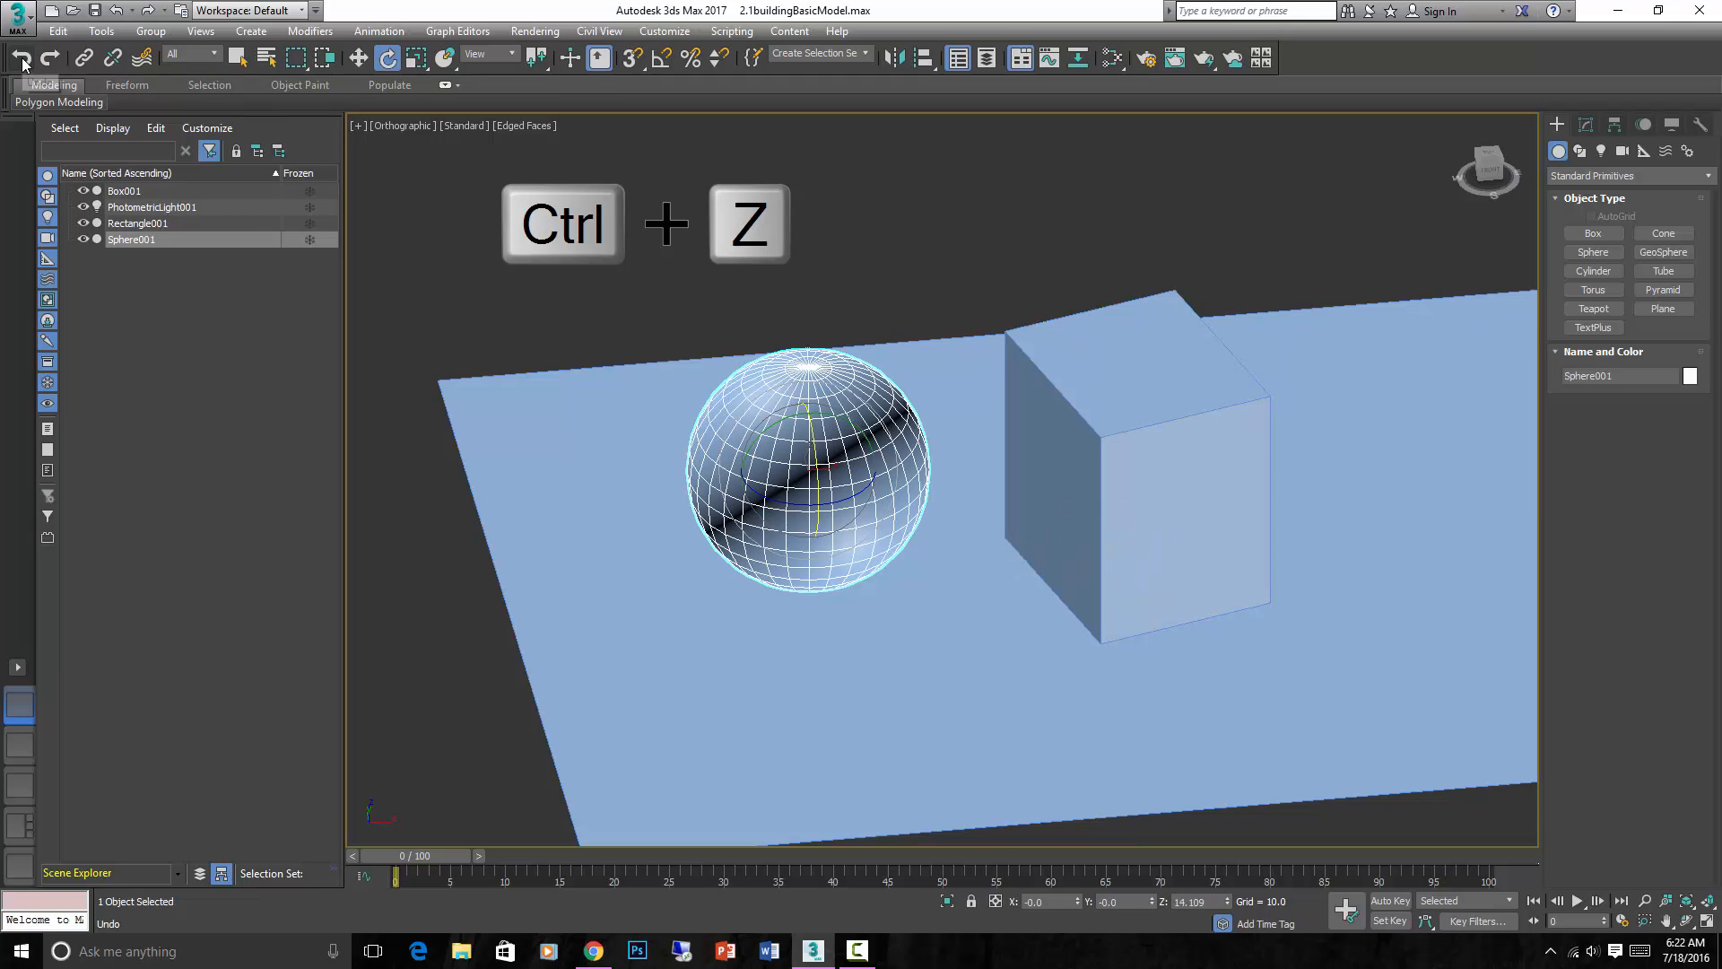
{"action": "key", "text": "ctrl+z"}
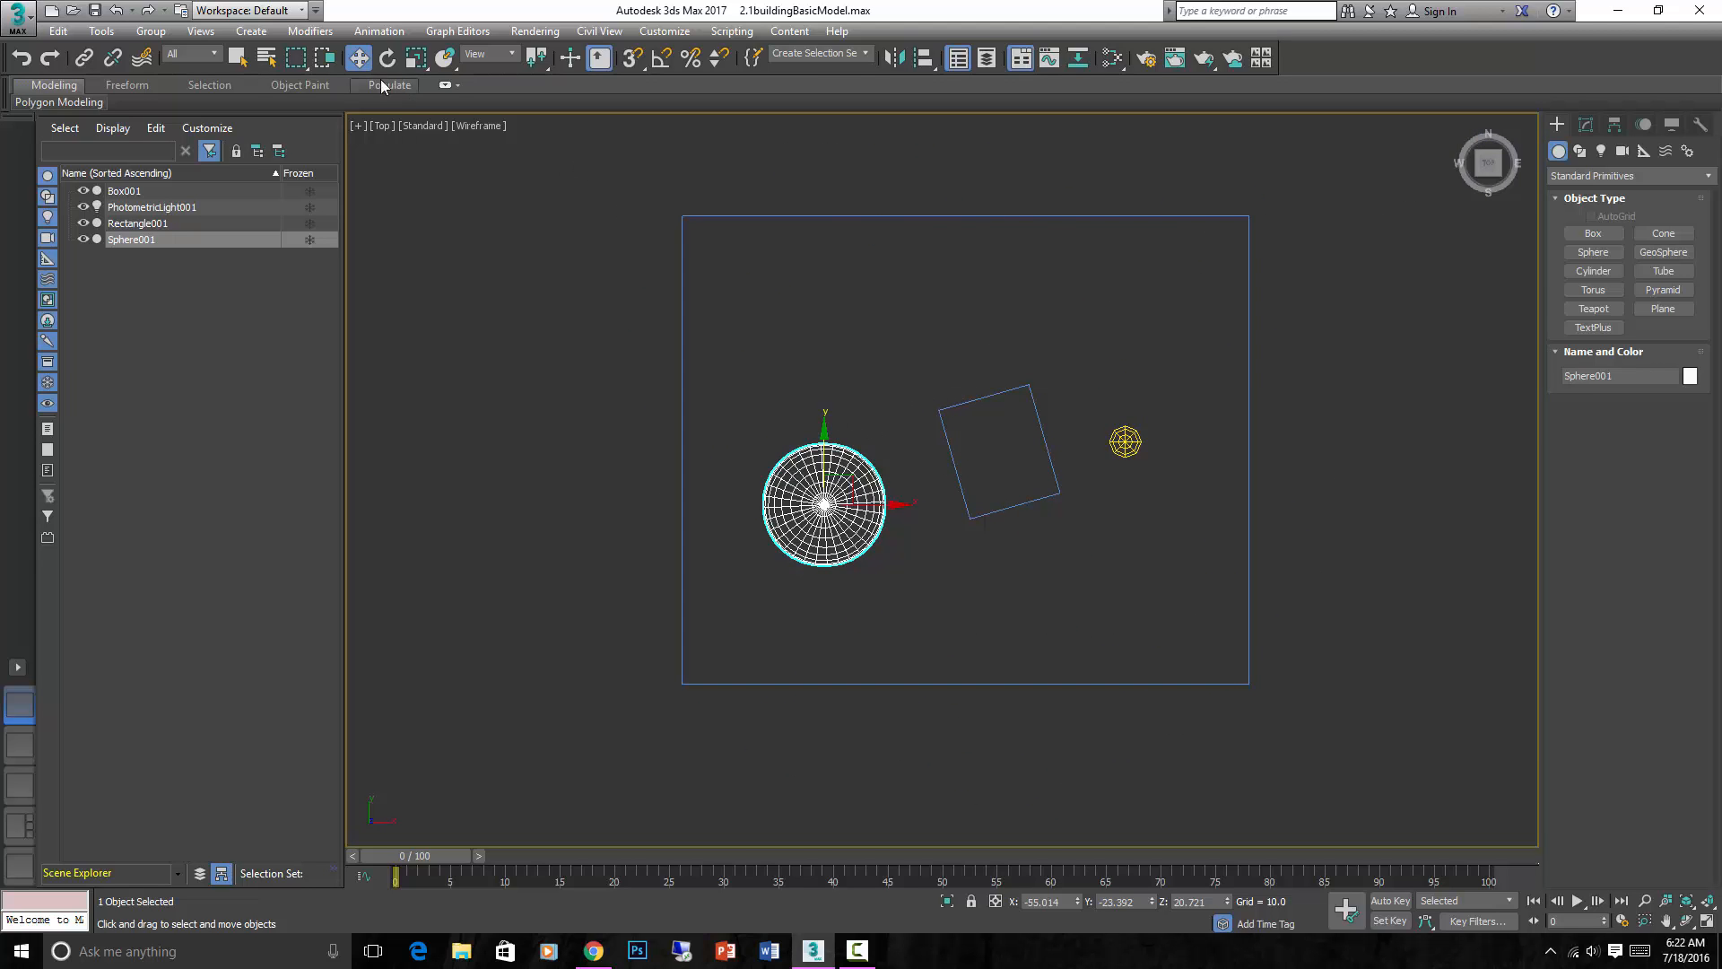
{"action": "mouse_move", "coordinate": [358, 58]}
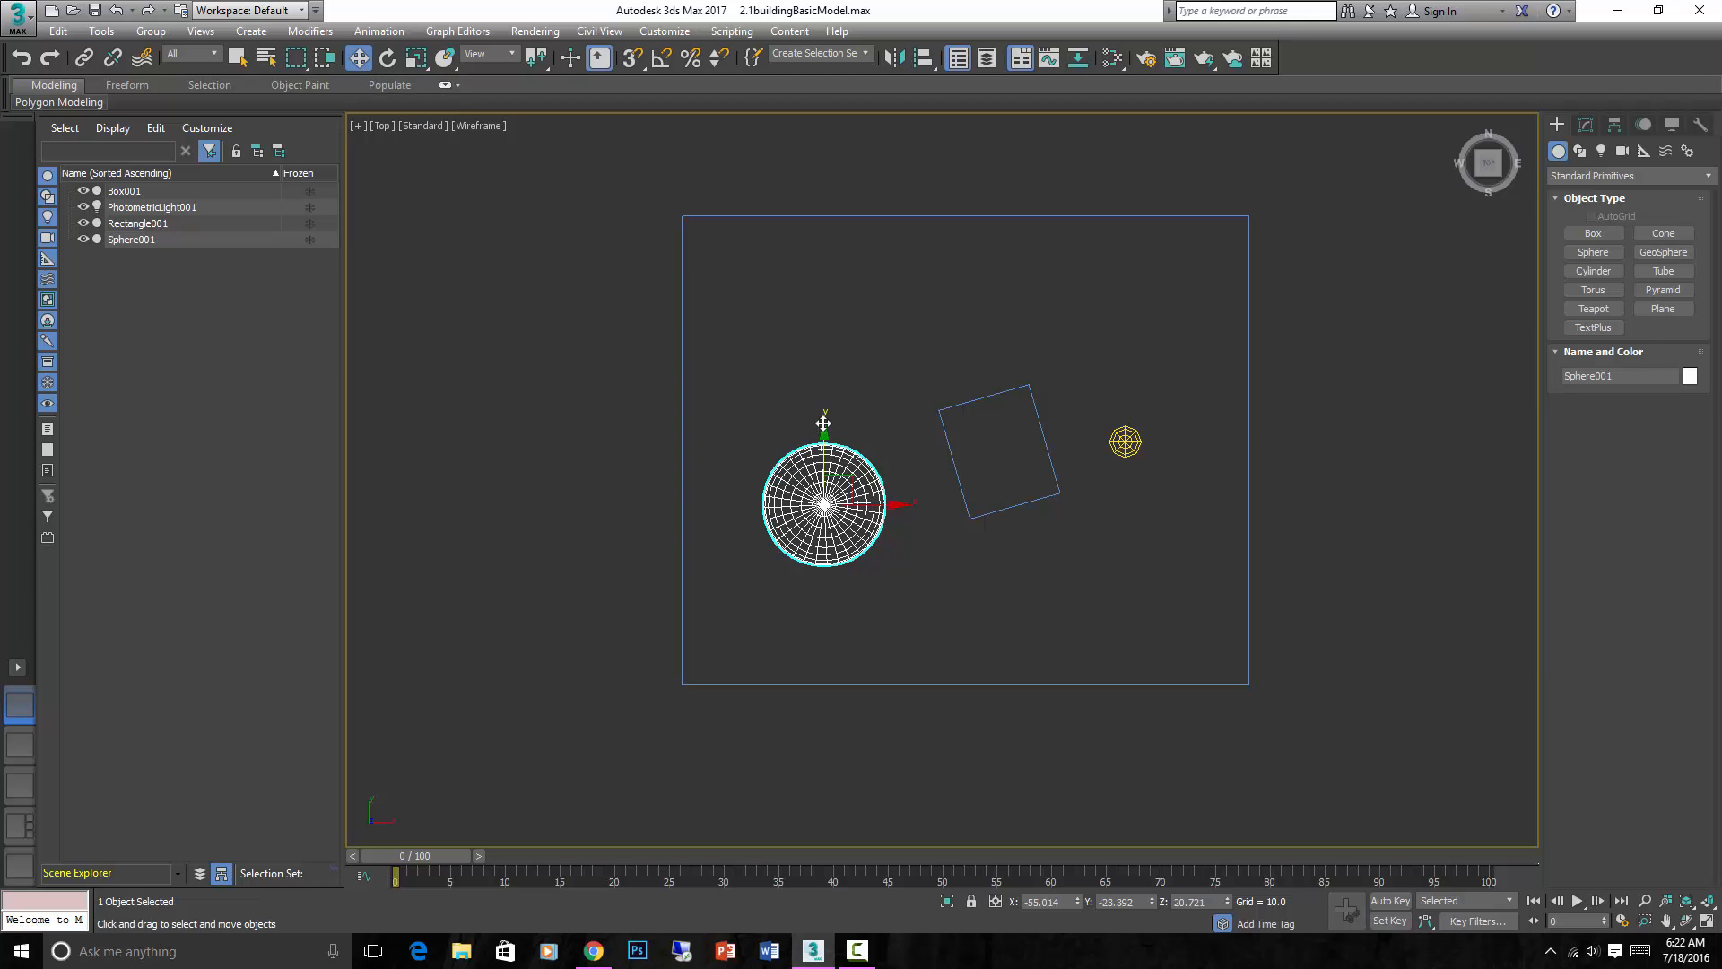
Shift-drag Sphere001 upward to start cloning it, bringing up Clone Options
{"action": "left_click_drag", "start_coordinate": [823, 503], "coordinate": [824, 361]}
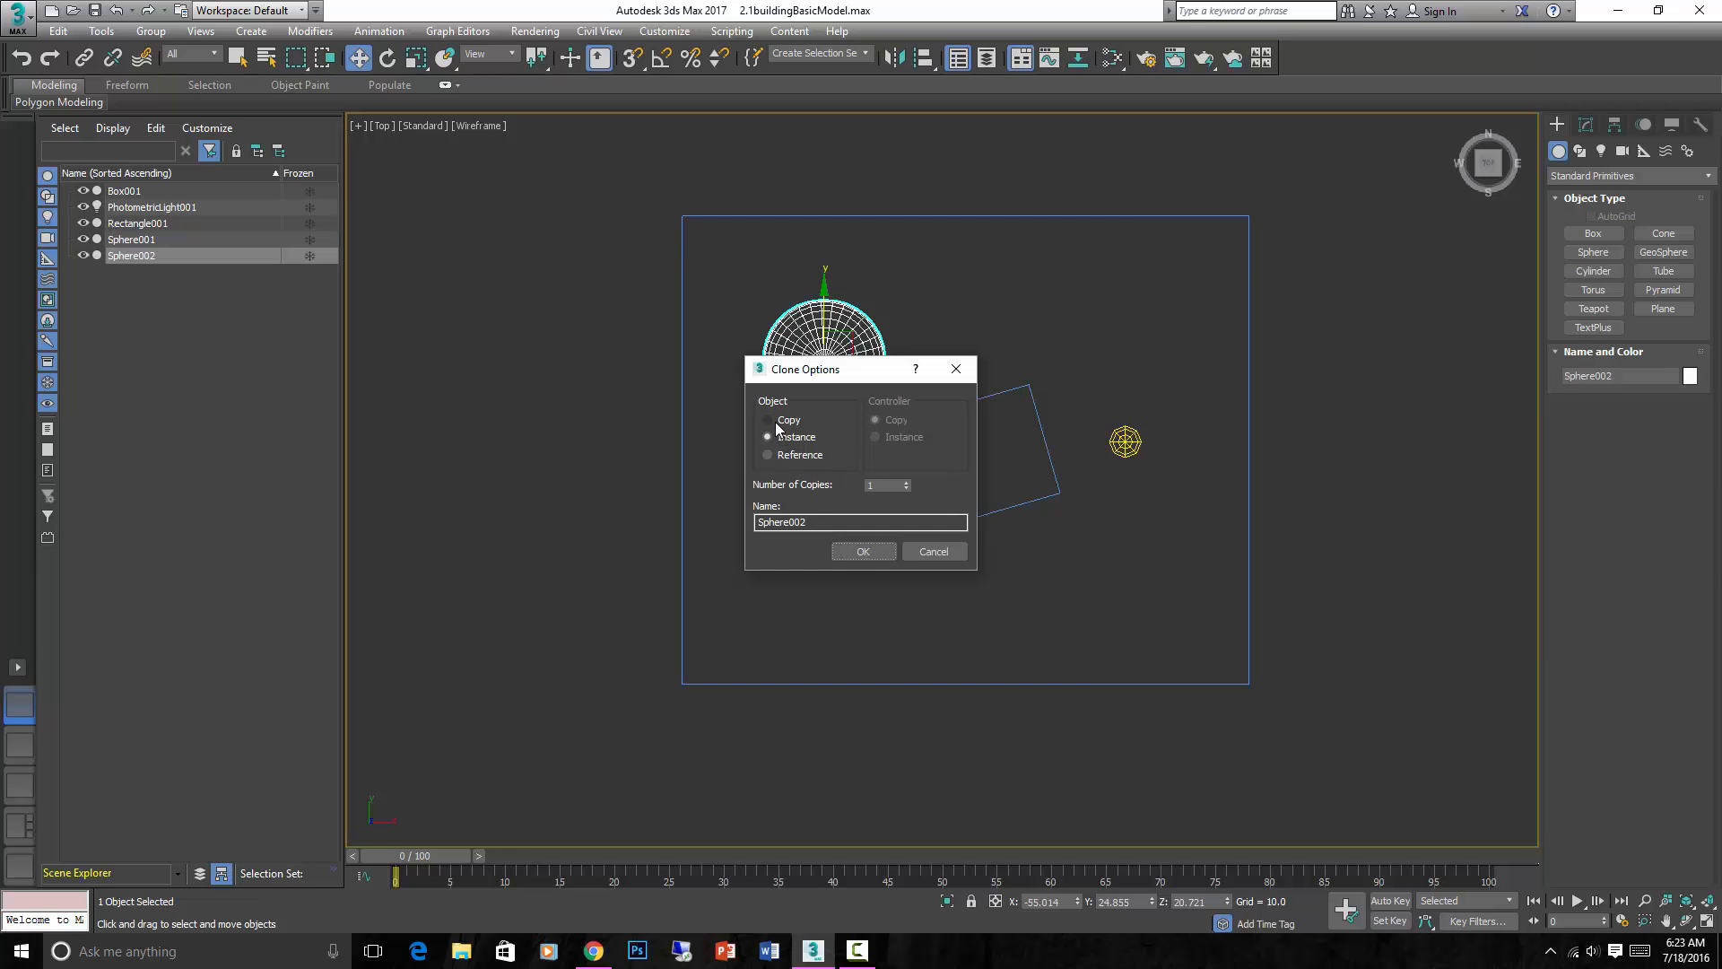
Choose Copy rather than Instance in Clone Options and confirm creating Sphere002
{"action": "left_click", "coordinate": [766, 438]}
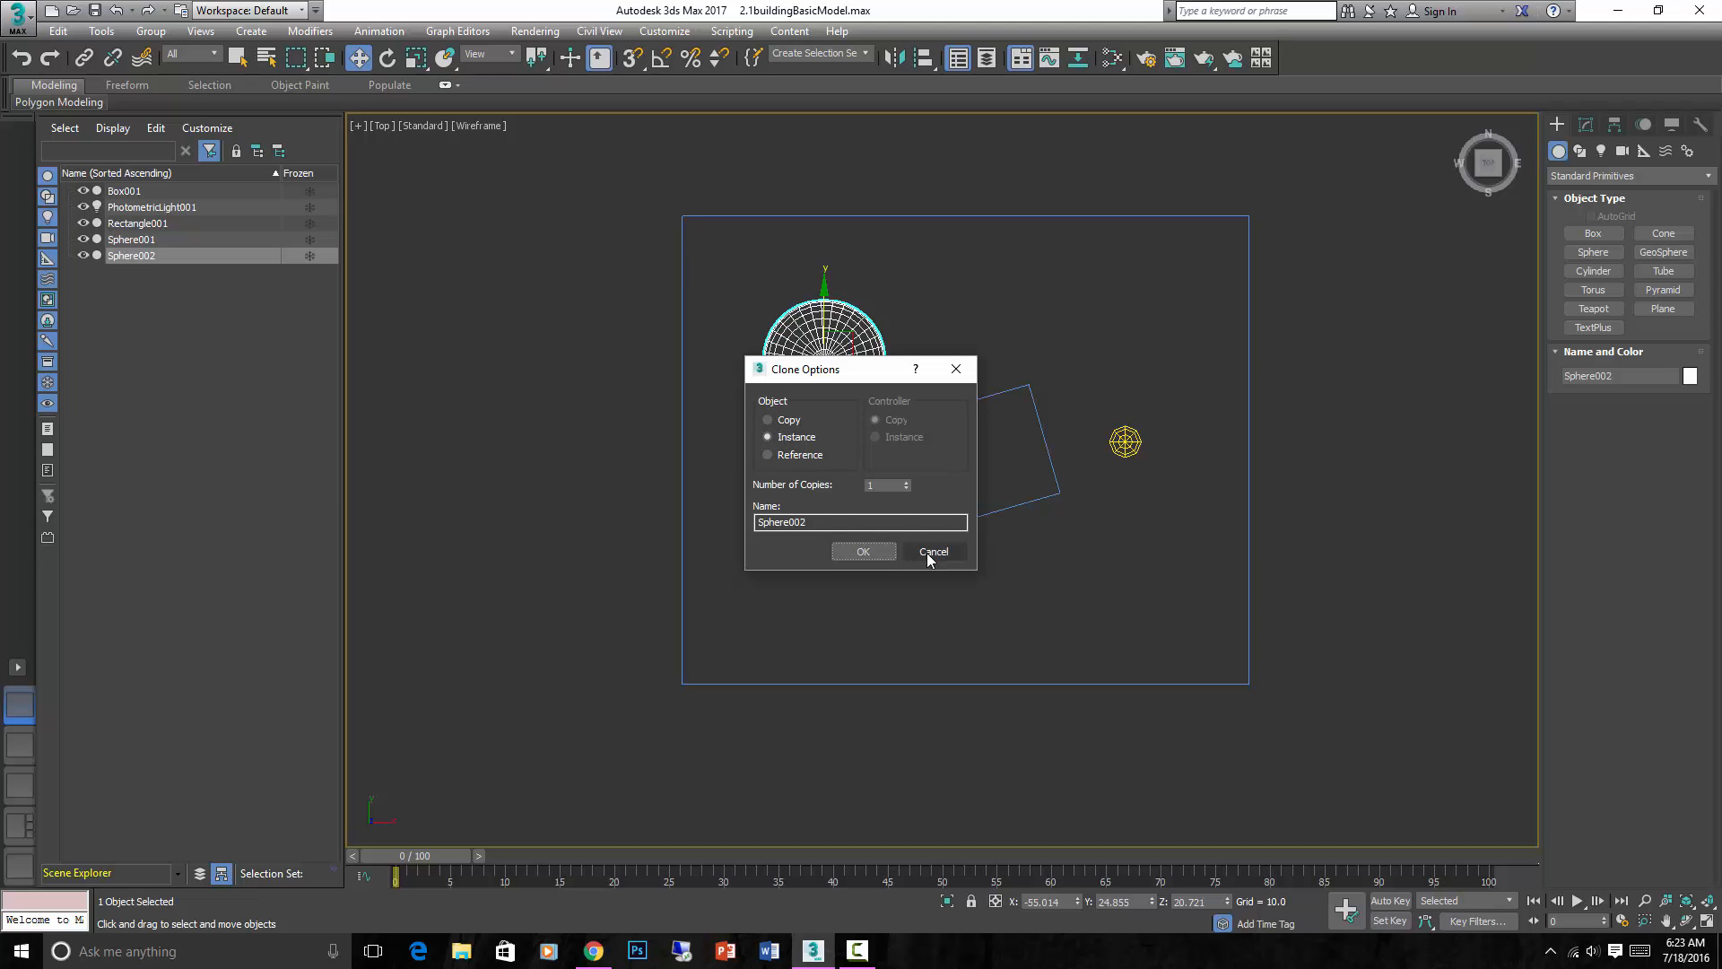
{"action": "mouse_move", "coordinate": [908, 542]}
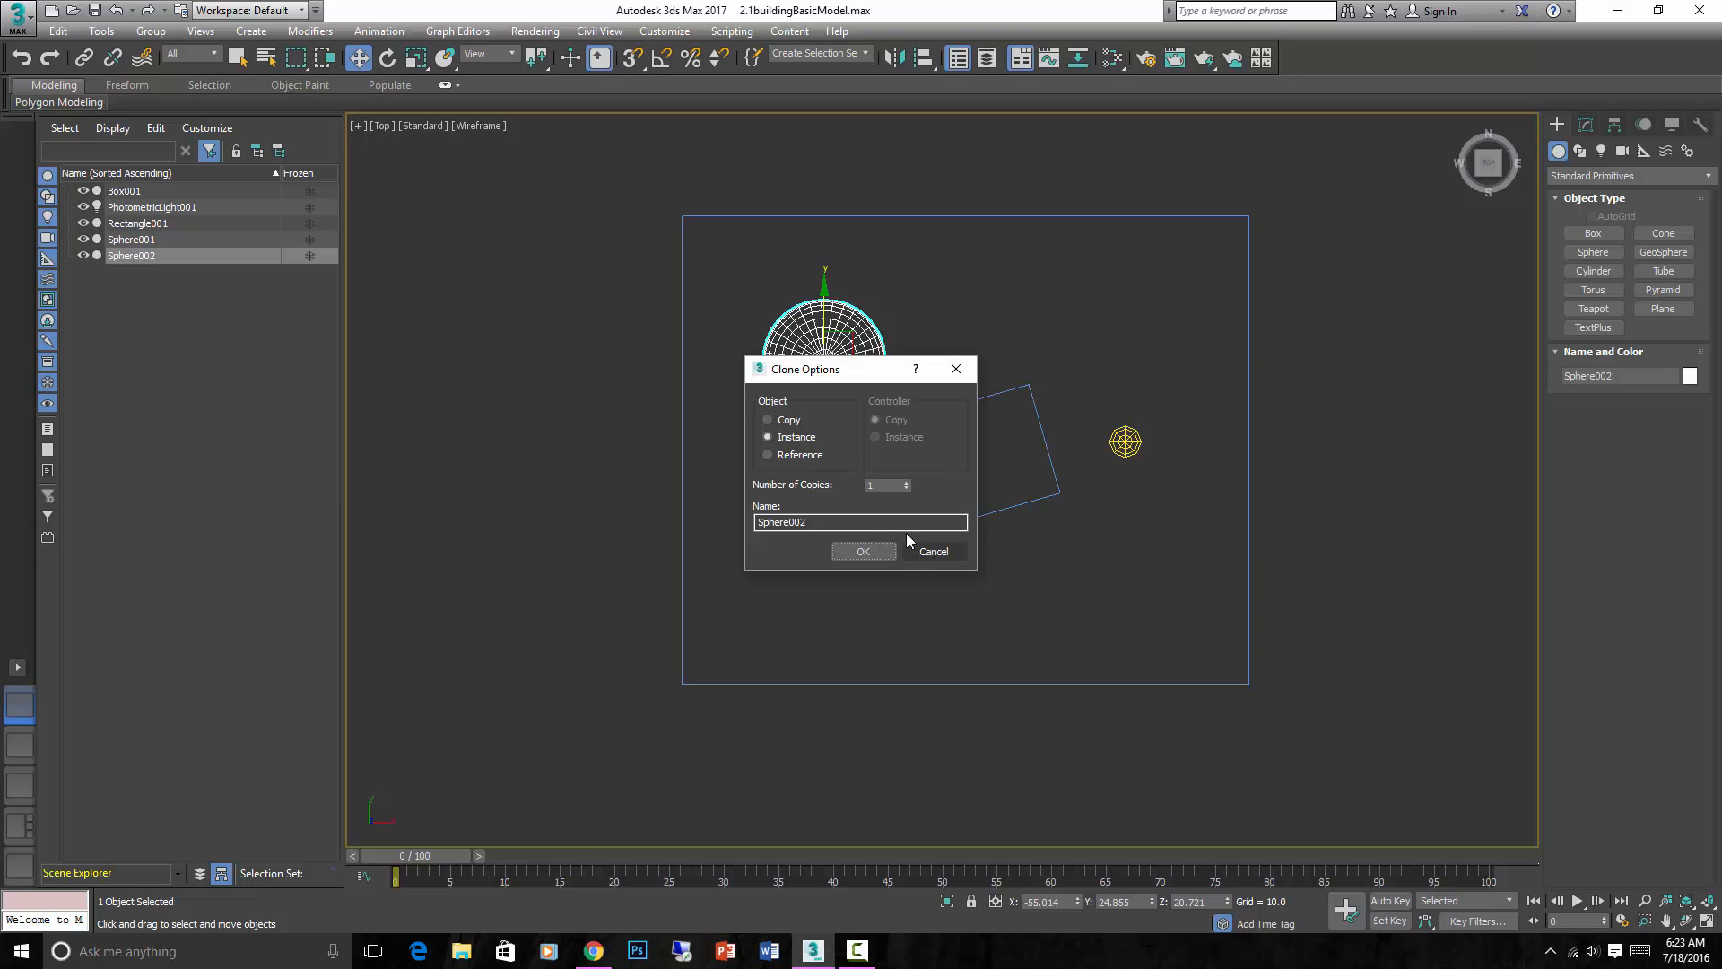
{"action": "mouse_move", "coordinate": [926, 556]}
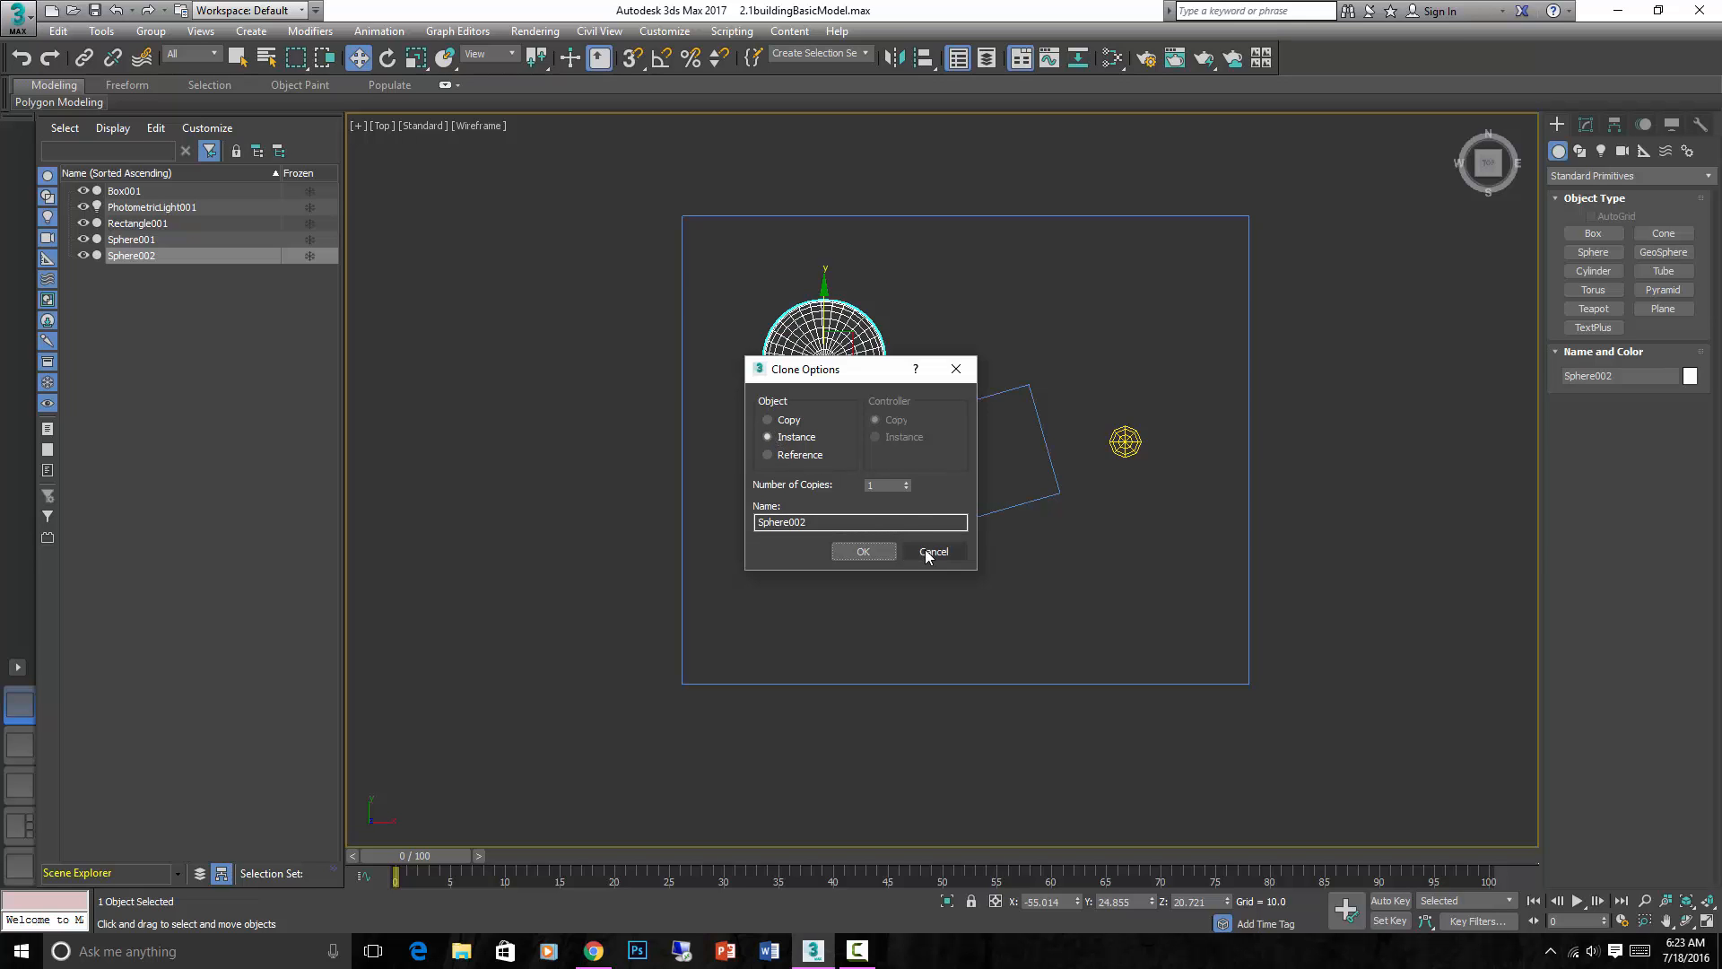
{"action": "left_click", "coordinate": [768, 420]}
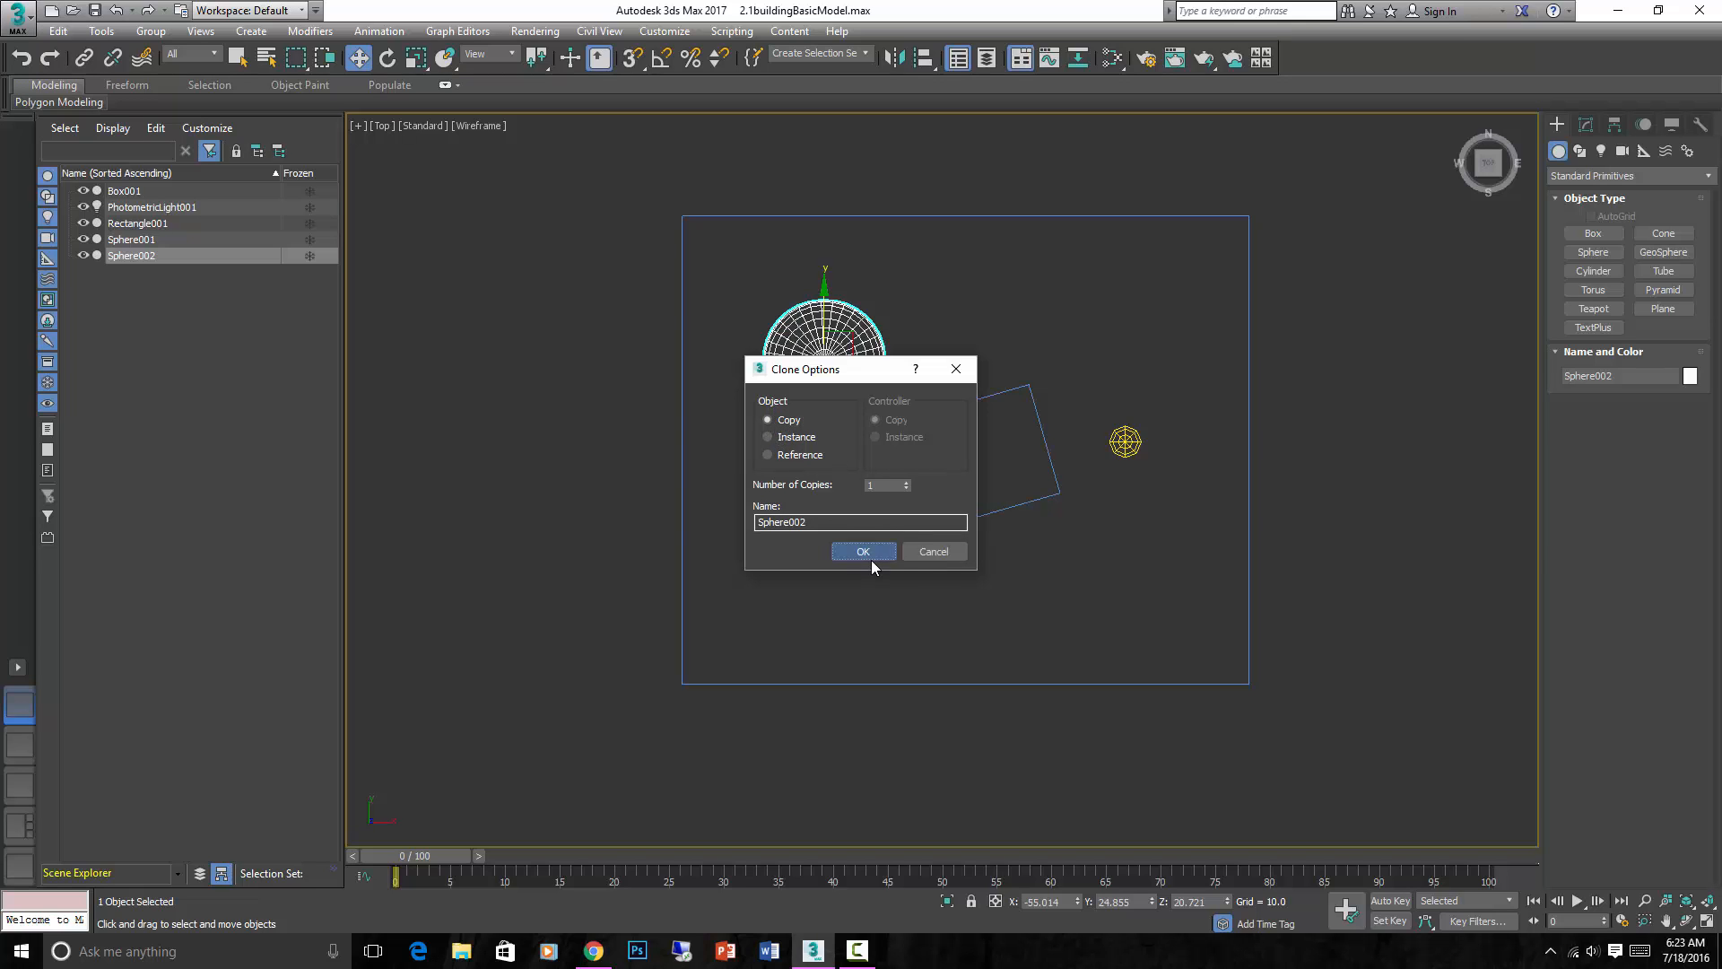
{"action": "left_click", "coordinate": [863, 551]}
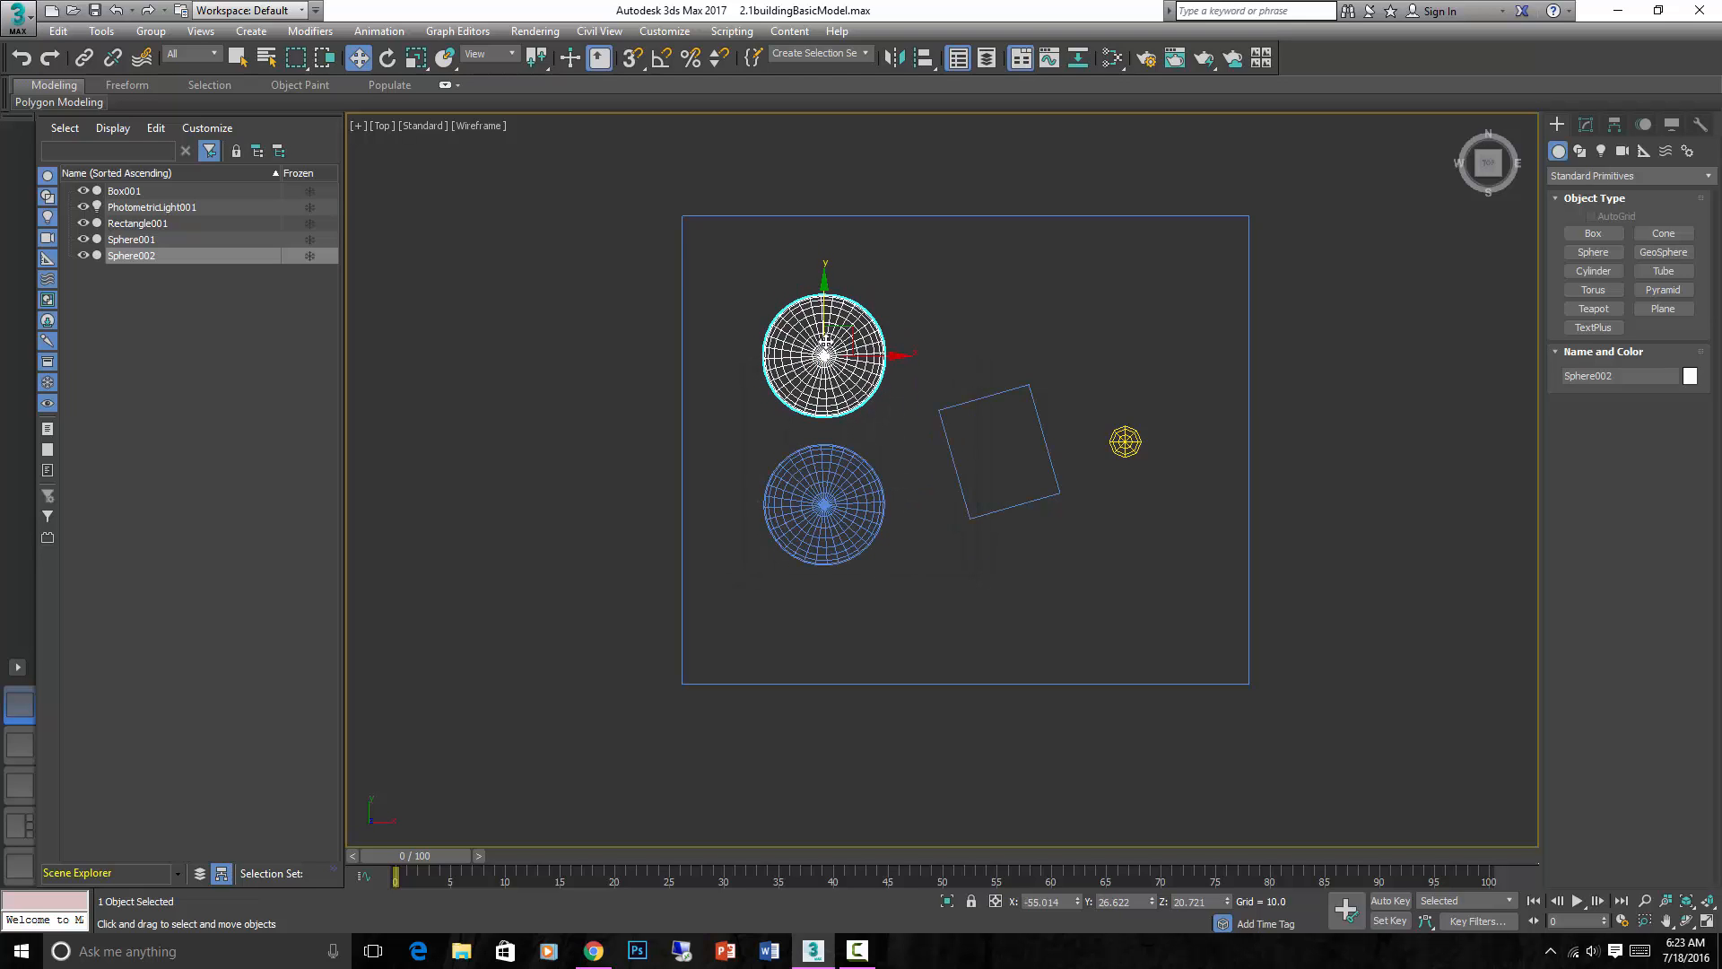
Reduce Sphere002's Radius in the Modify panel so it is smaller than the original, then deselect
{"action": "left_click", "coordinate": [1590, 124]}
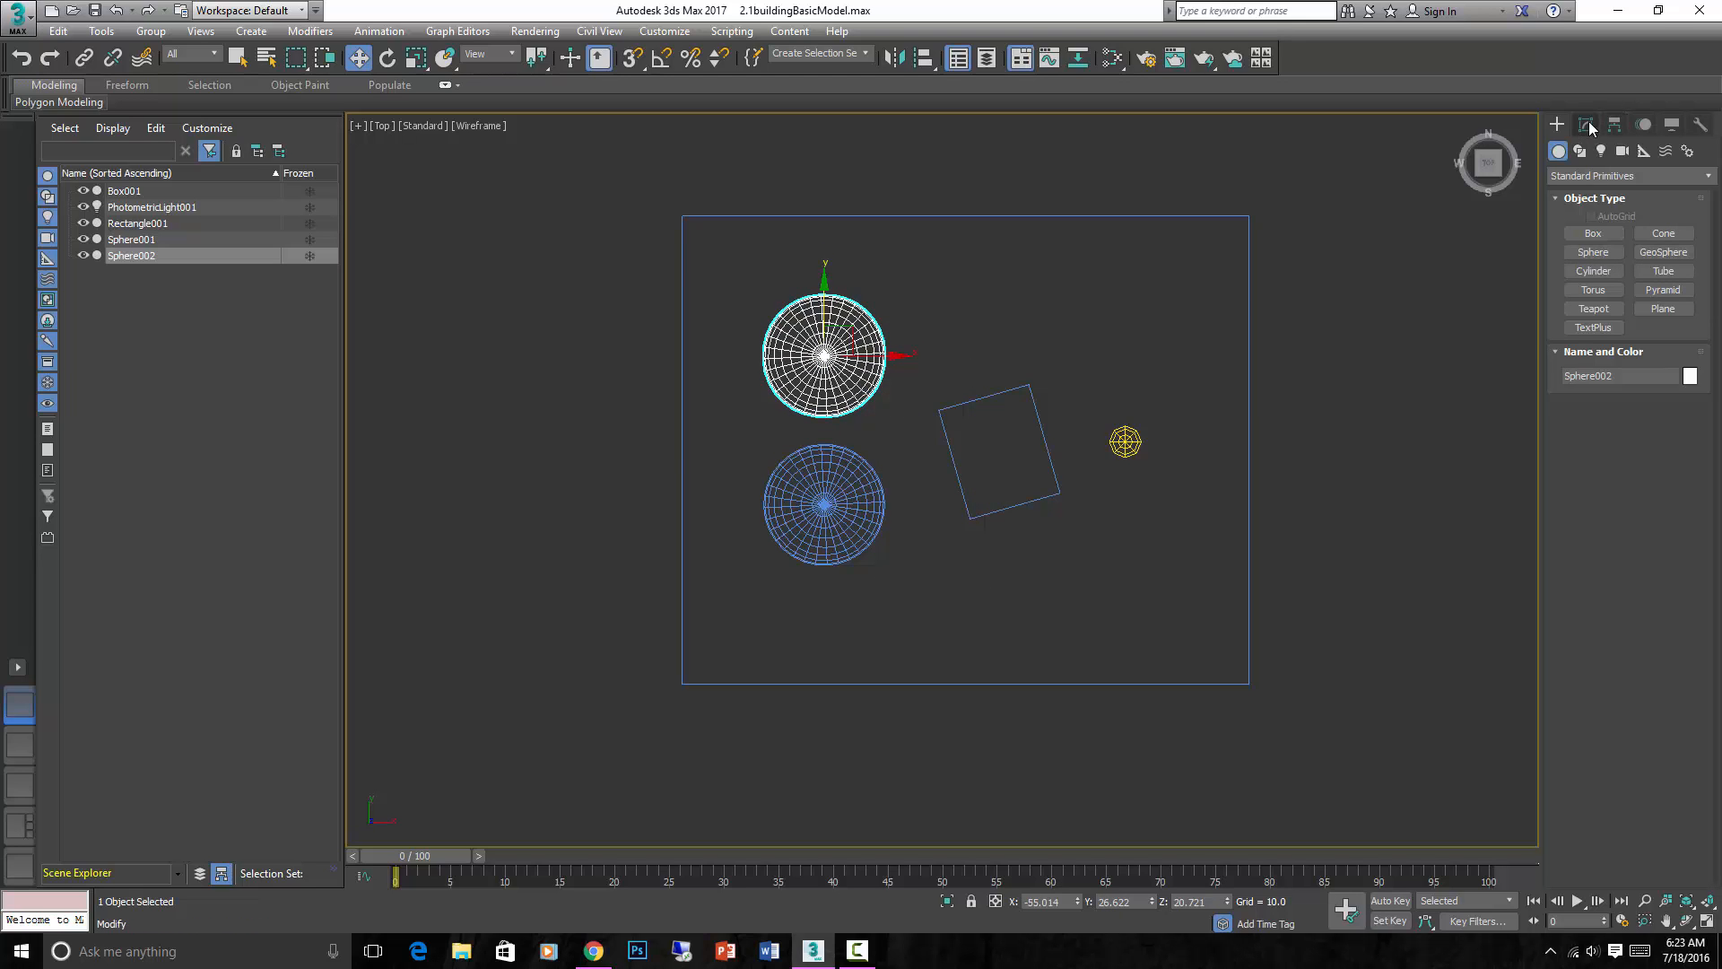
{"action": "left_click", "coordinate": [1584, 123]}
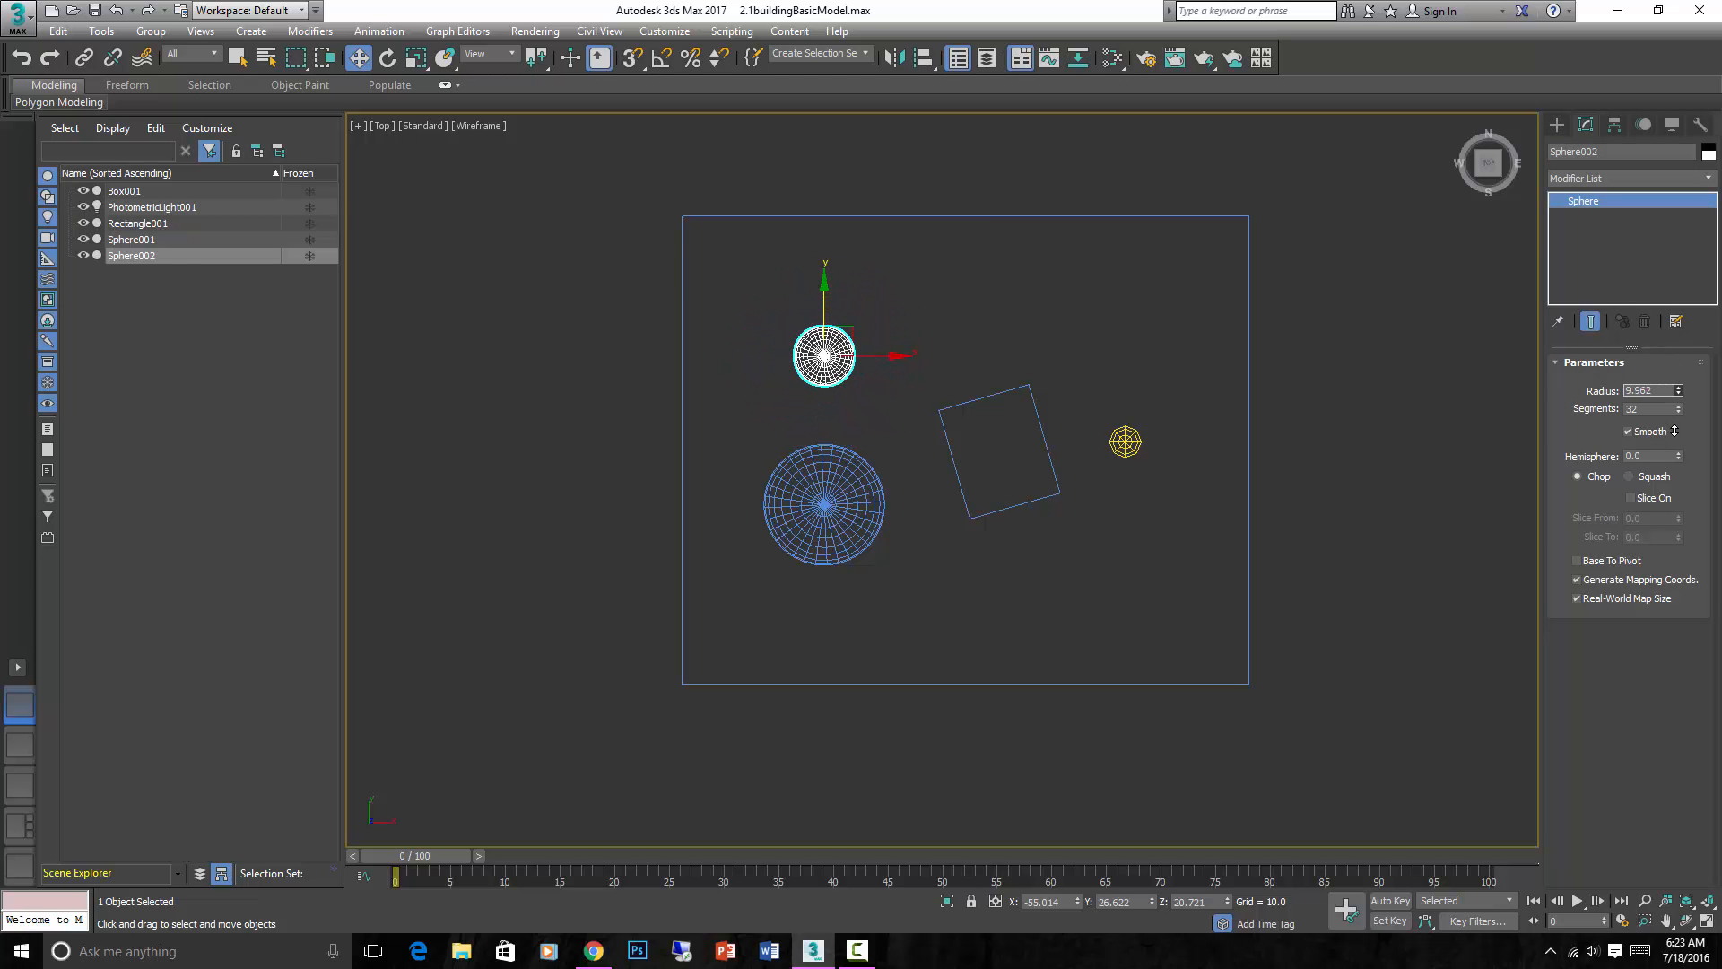
{"action": "left_click_drag", "start_coordinate": [1674, 388], "coordinate": [1674, 374]}
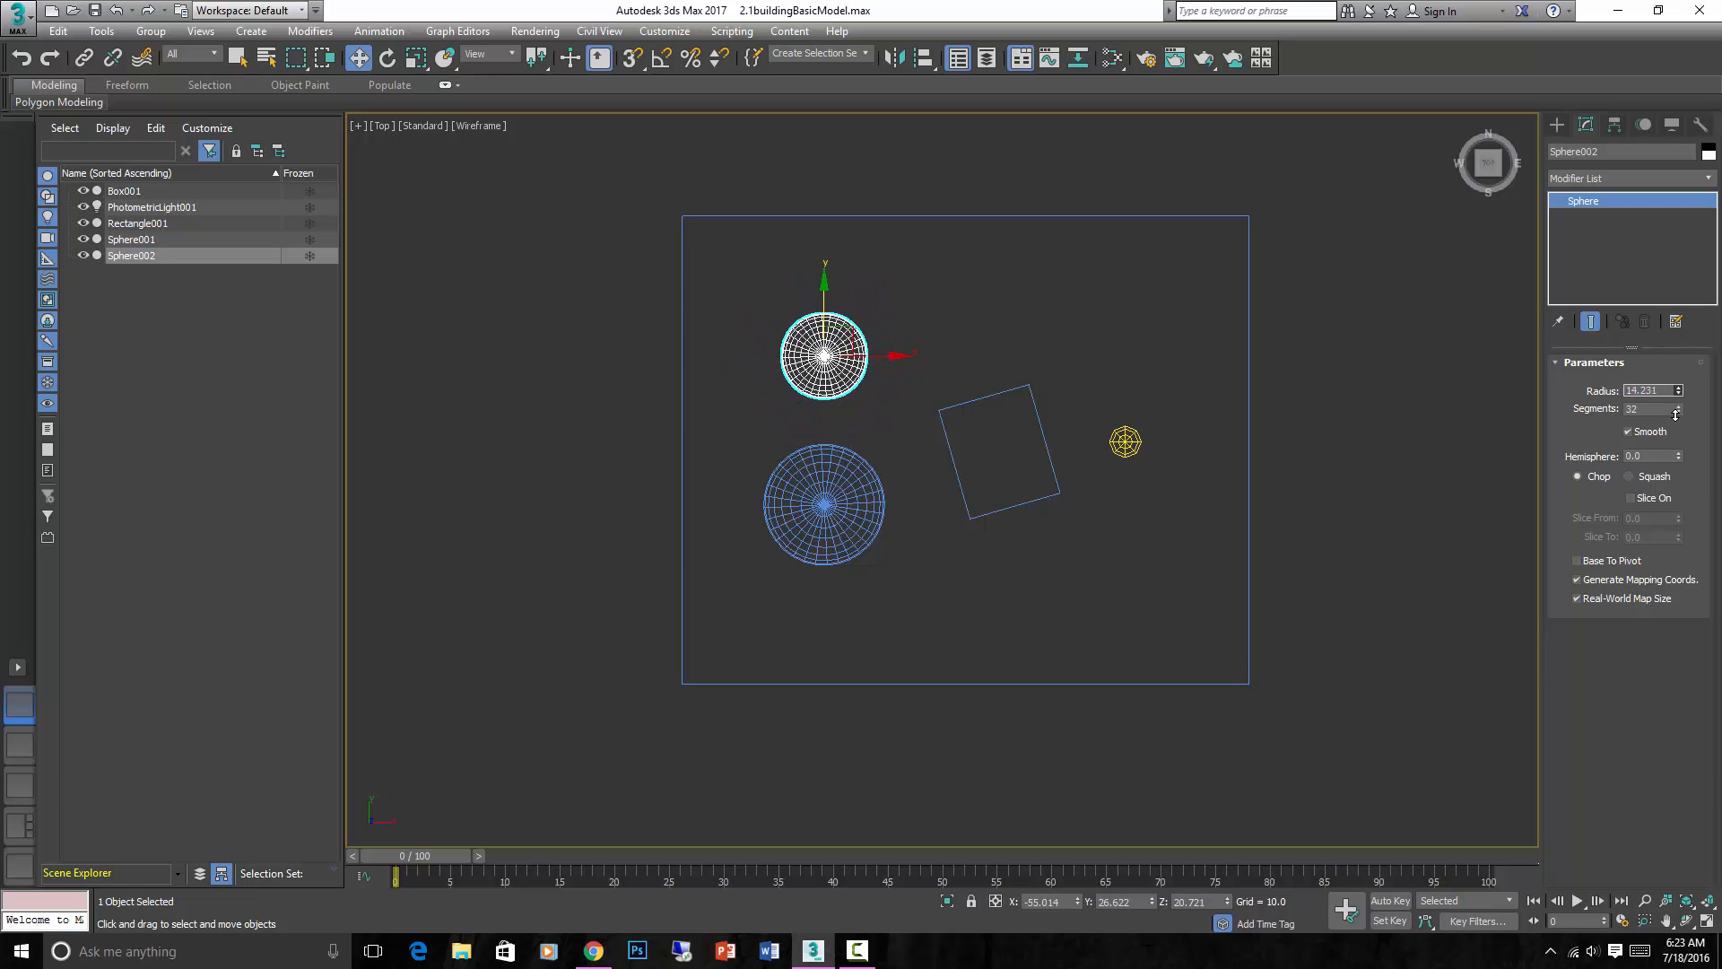
{"action": "left_click", "coordinate": [895, 443]}
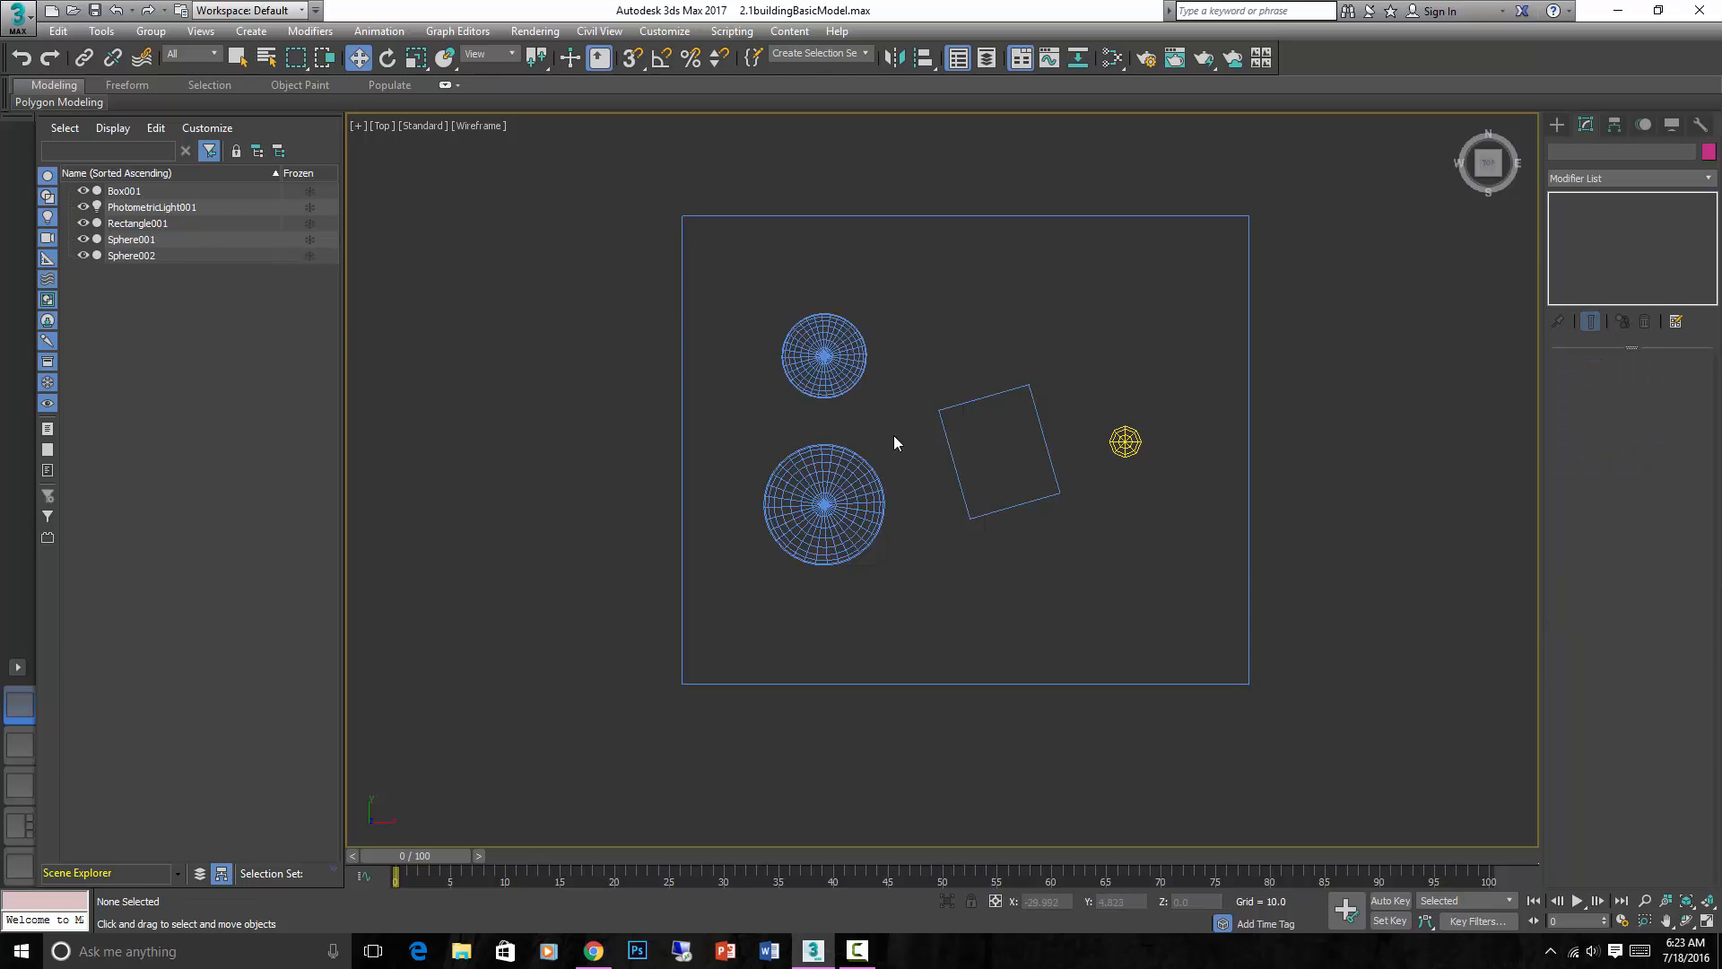
{"action": "left_click", "coordinate": [823, 504]}
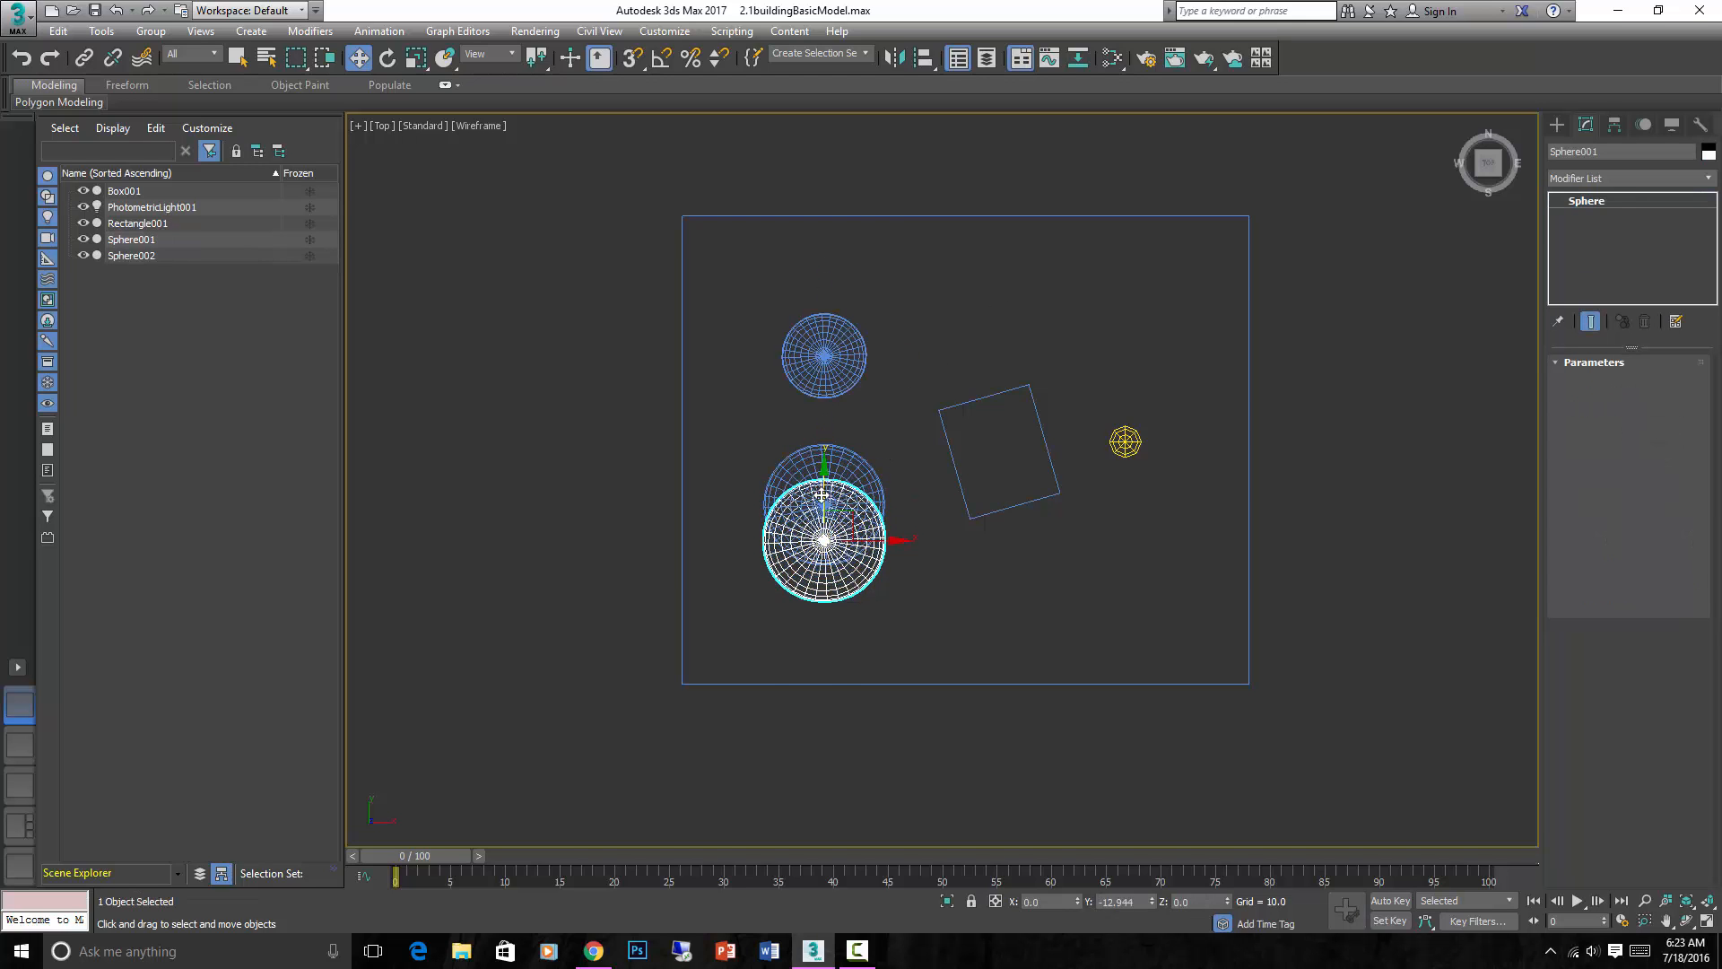
Shift-drag Sphere001 downward and clone it as a linked instance, Sphere003
{"action": "left_click_drag", "start_coordinate": [821, 527], "coordinate": [822, 643]}
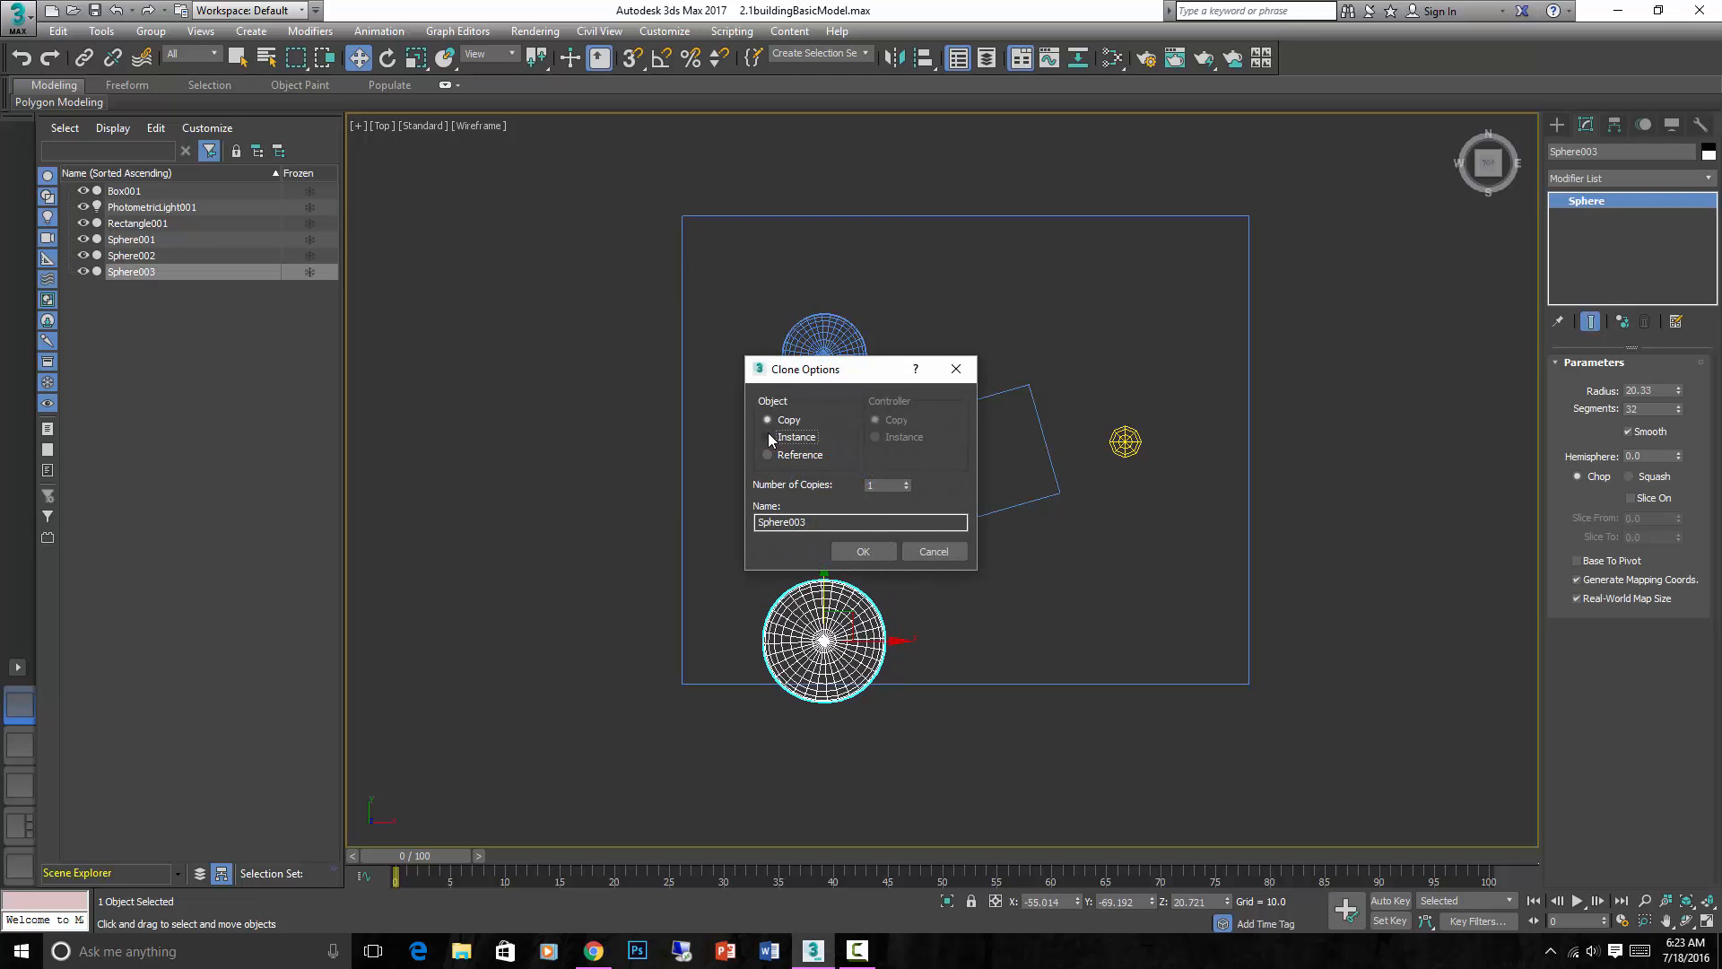
{"action": "left_click", "coordinate": [863, 551]}
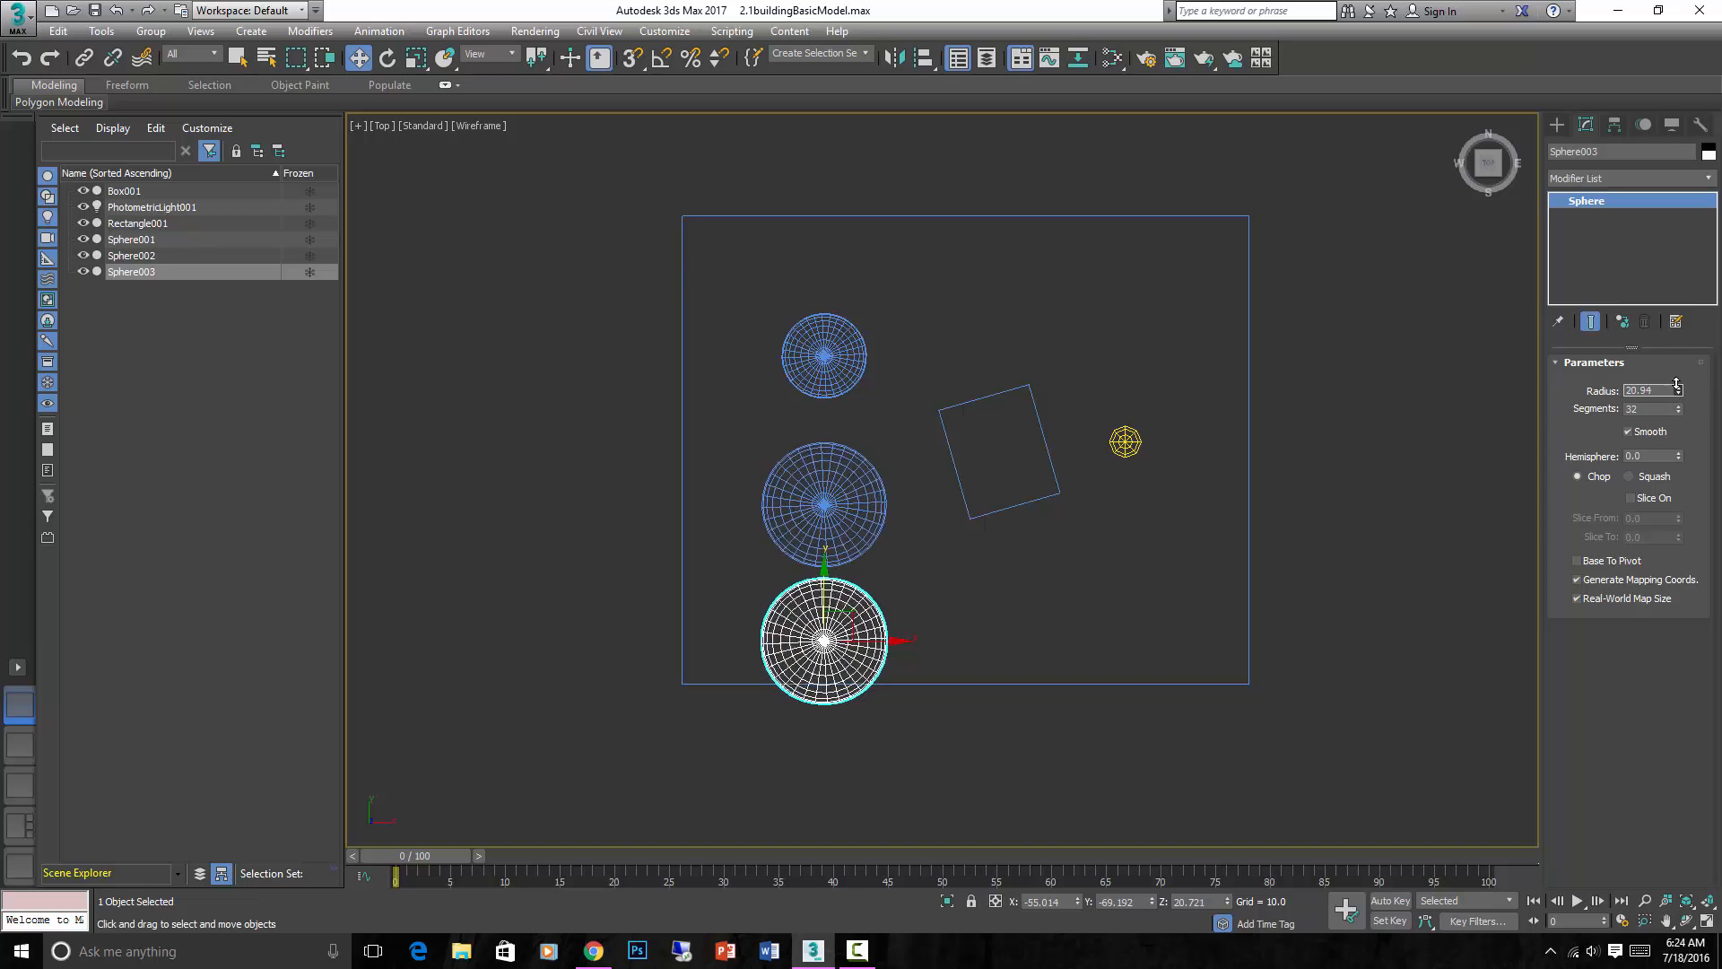
Drag Sphere003's Radius to about 19.3 so the linked Sphere001 resizes too, then add Sphere001 to the selection
{"action": "left_click_drag", "start_coordinate": [1677, 391], "coordinate": [1677, 373]}
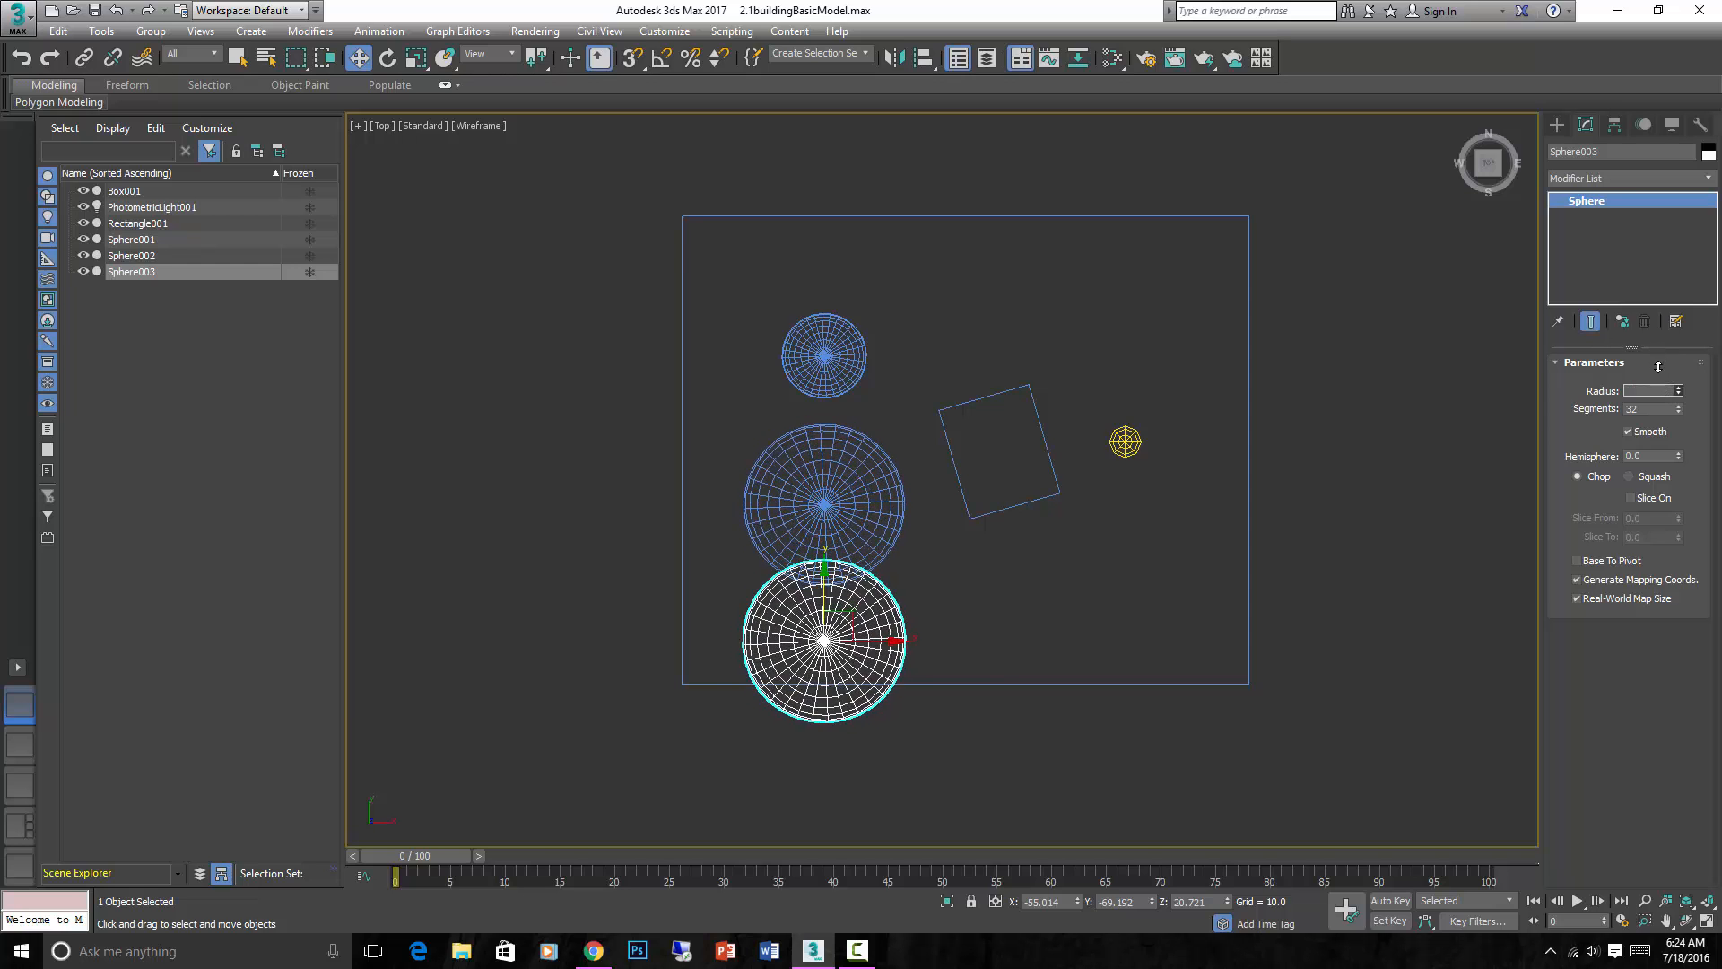
{"action": "left_click_drag", "start_coordinate": [1680, 389], "coordinate": [1679, 379]}
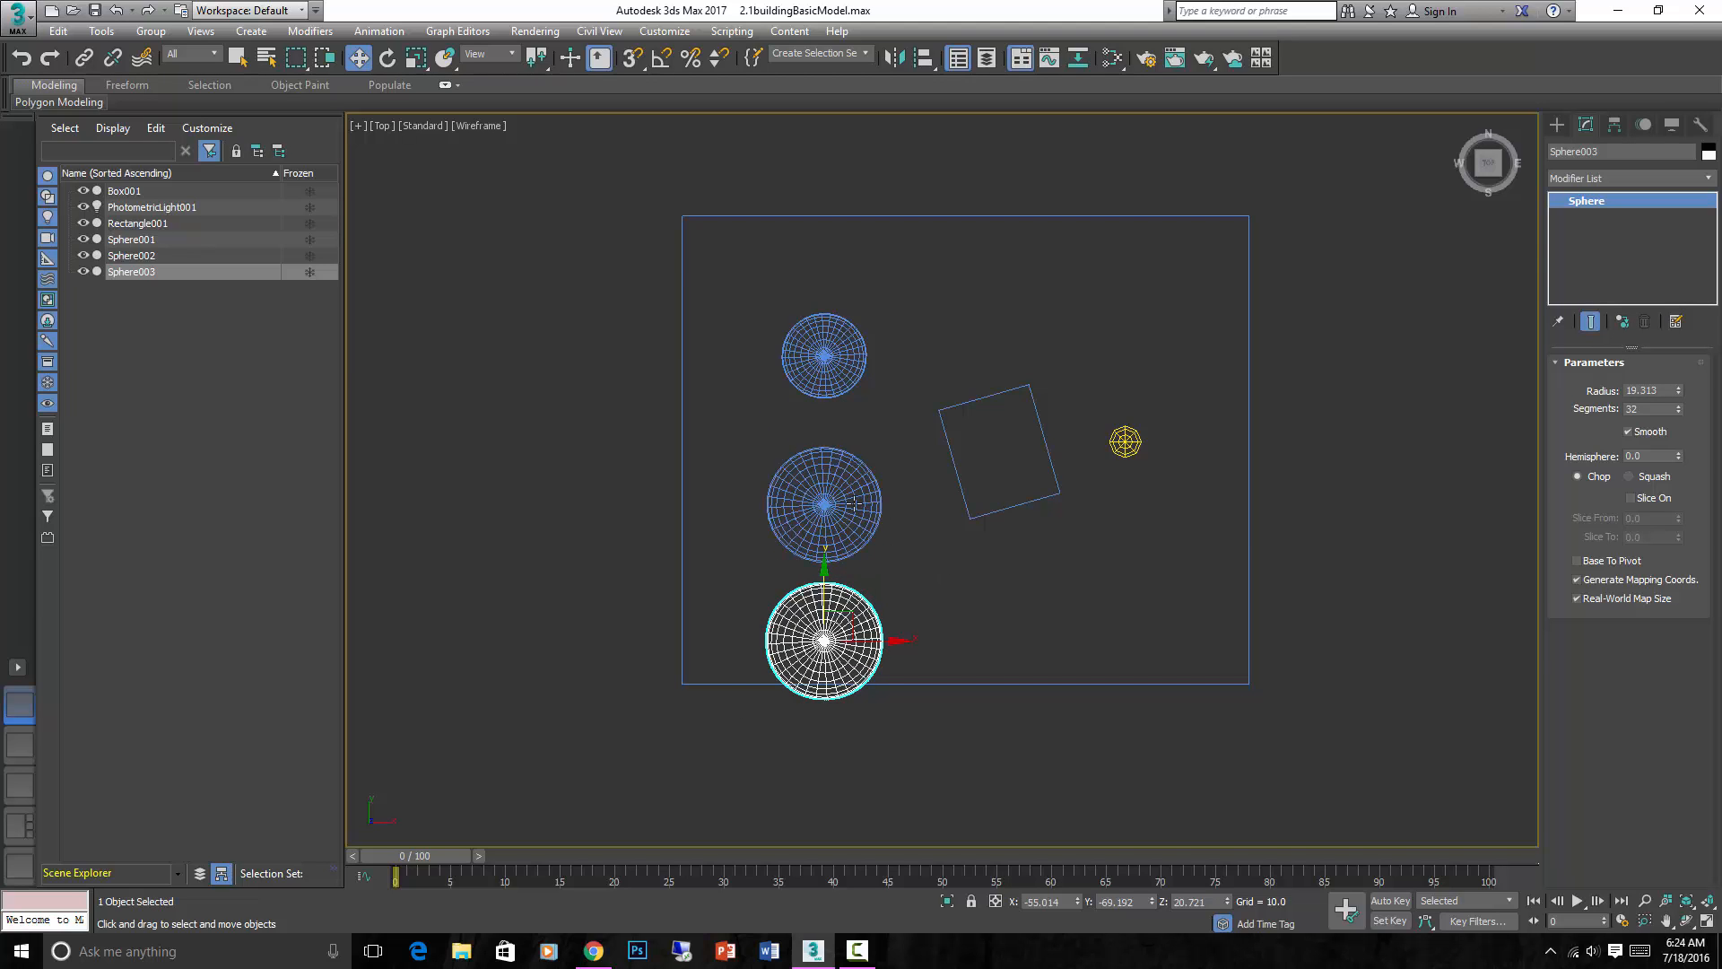
{"action": "left_click", "coordinate": [823, 354]}
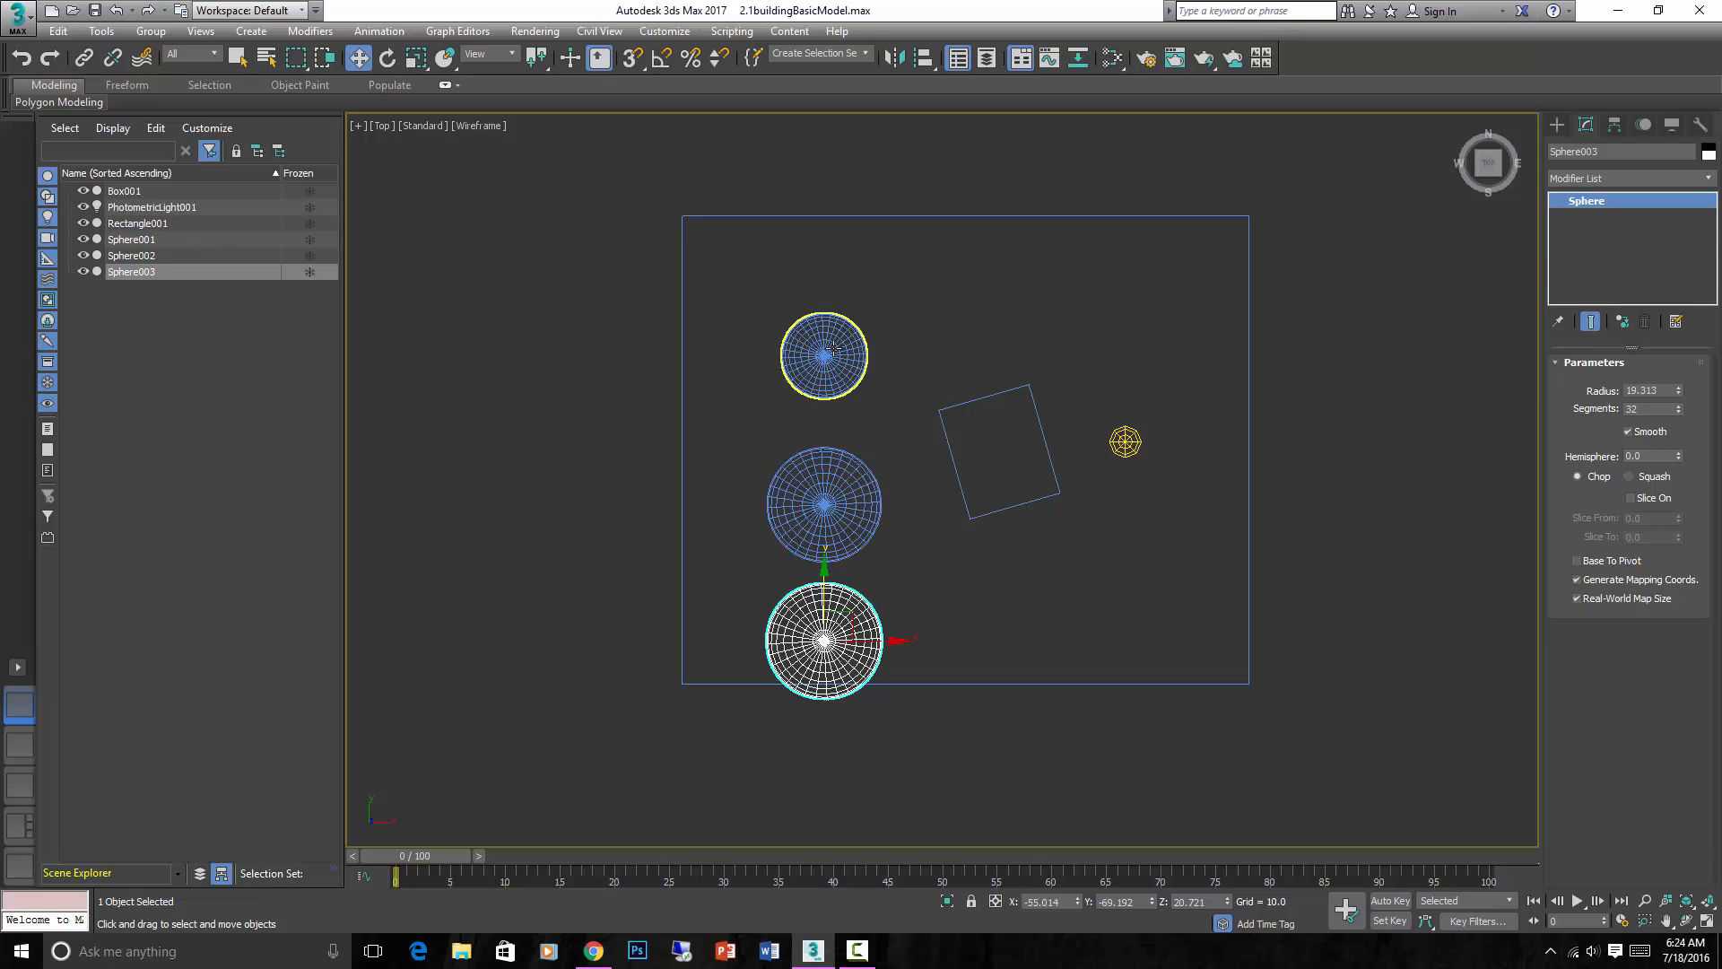
{"action": "left_click", "coordinate": [884, 470]}
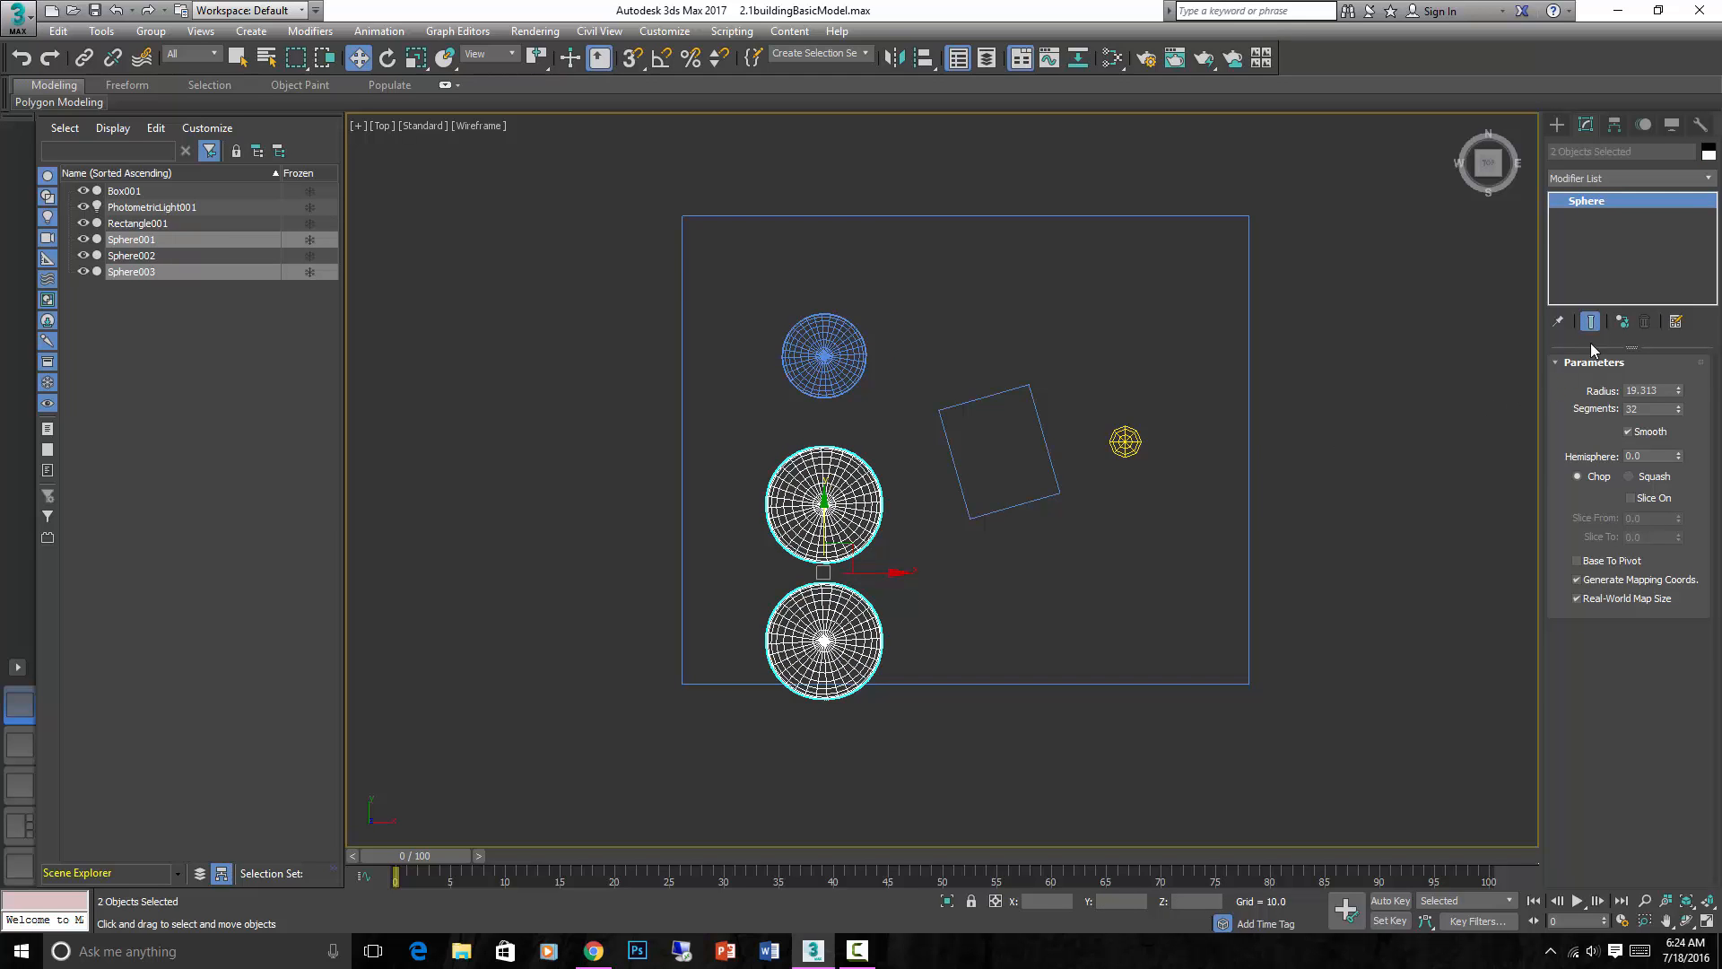
{"action": "mouse_move", "coordinate": [1623, 321]}
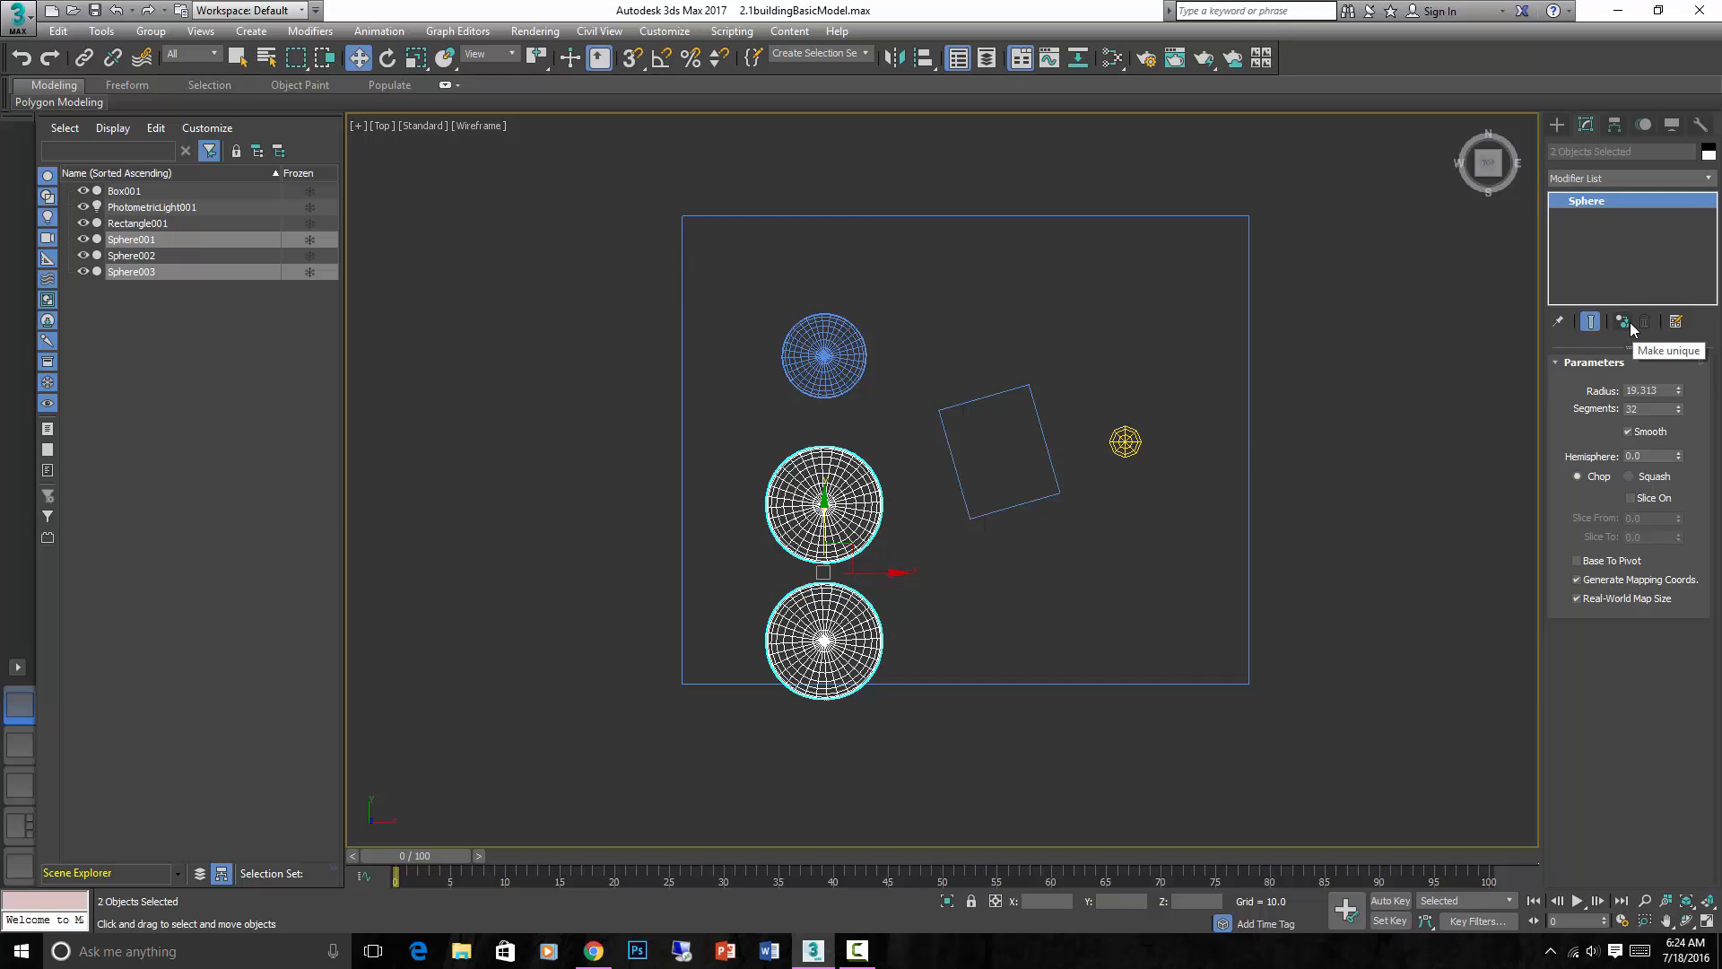
Make Sphere001 and Sphere003 unique so each is independent, then nudge the radius to verify
{"action": "left_click", "coordinate": [824, 642]}
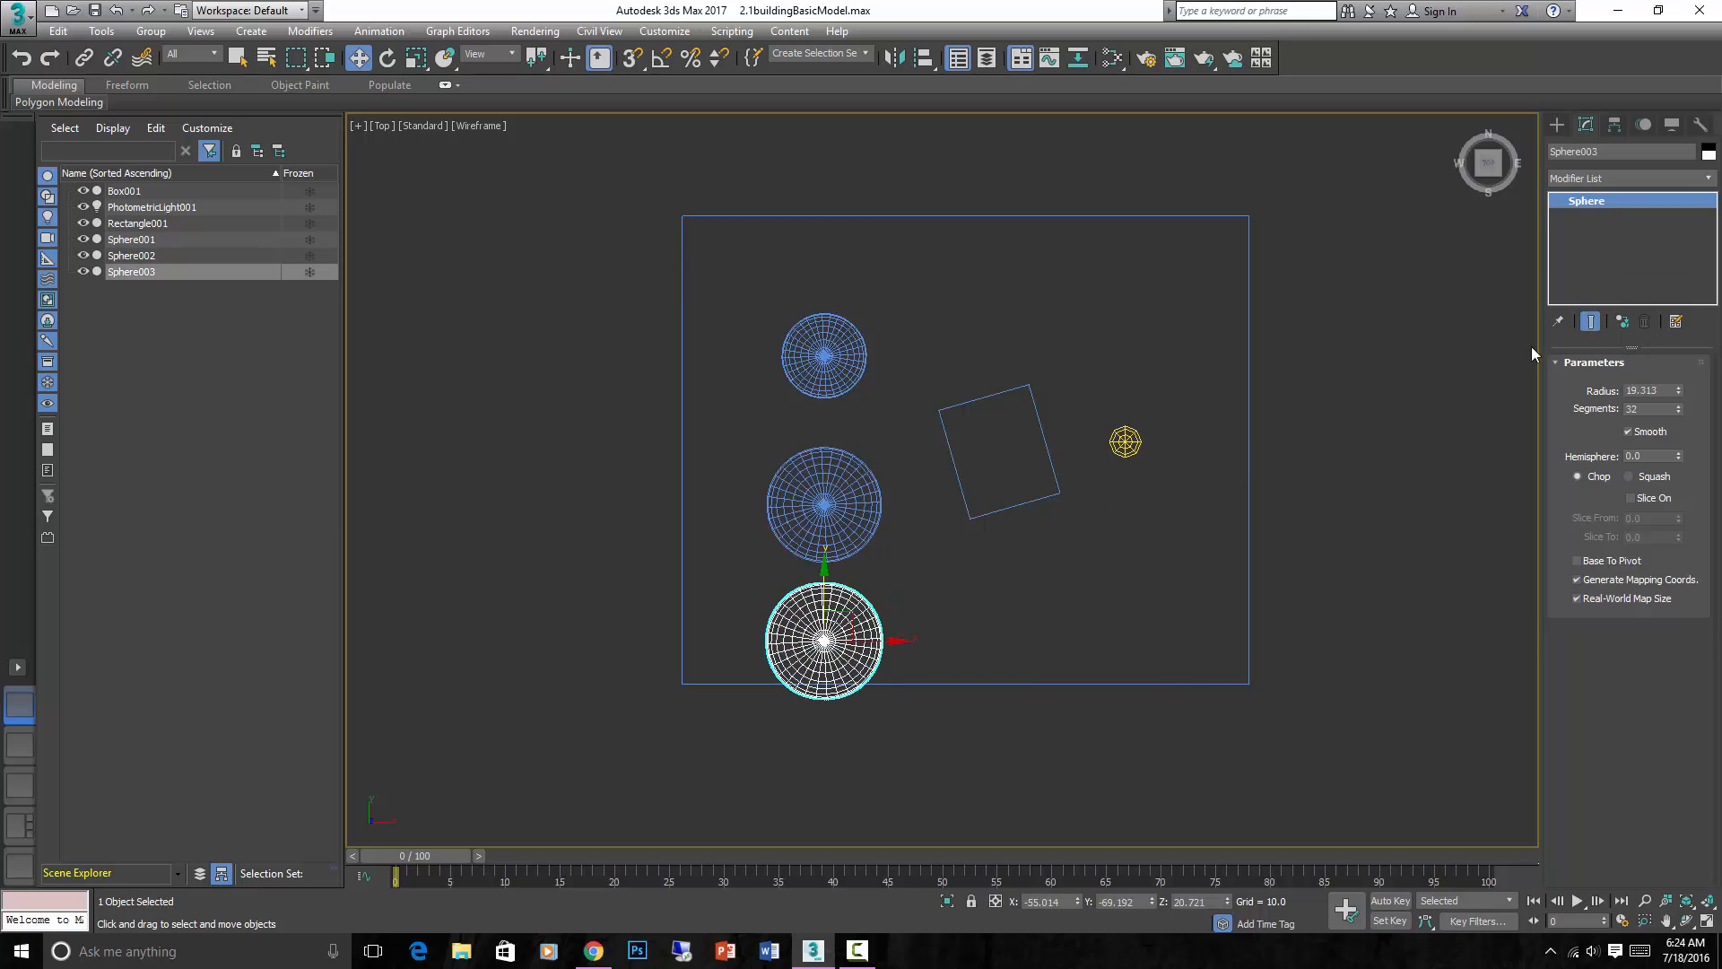
{"action": "mouse_move", "coordinate": [1016, 586]}
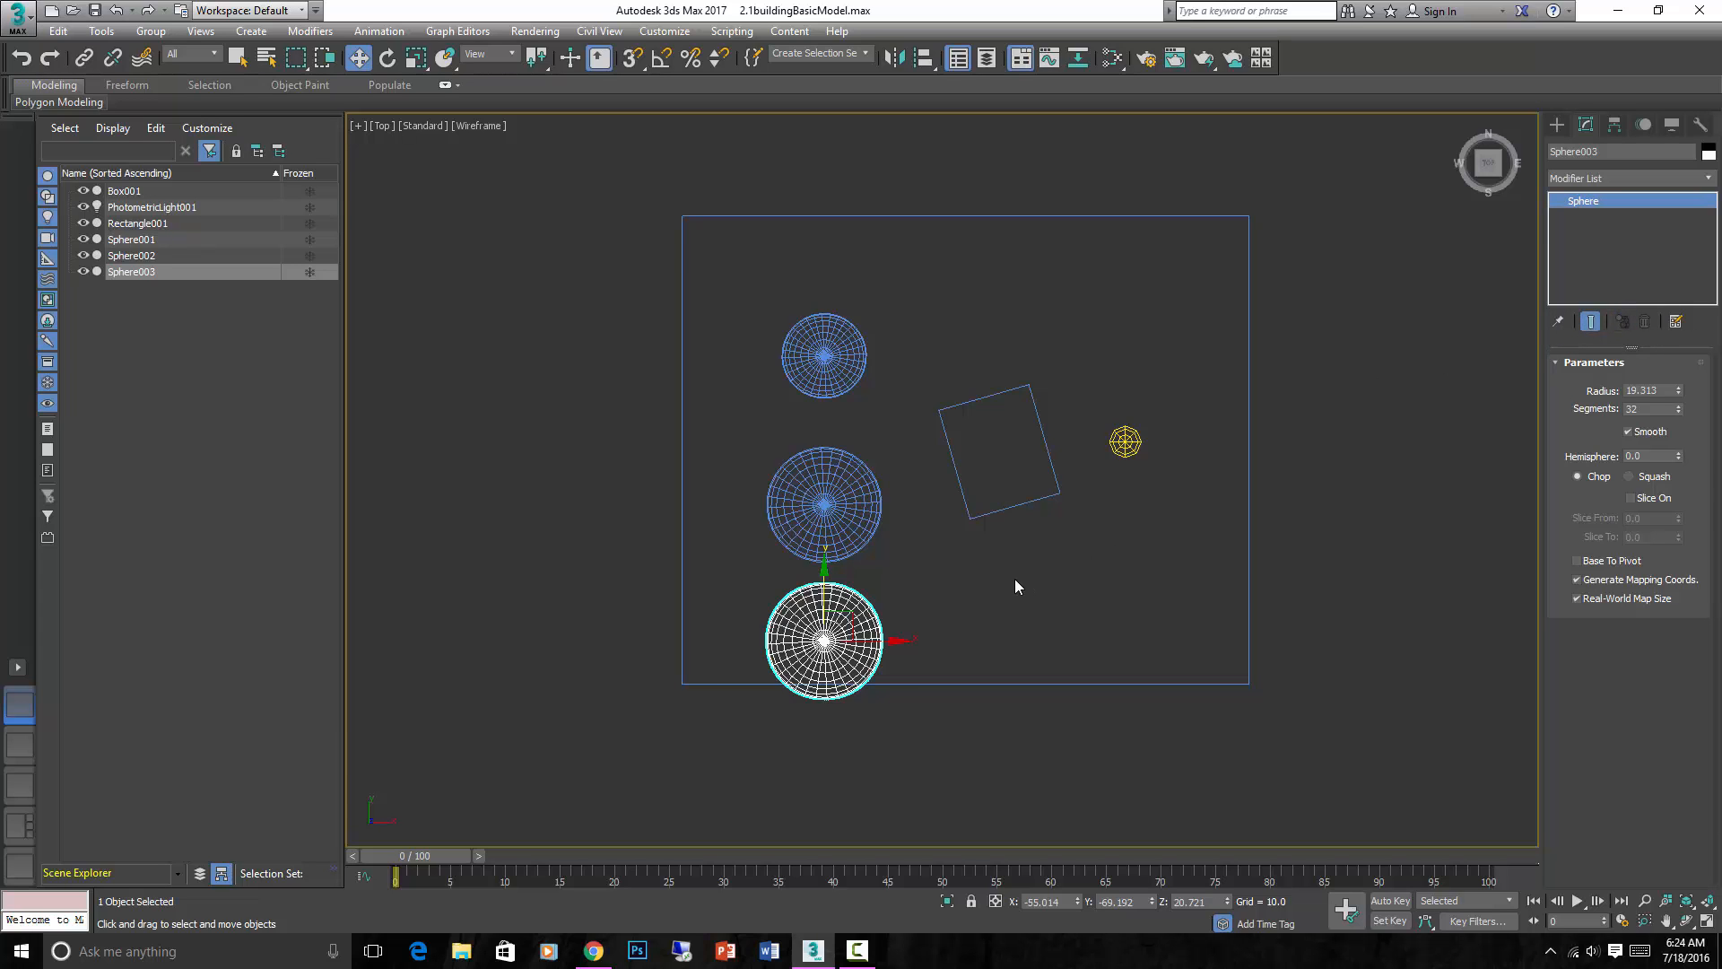
{"action": "left_click", "coordinate": [1584, 123]}
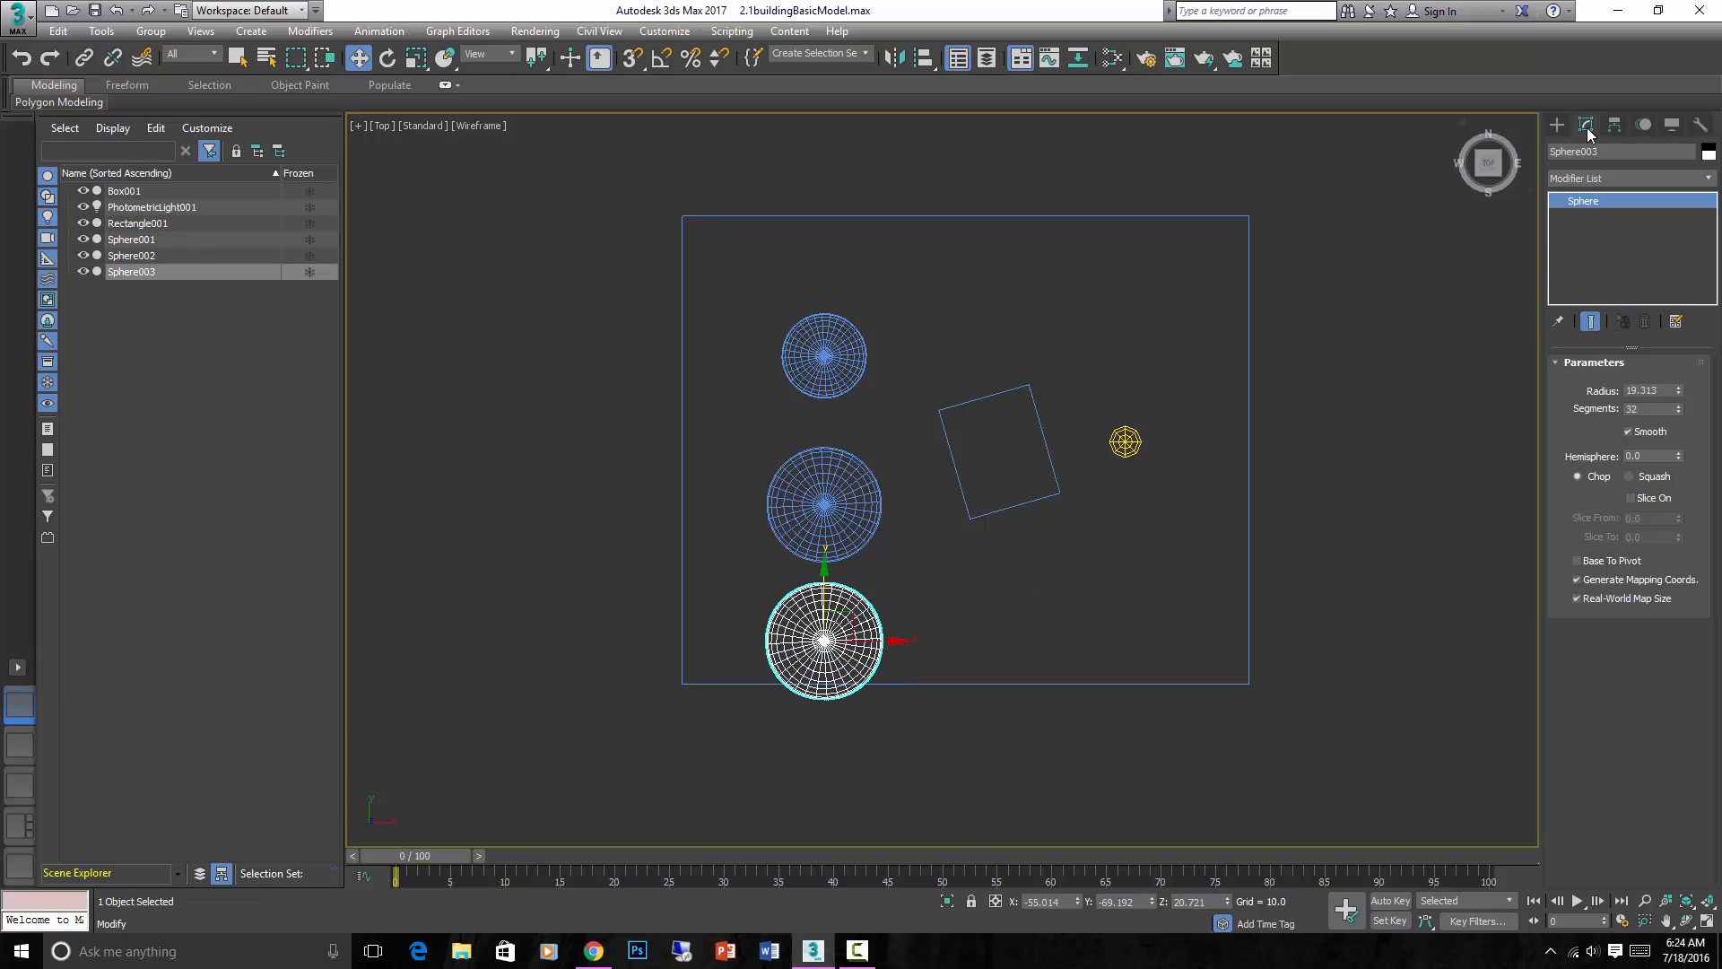
{"action": "left_click_drag", "start_coordinate": [1678, 390], "coordinate": [1677, 379]}
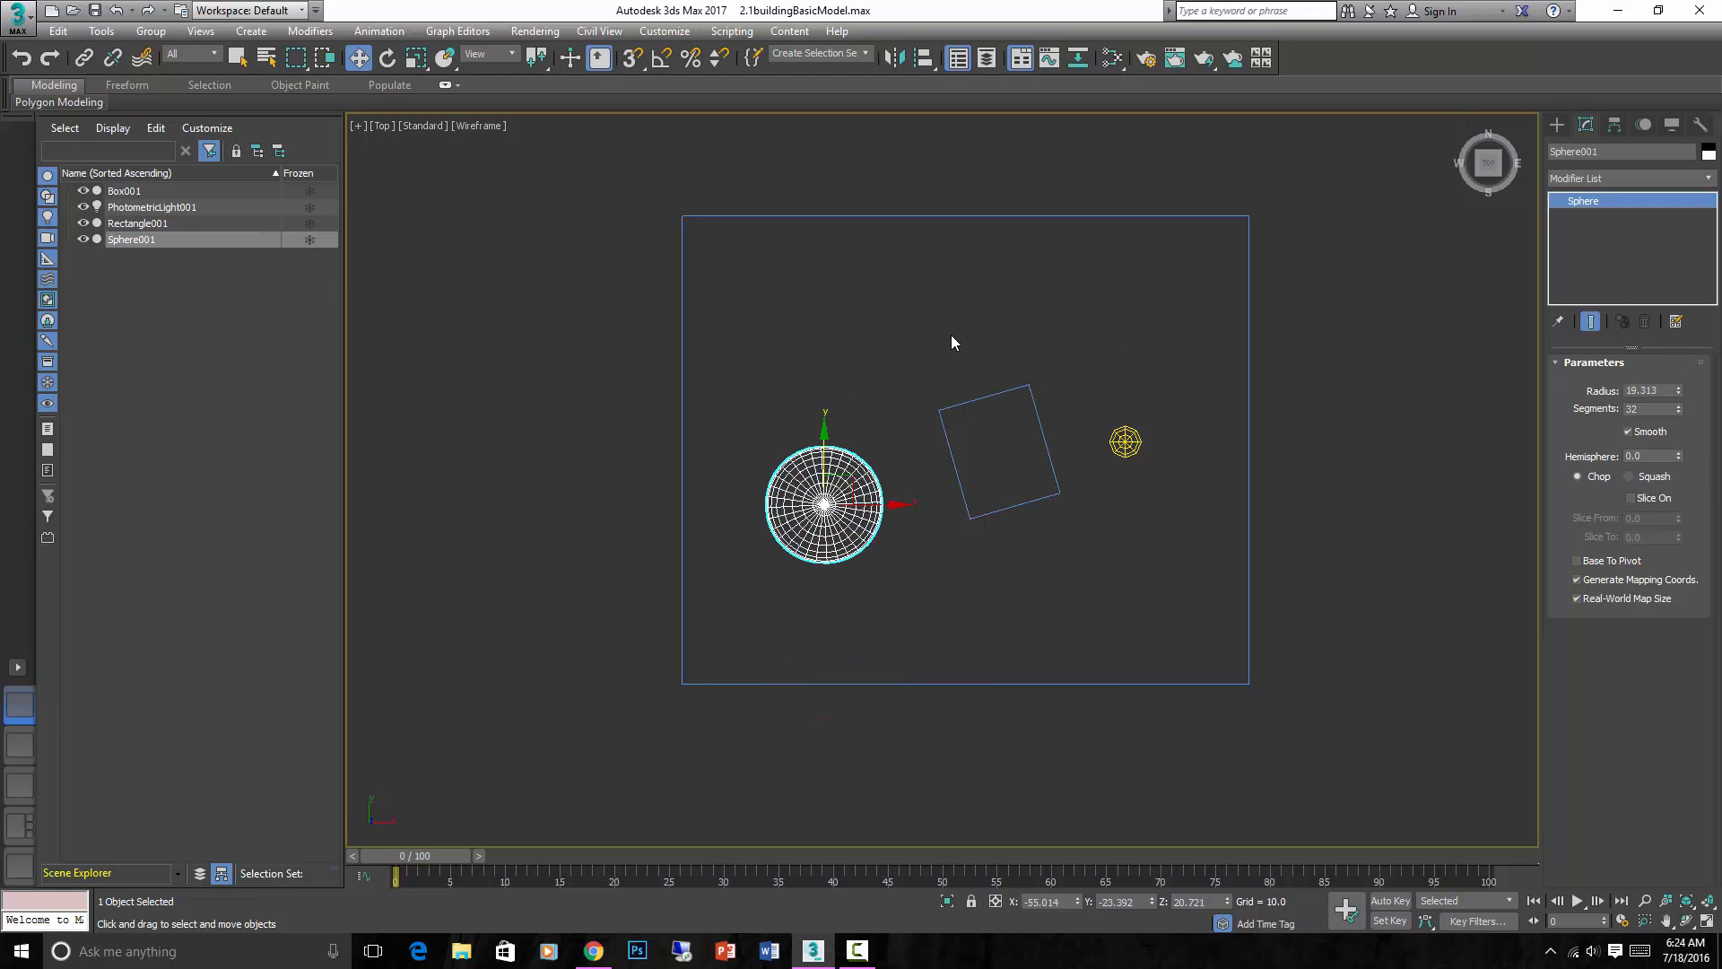
{"action": "mouse_move", "coordinate": [795, 483]}
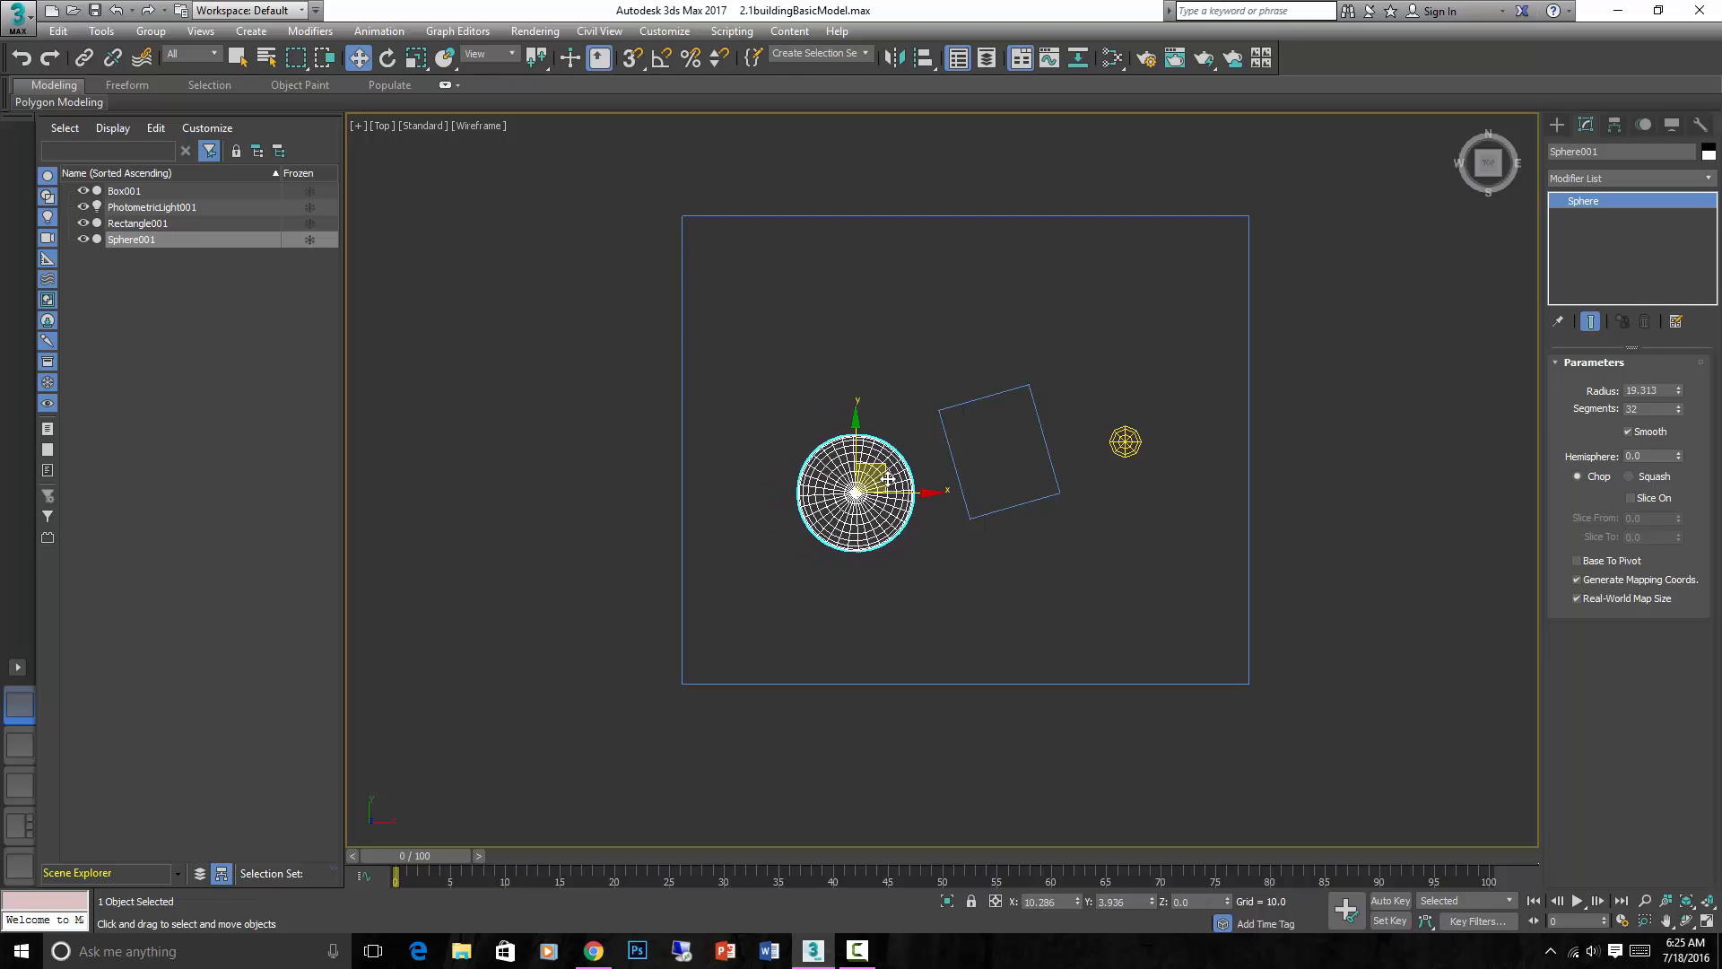
Move Sphere001 up against the box in the Top view and Shift-drag a duplicate over the box
{"action": "left_click_drag", "start_coordinate": [854, 491], "coordinate": [891, 470]}
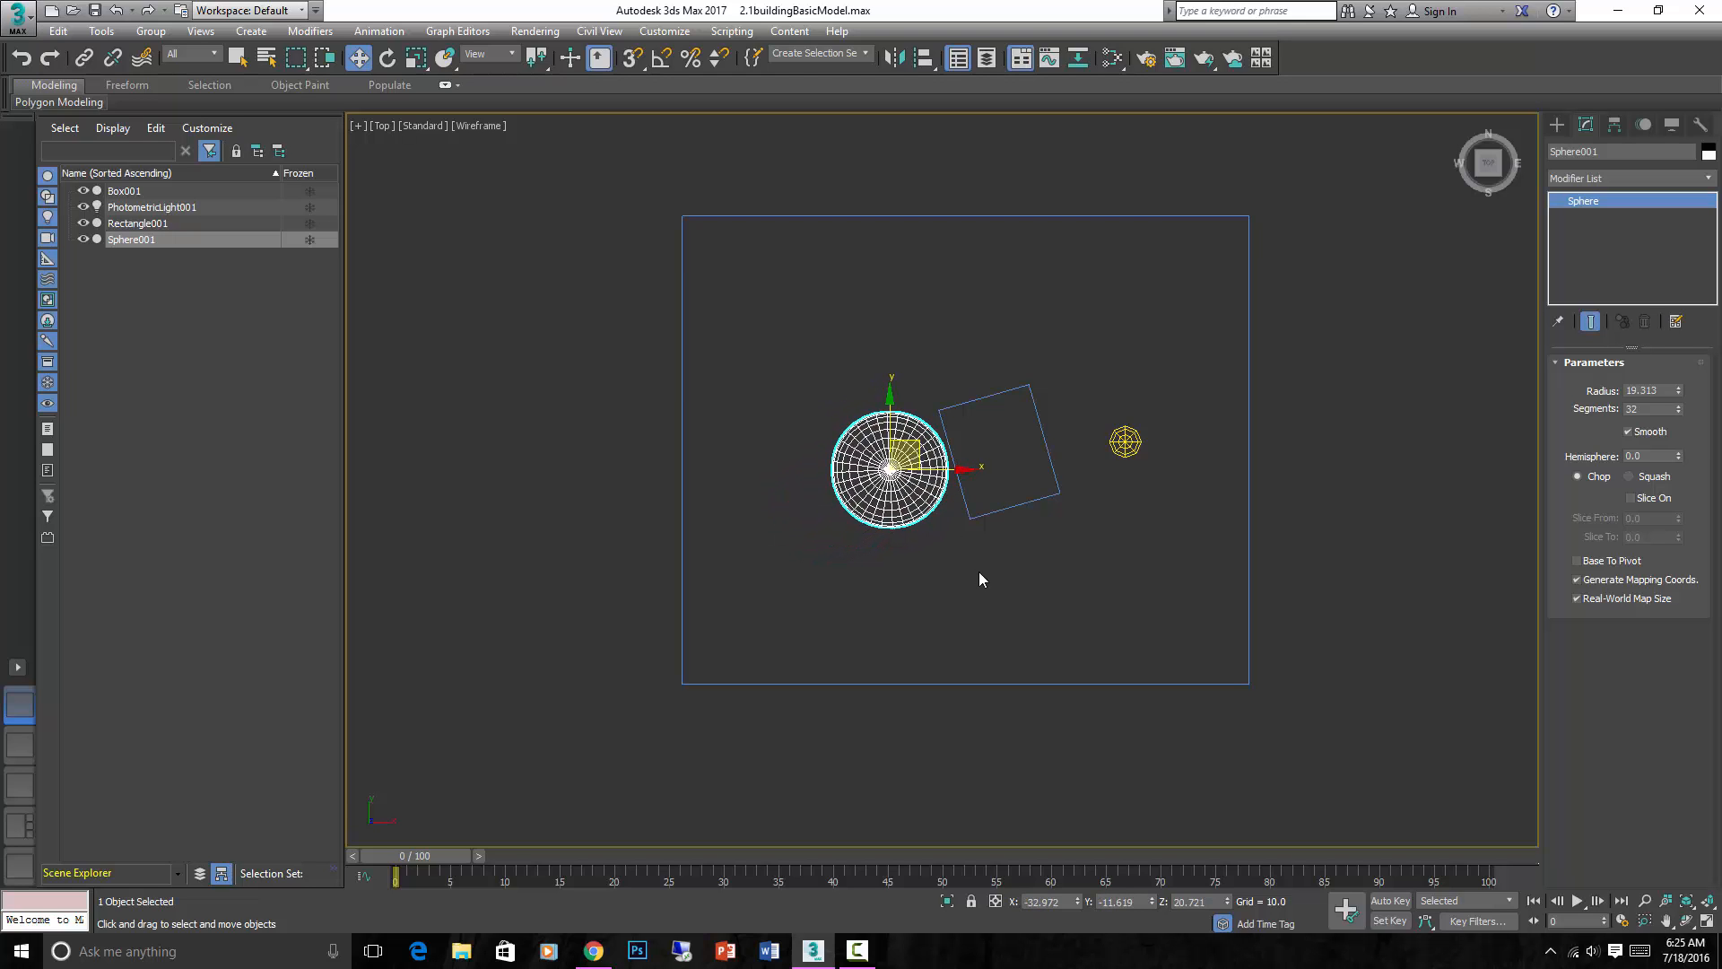
{"action": "mouse_move", "coordinate": [969, 520]}
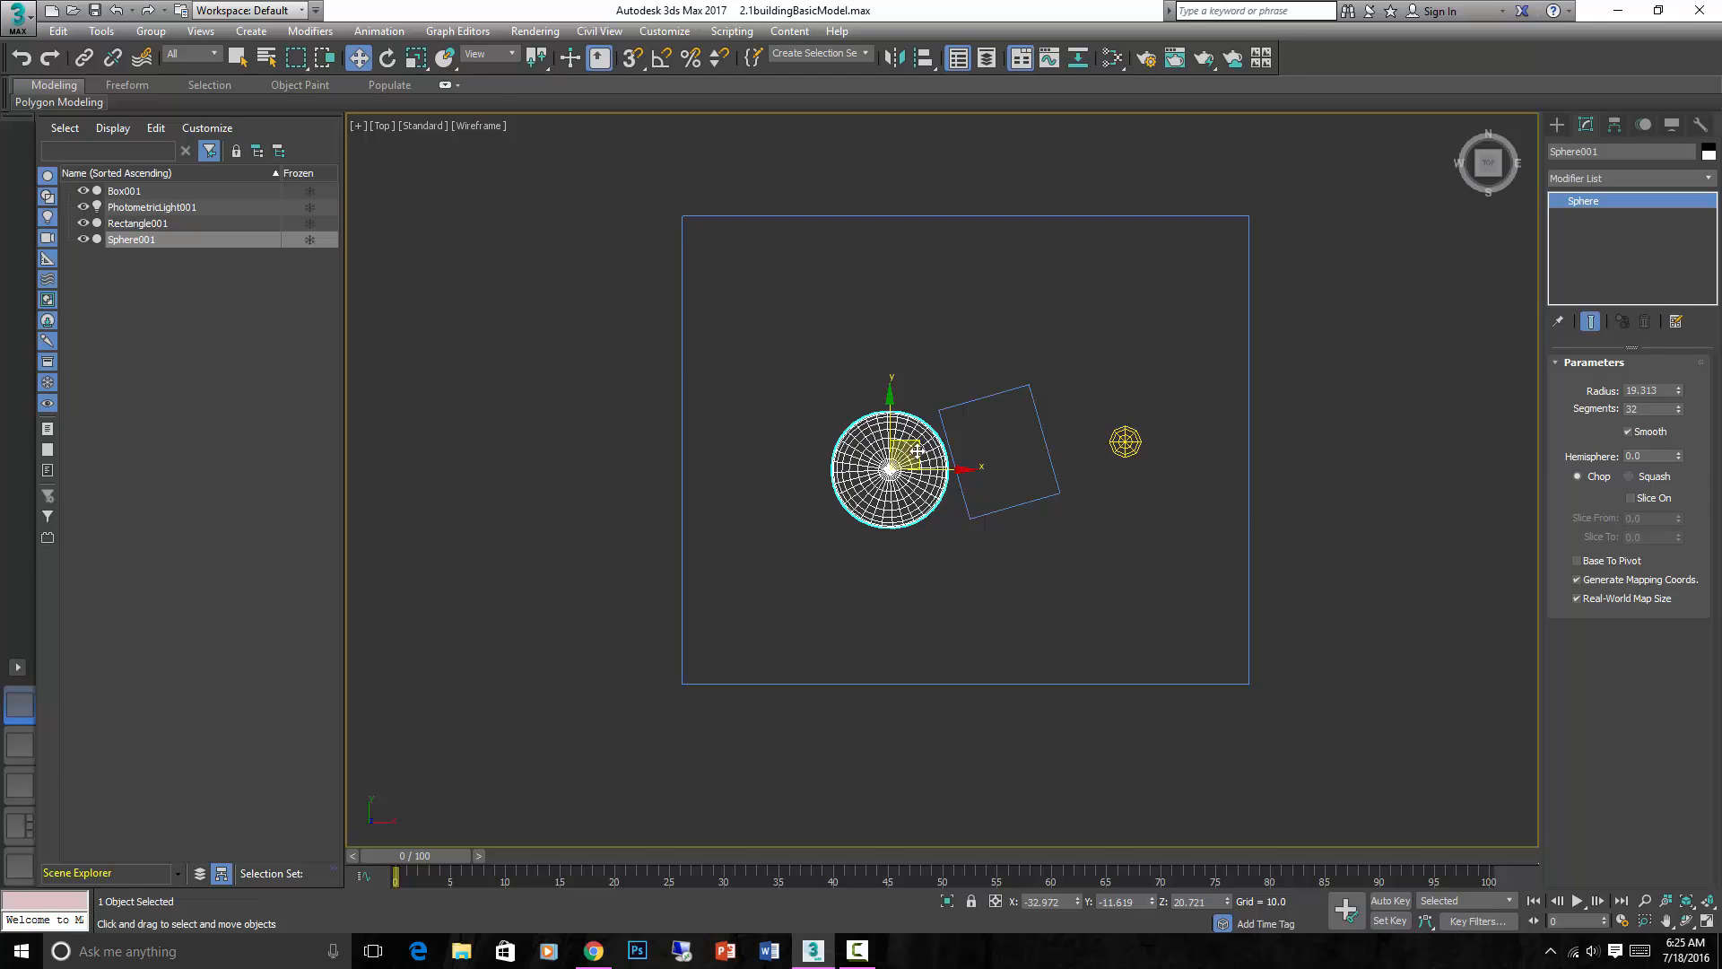
{"action": "left_click_drag", "start_coordinate": [890, 466], "coordinate": [957, 467]}
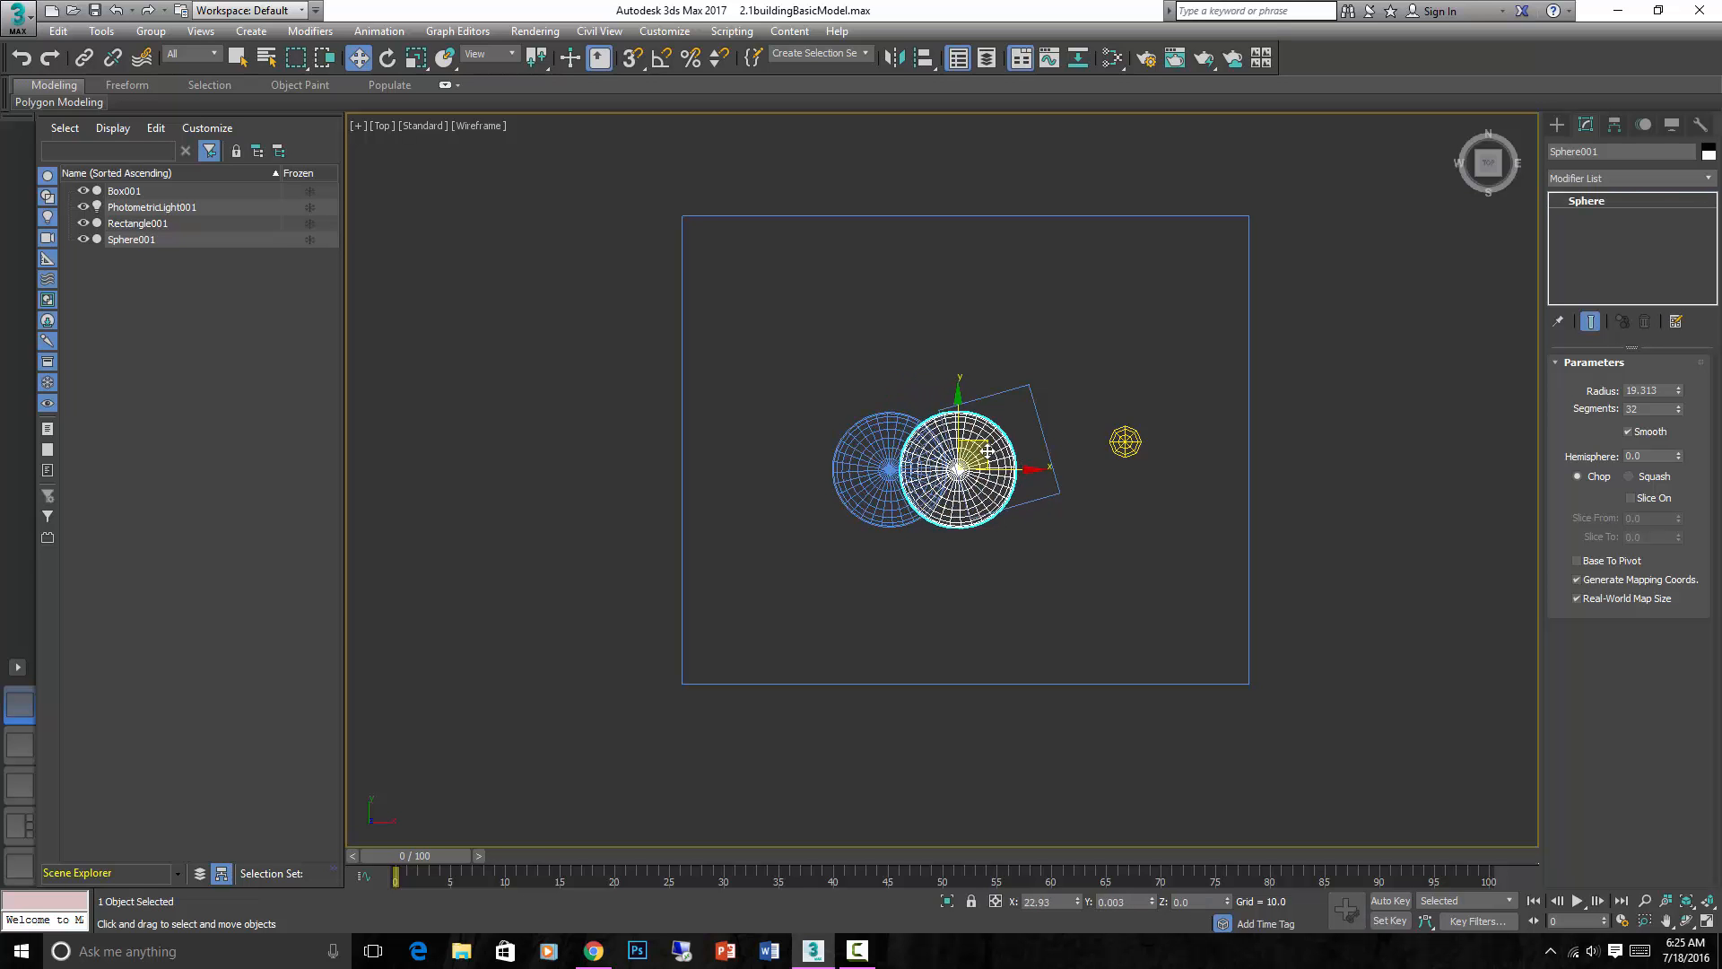
{"action": "left_click_drag", "start_coordinate": [962, 469], "coordinate": [999, 440]}
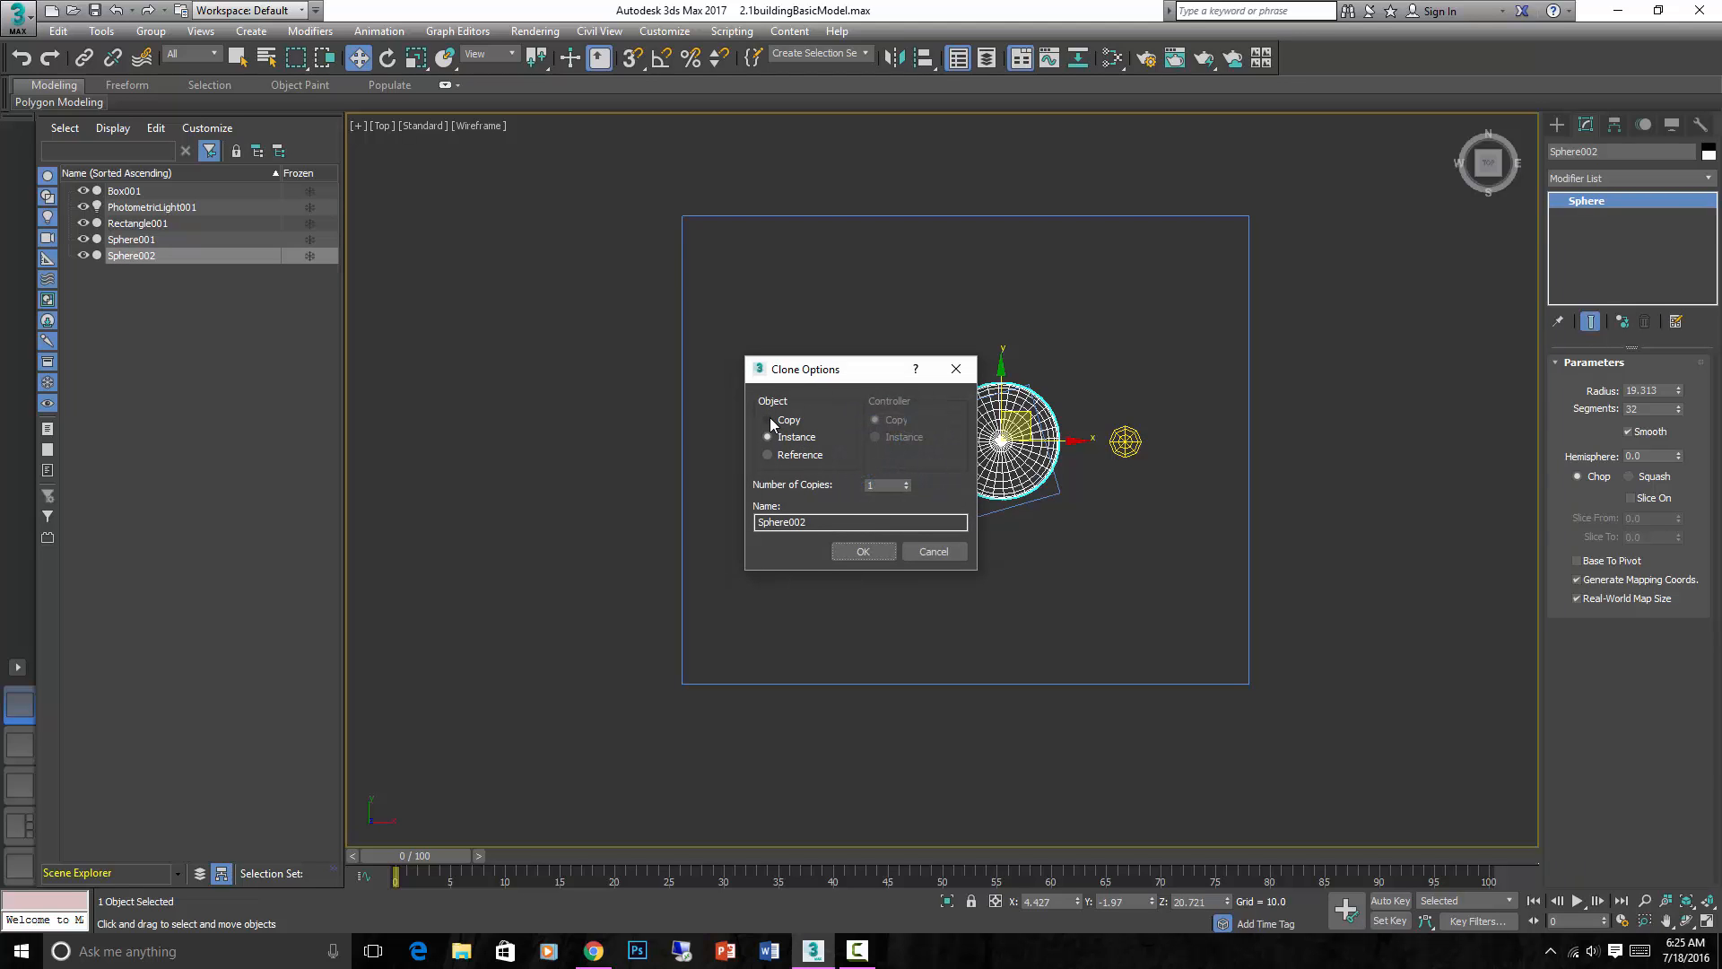
Create Sphere002 as an independent Copy and lift it along Y above the box in the Front view
{"action": "left_click", "coordinate": [767, 419]}
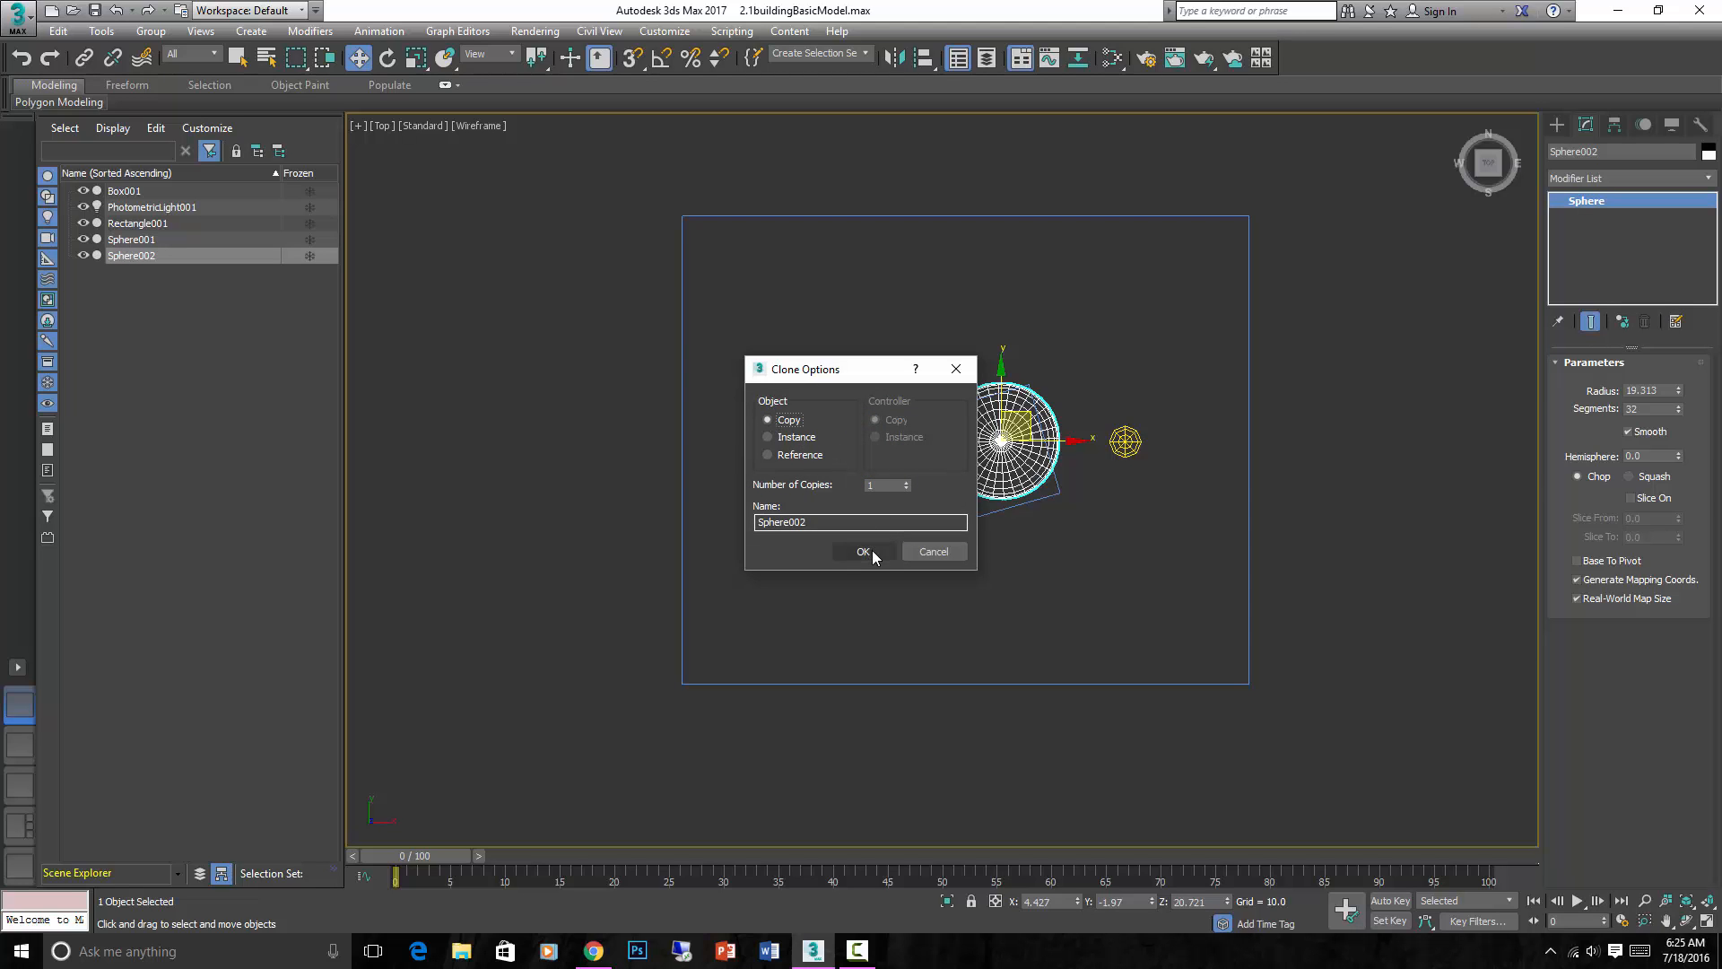
{"action": "left_click", "coordinate": [862, 552]}
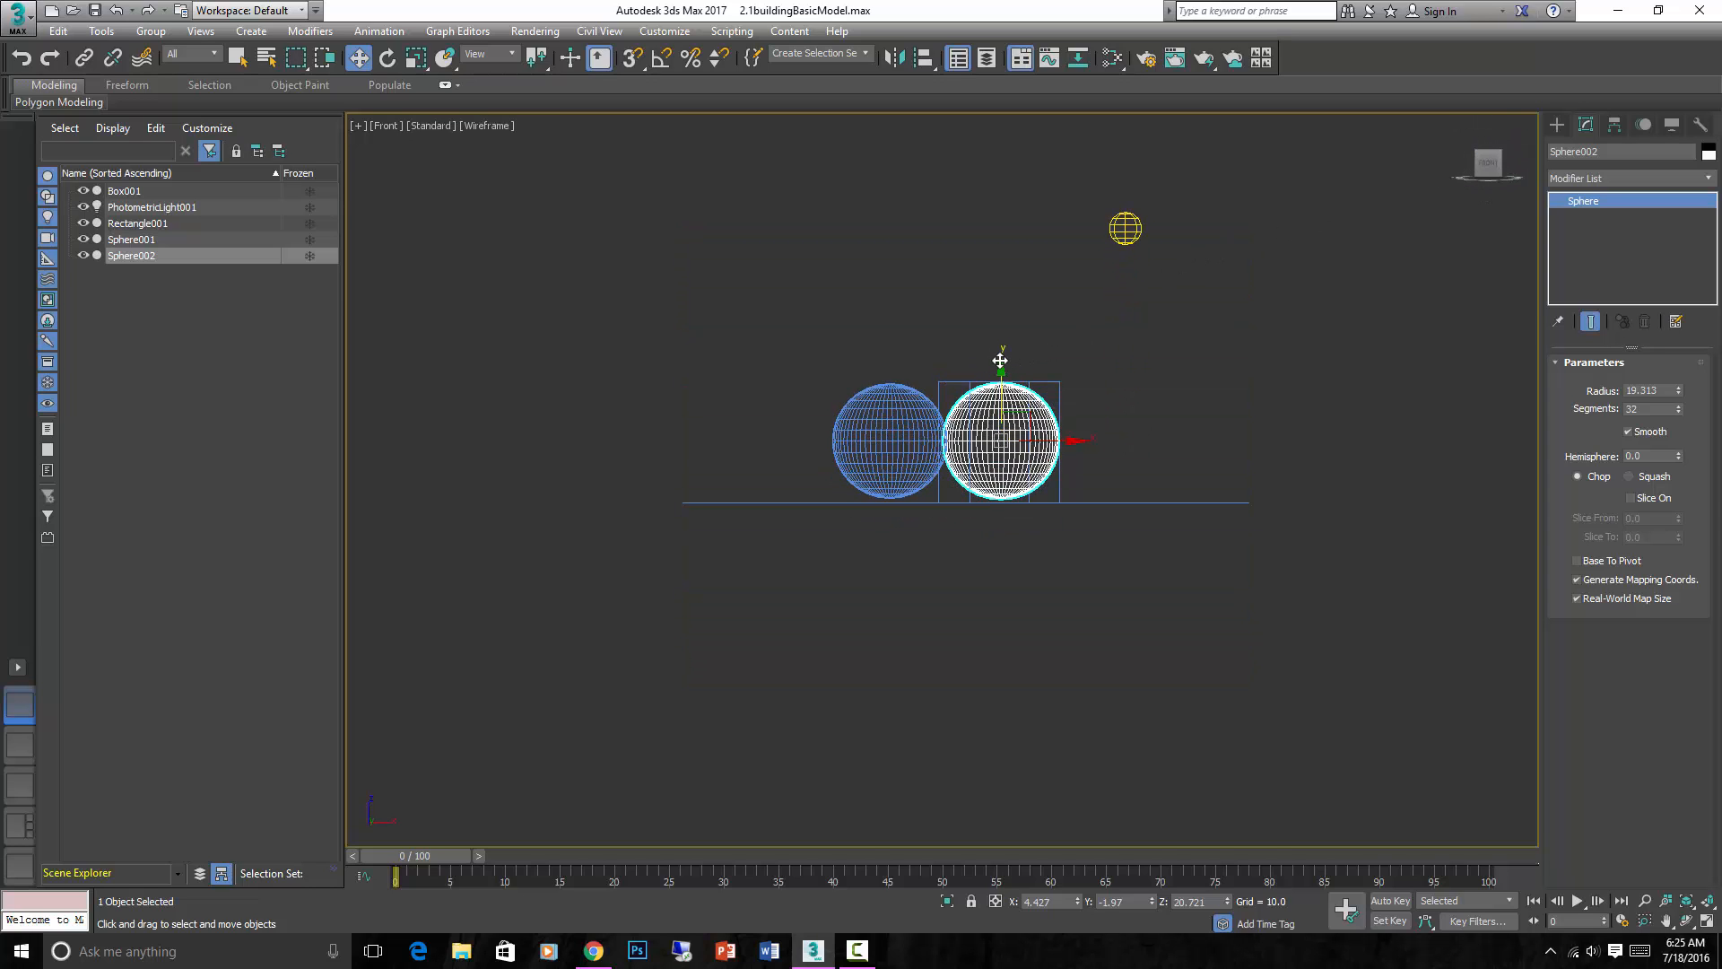
{"action": "left_click_drag", "start_coordinate": [1001, 439], "coordinate": [1001, 319]}
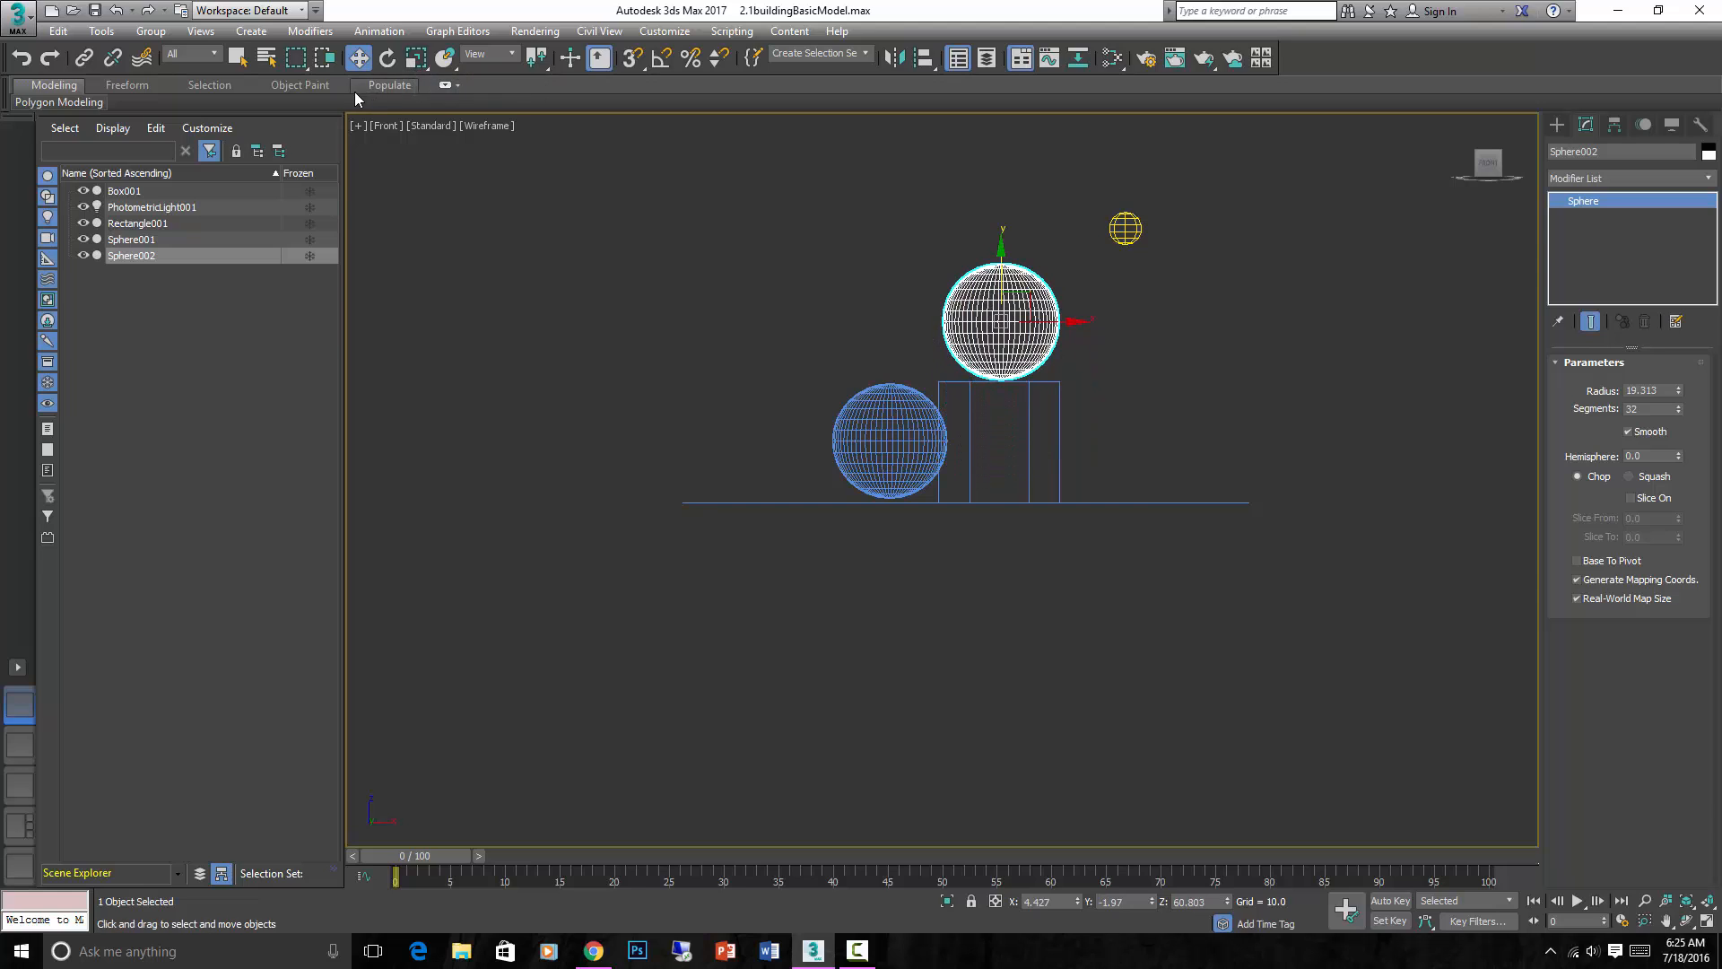
{"action": "mouse_move", "coordinate": [415, 58]}
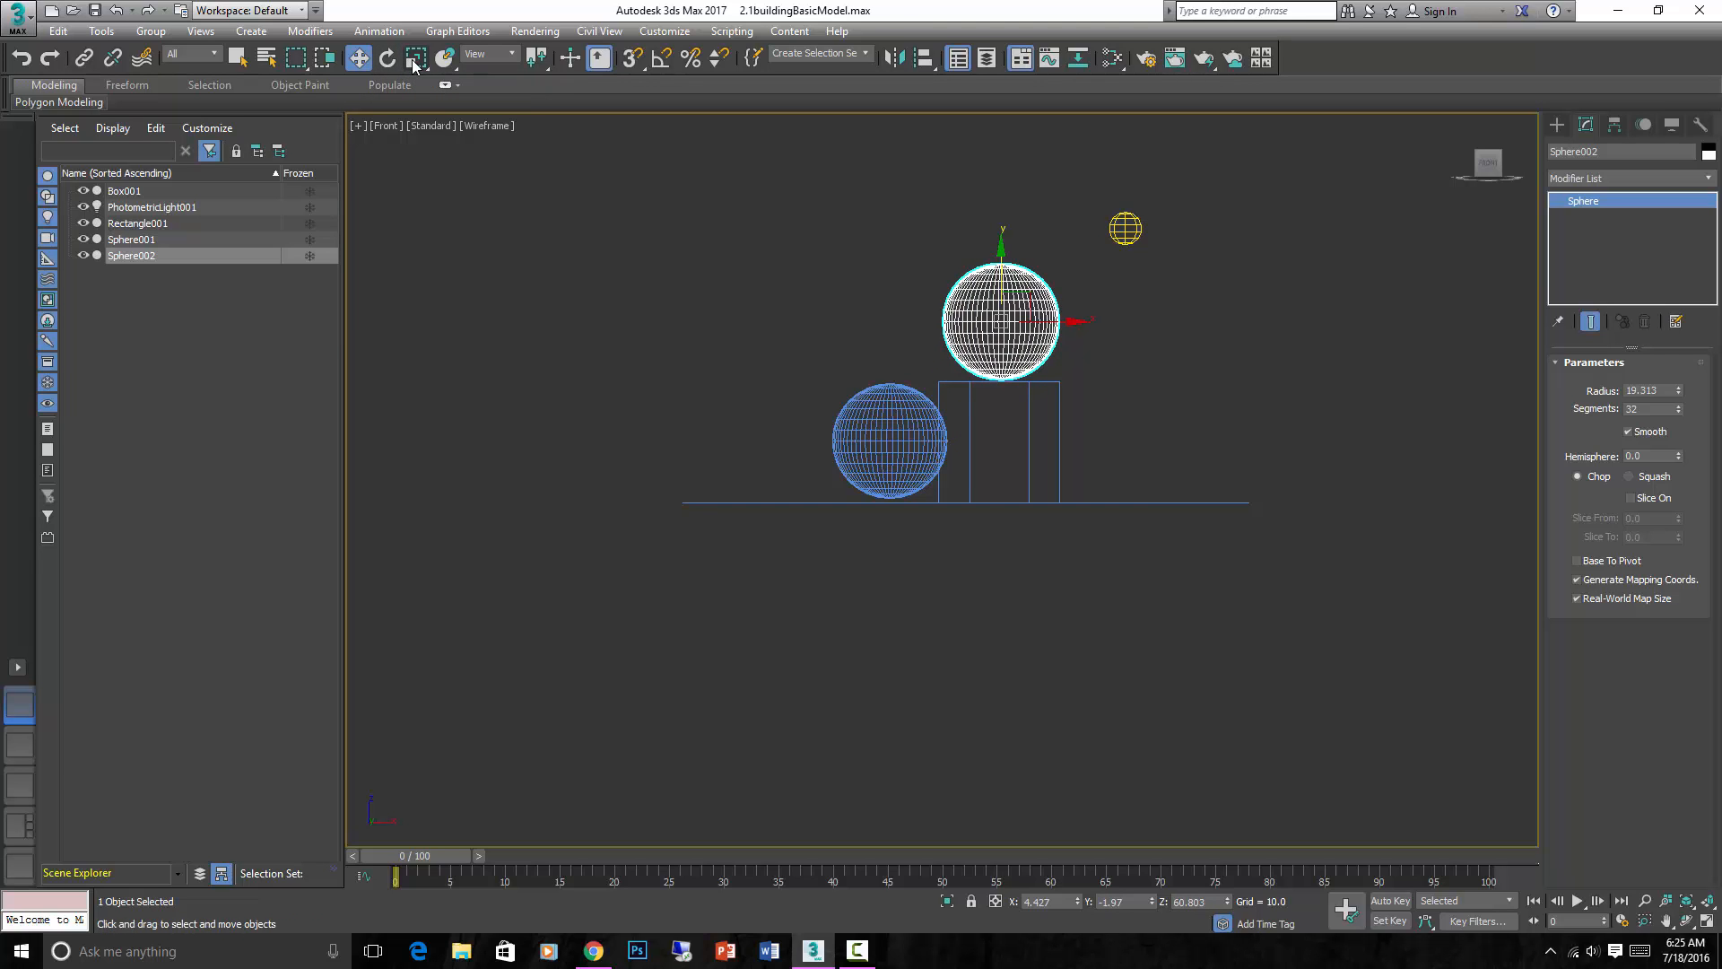
Uniformly scale Sphere002 down until it is a small sphere sitting over the box
{"action": "left_click", "coordinate": [357, 57]}
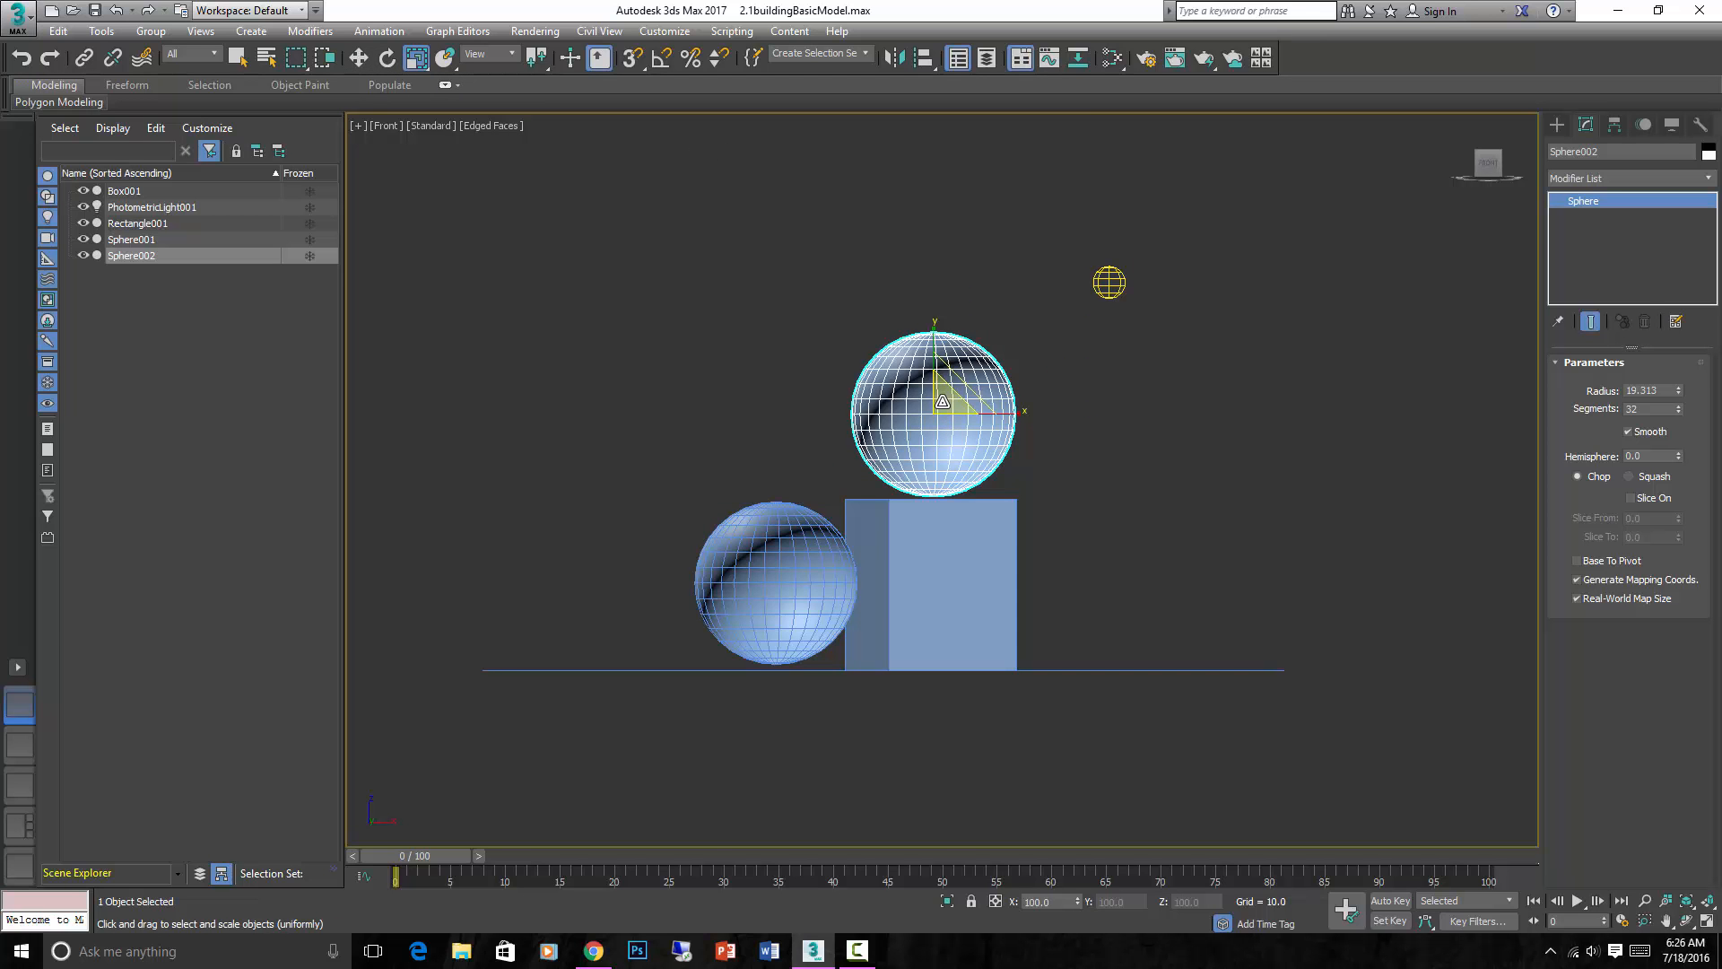
{"action": "left_click_drag", "start_coordinate": [938, 400], "coordinate": [933, 407]}
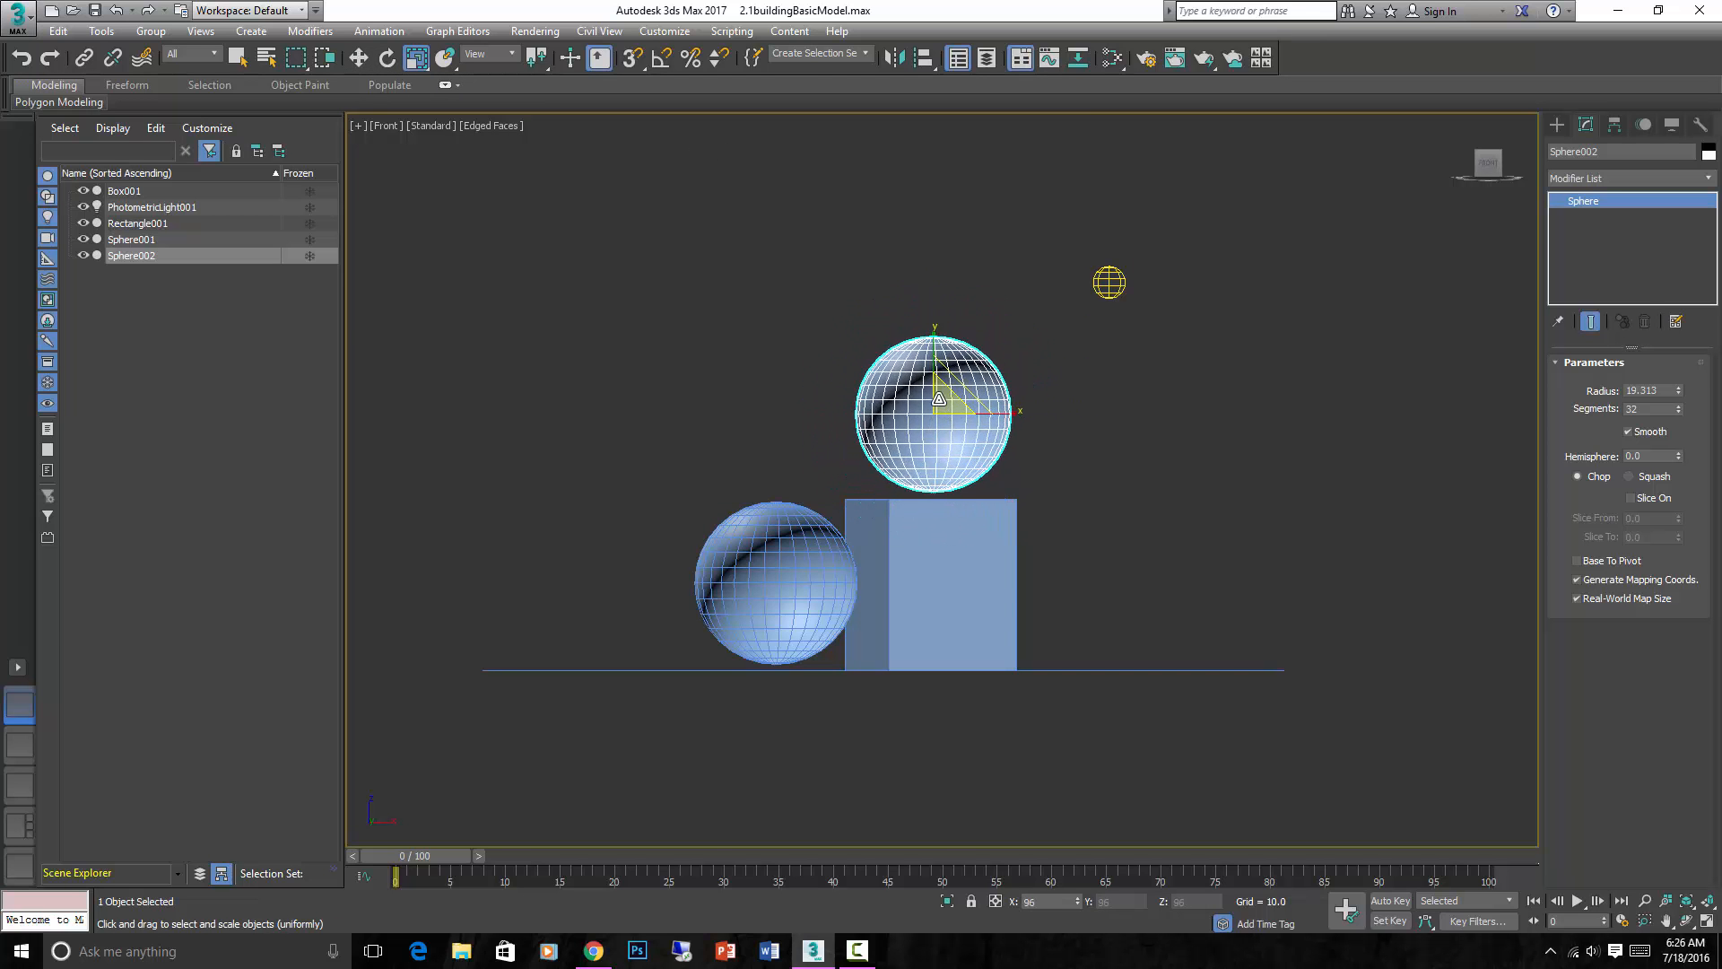
{"action": "left_click_drag", "start_coordinate": [938, 398], "coordinate": [967, 373]}
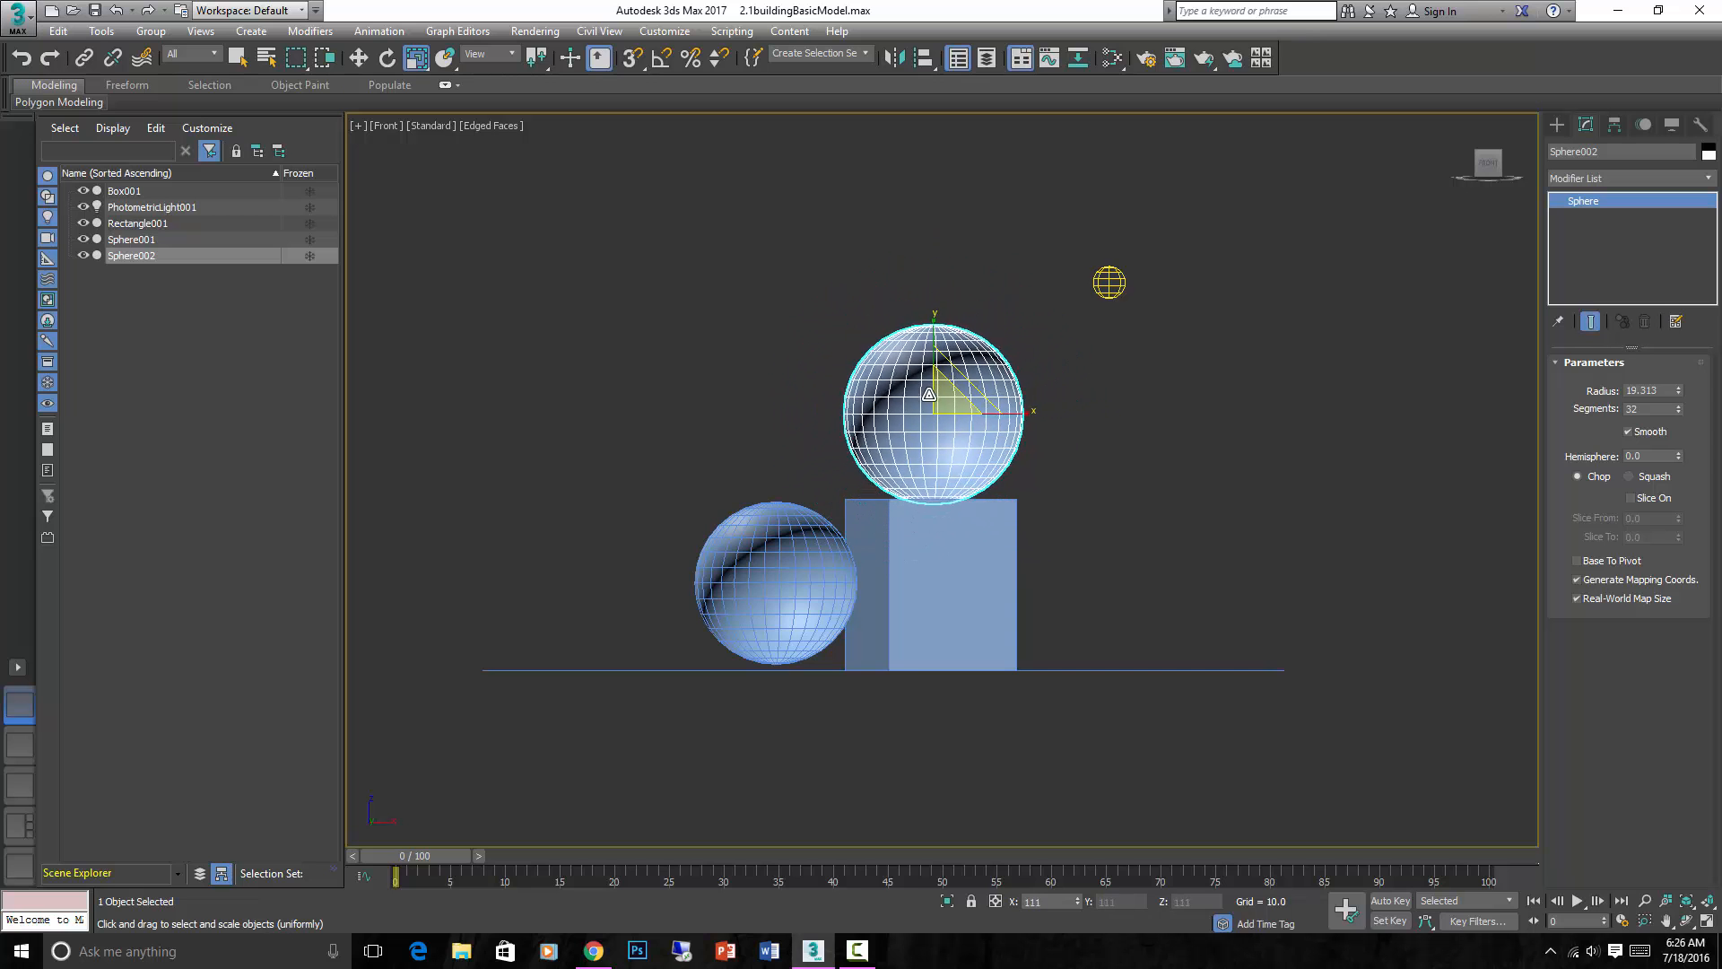
{"action": "left_click_drag", "start_coordinate": [933, 413], "coordinate": [956, 374]}
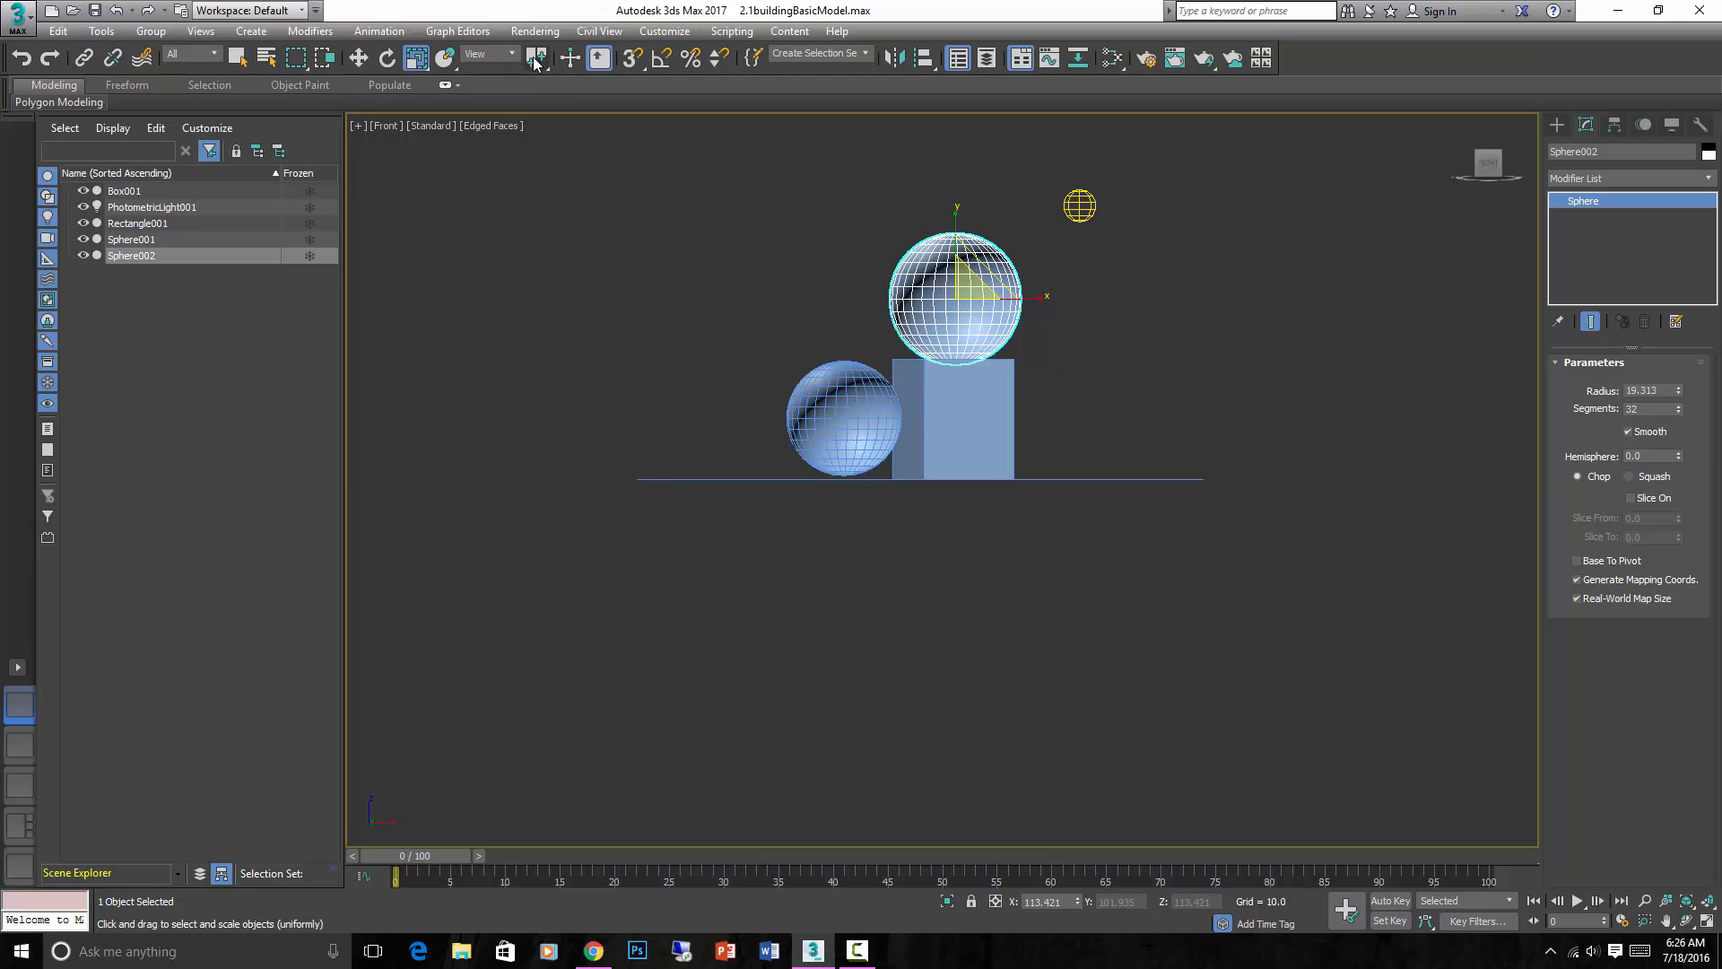
{"action": "left_click", "coordinate": [416, 58]}
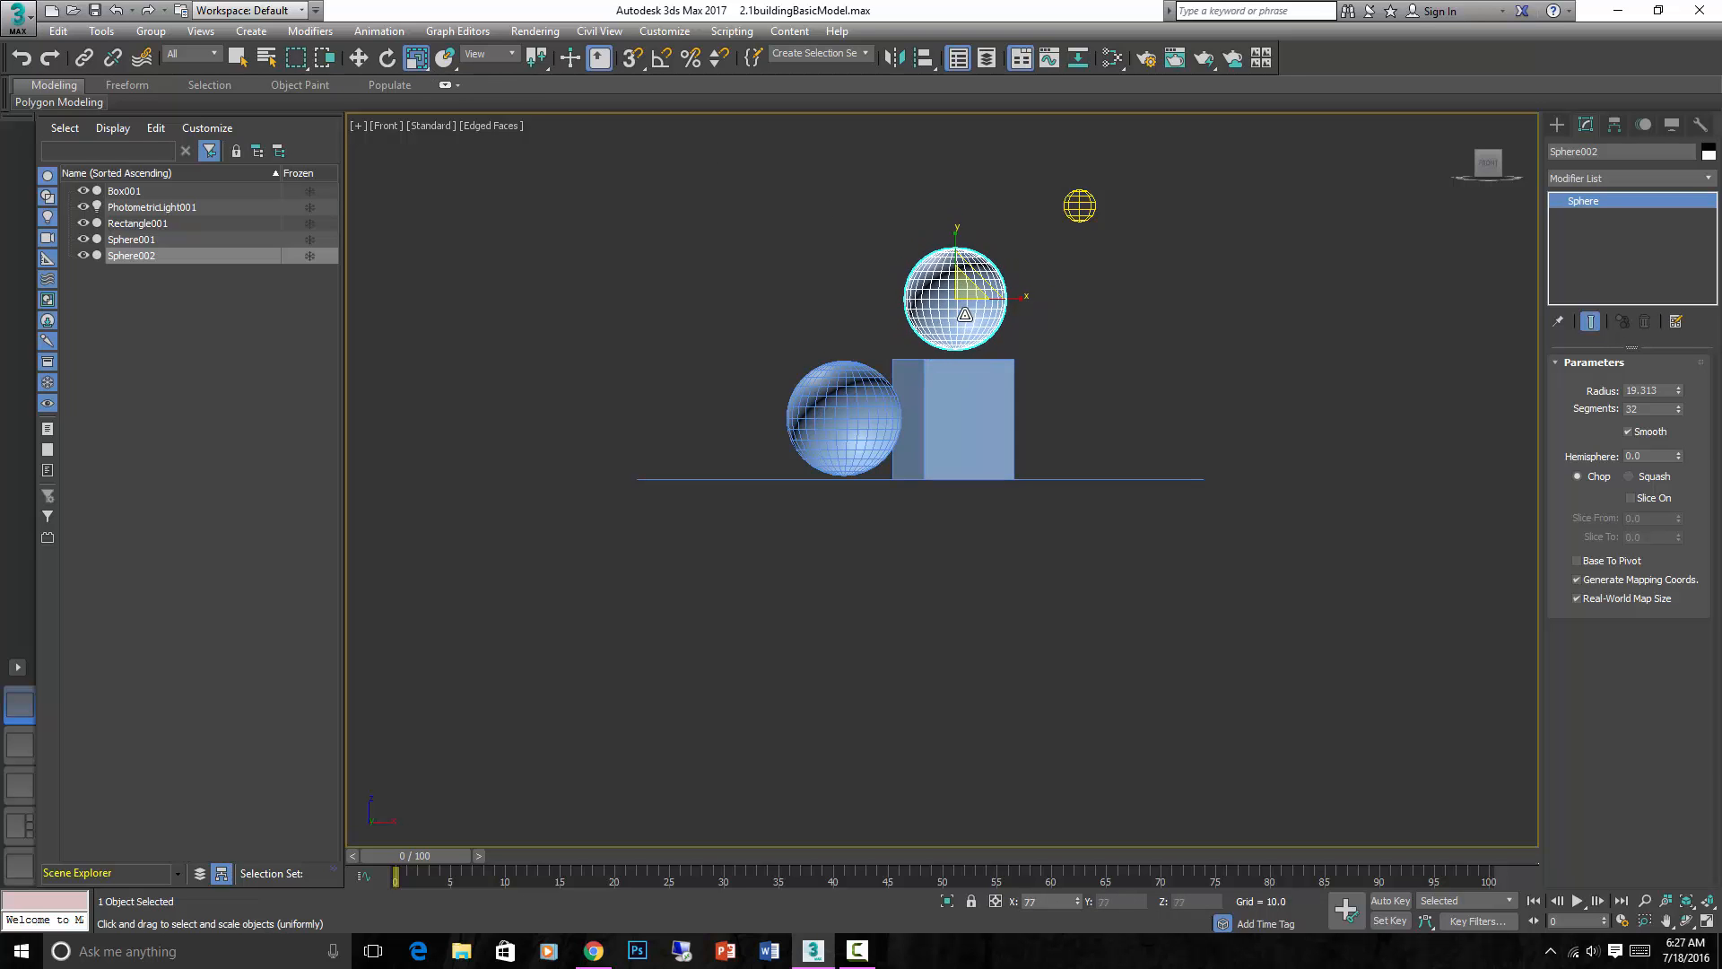
{"action": "left_click_drag", "start_coordinate": [956, 307], "coordinate": [956, 274]}
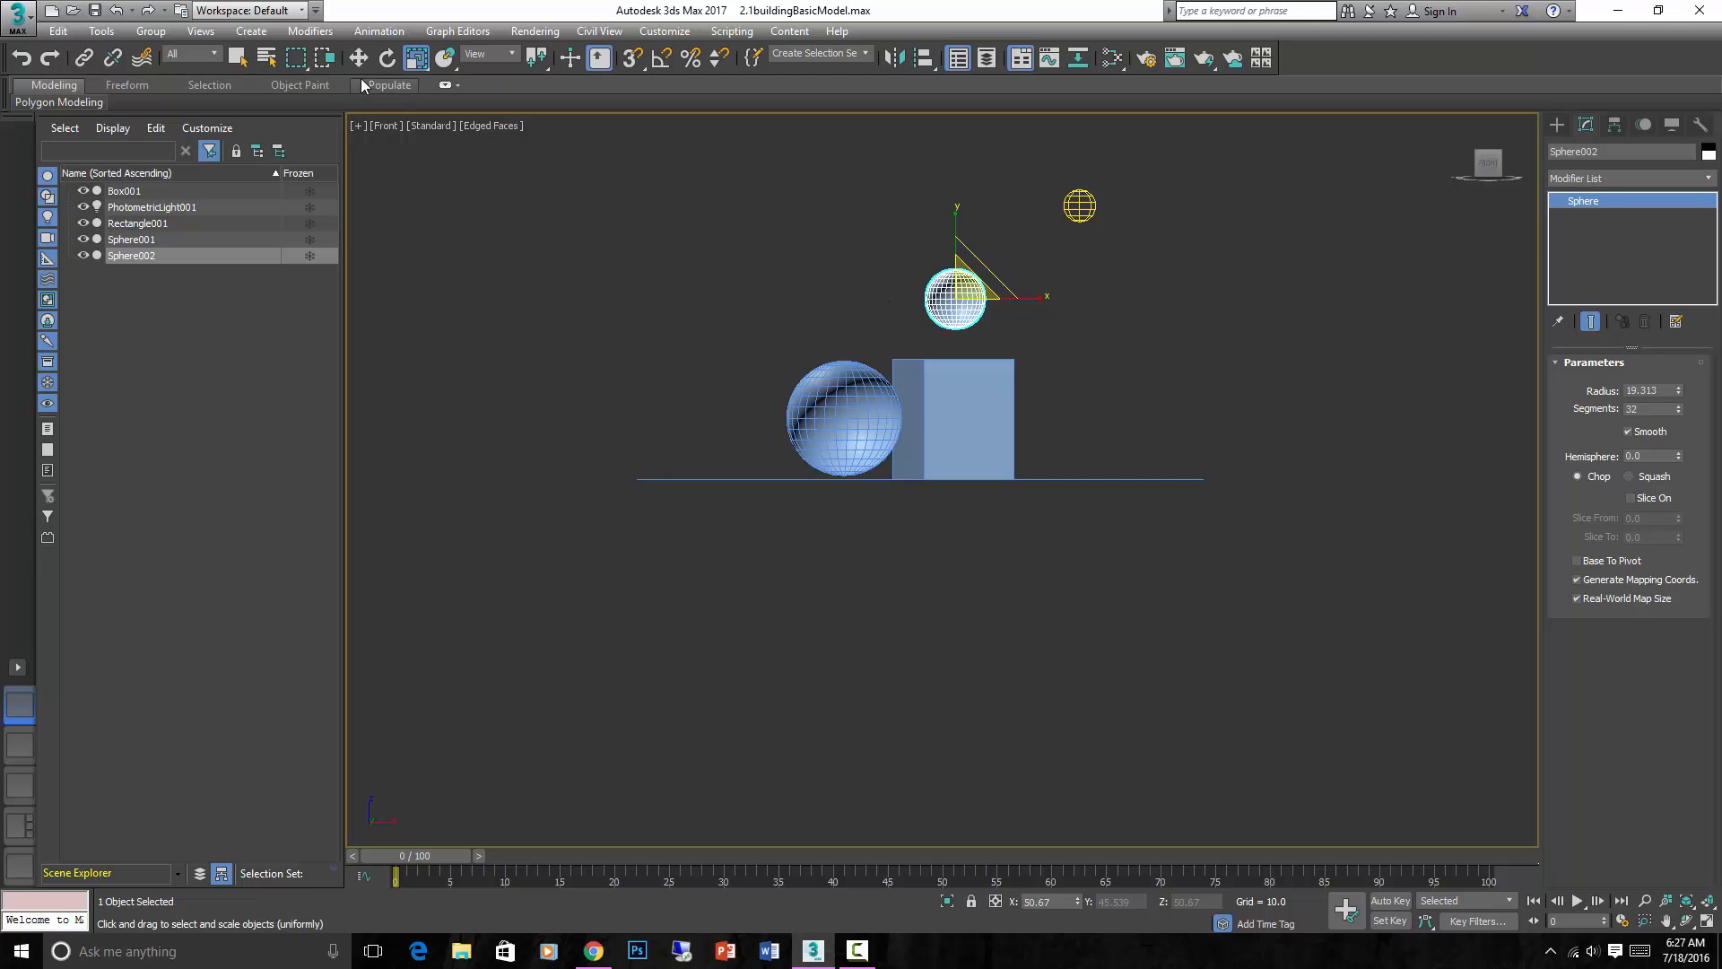
{"action": "left_click", "coordinate": [359, 58]}
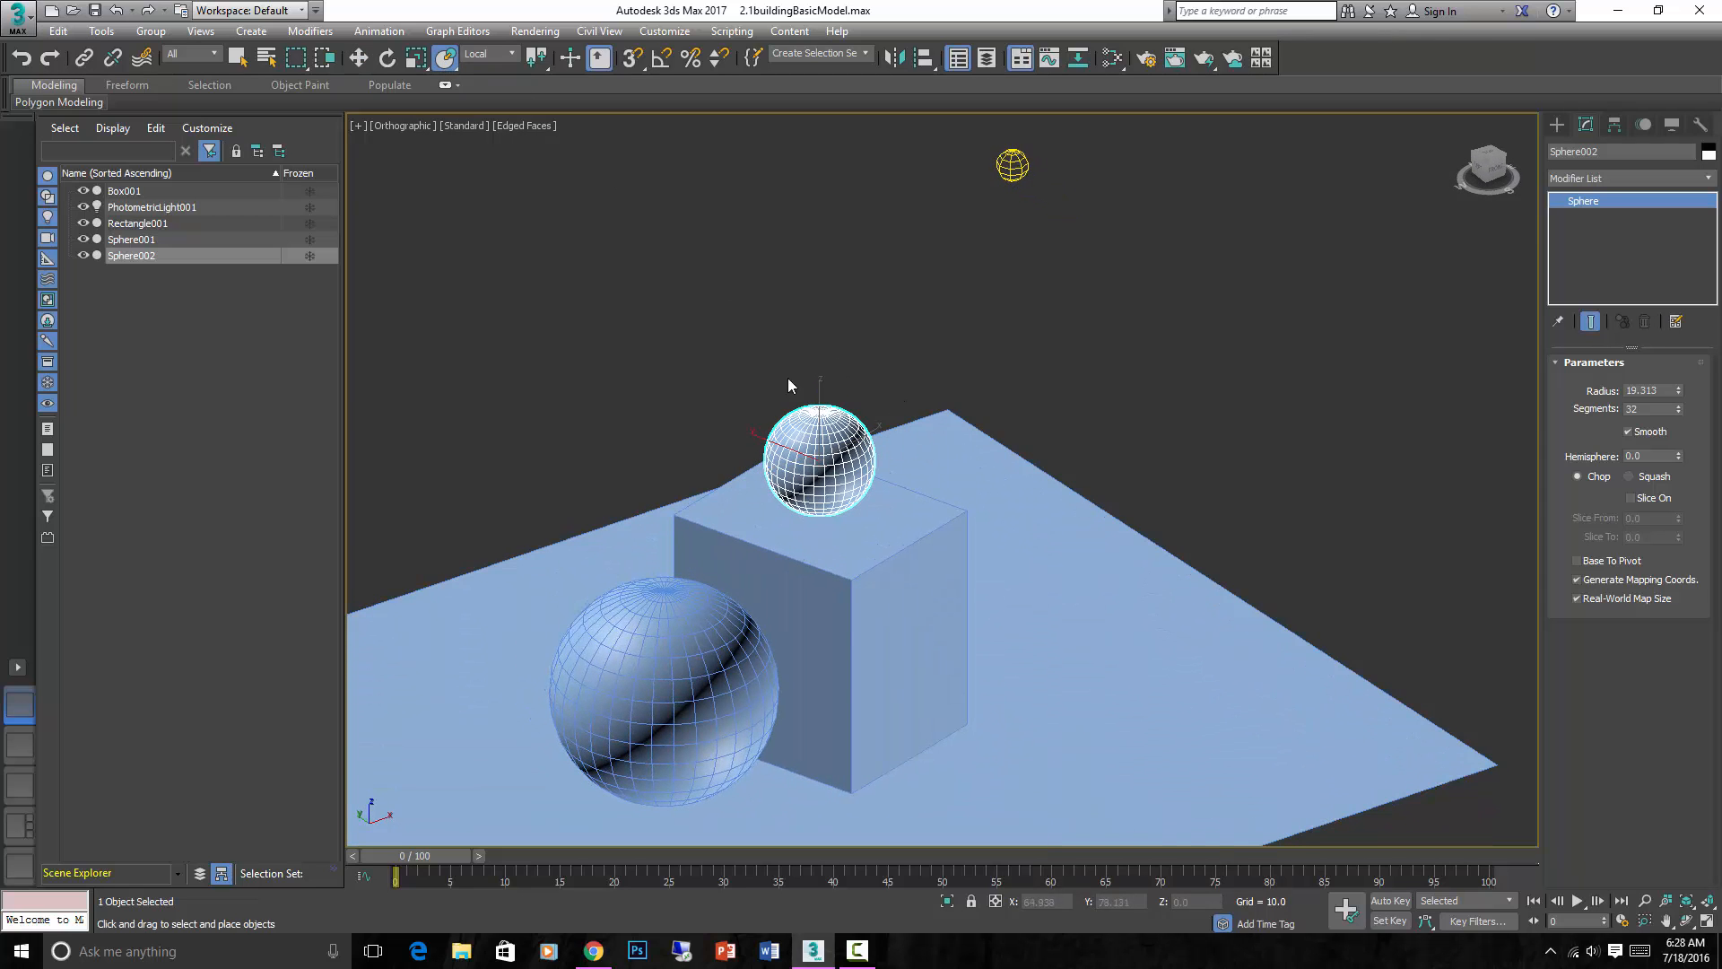
{"action": "mouse_move", "coordinate": [776, 393]}
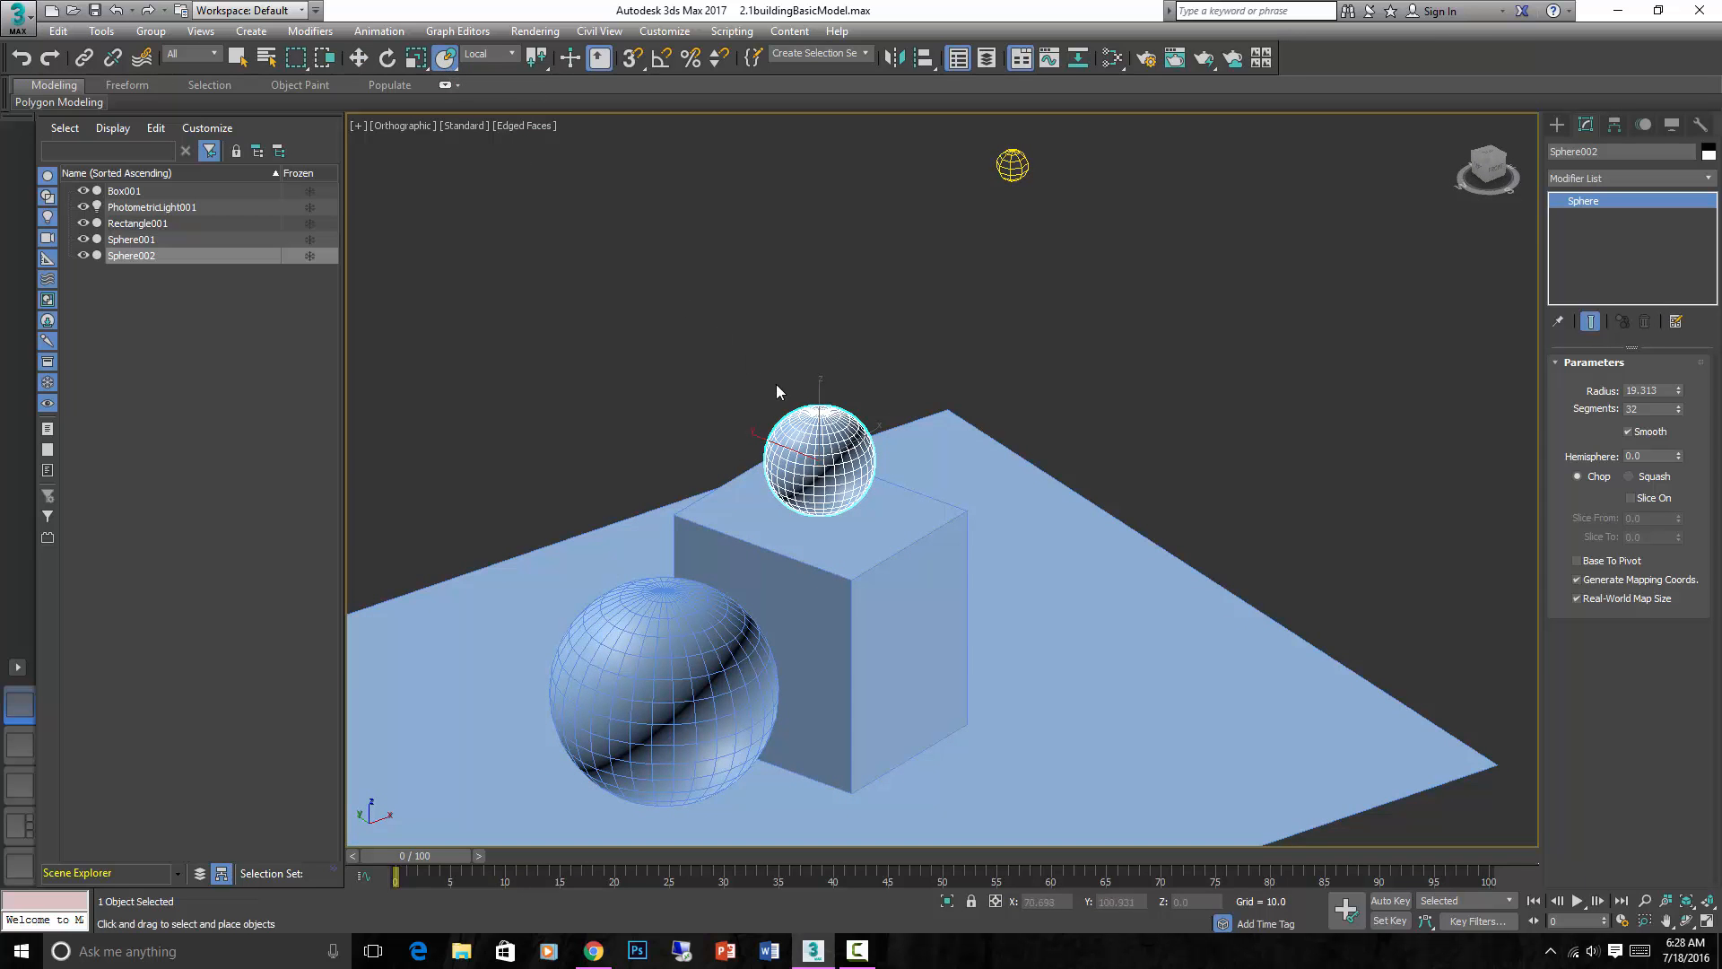
Slide Sphere002 with Select and Place across the scene surfaces and drop it centered on top of the box, viewed from the front
{"action": "left_click_drag", "start_coordinate": [818, 456], "coordinate": [792, 440]}
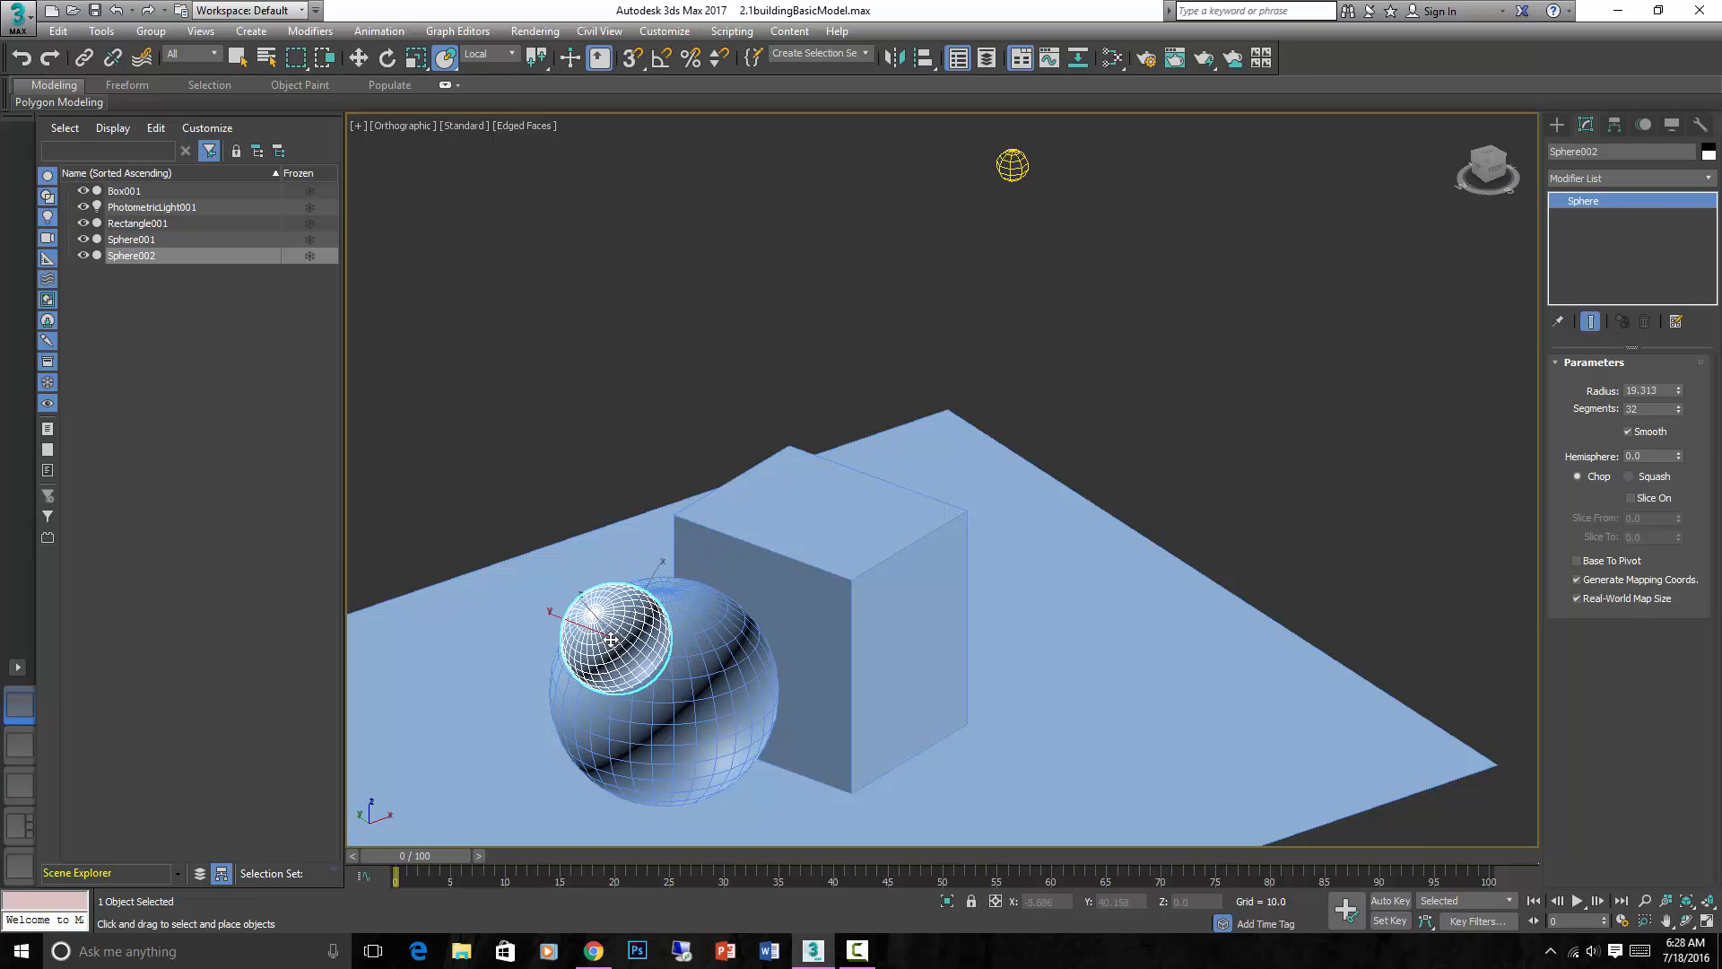
{"action": "left_click_drag", "start_coordinate": [610, 637], "coordinate": [720, 677]}
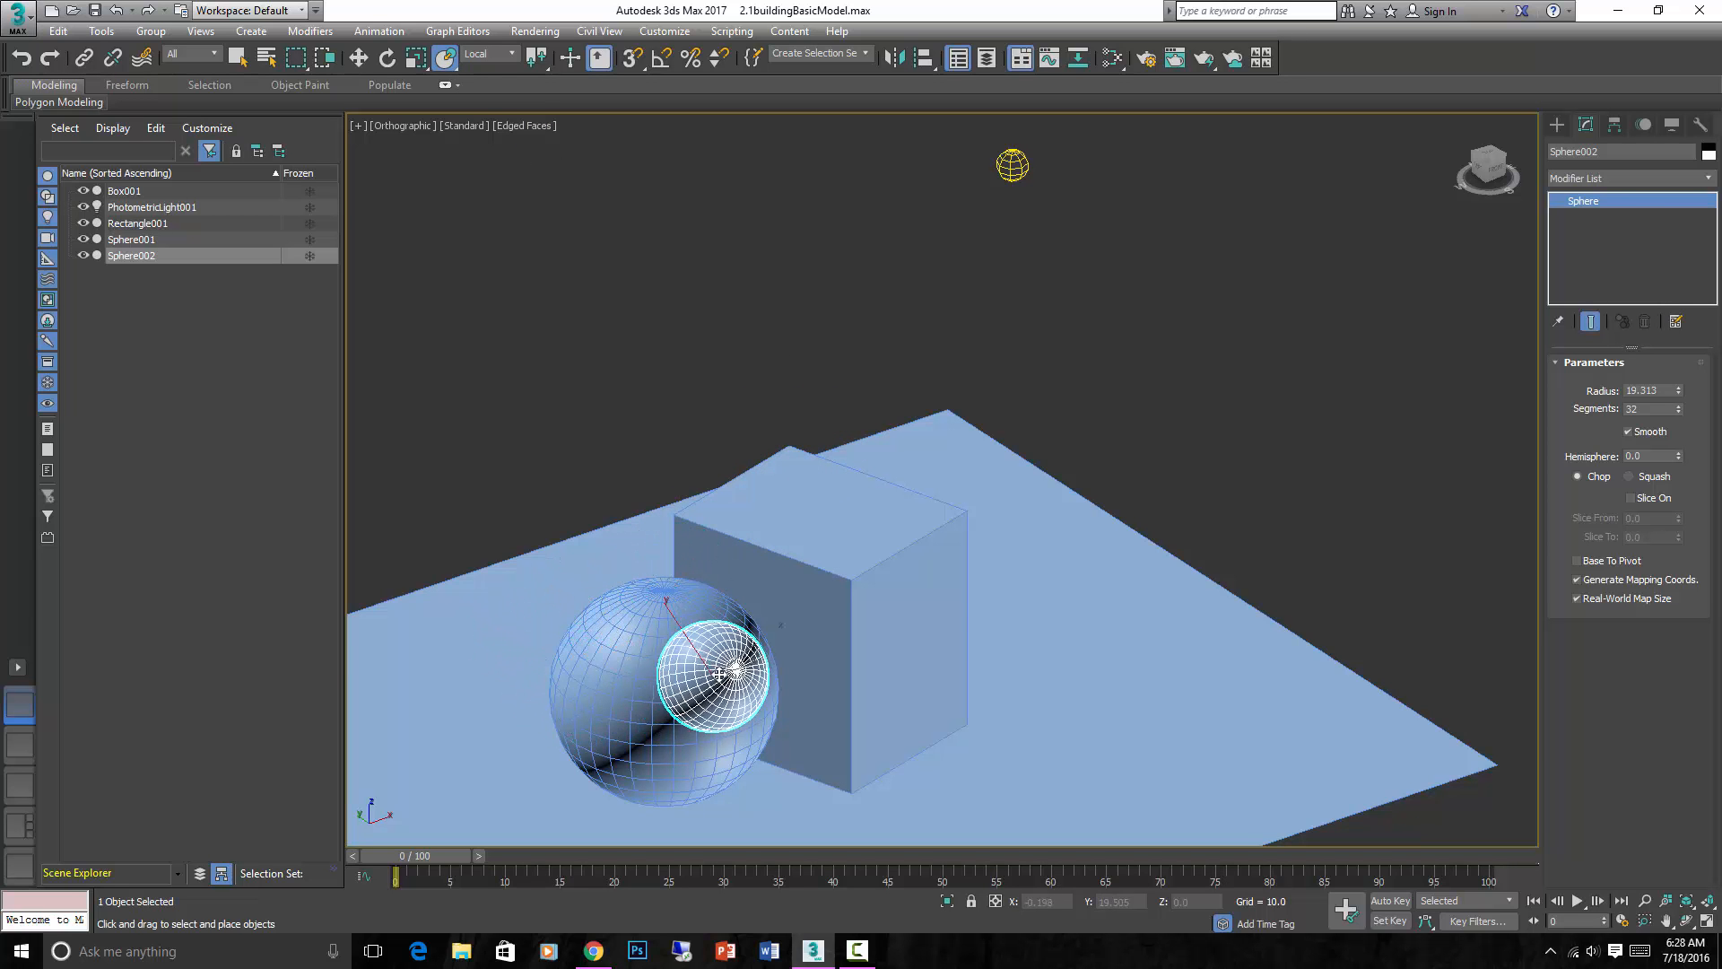
{"action": "left_click_drag", "start_coordinate": [720, 669], "coordinate": [637, 752]}
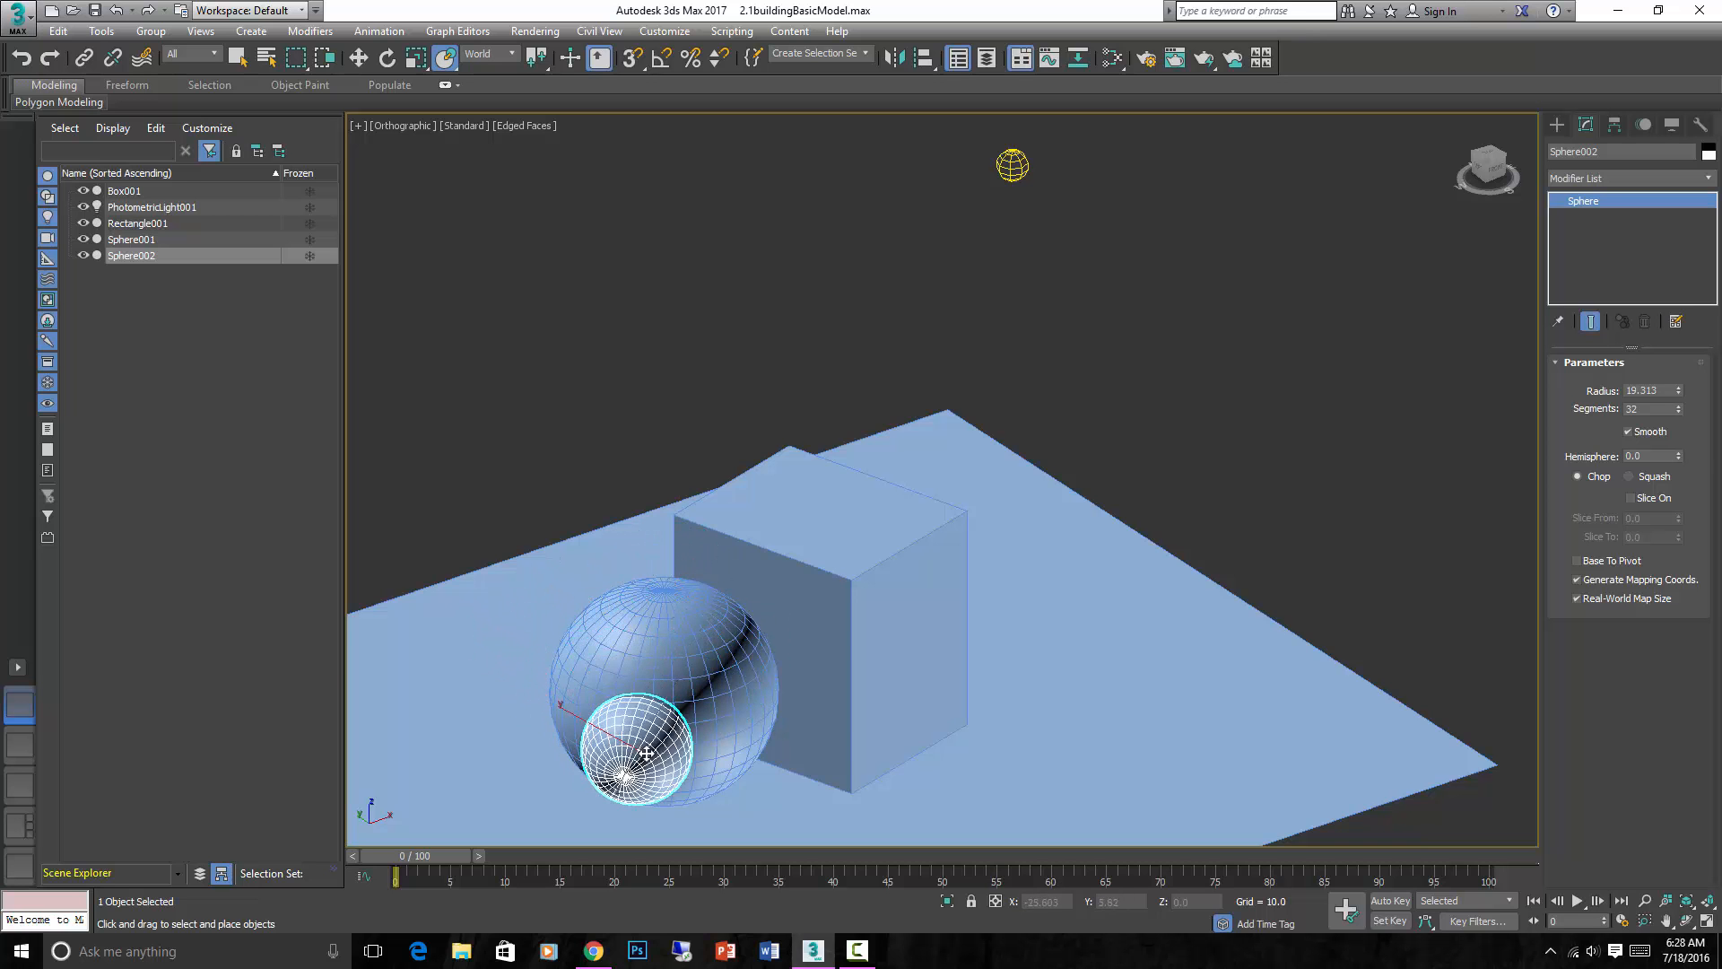
{"action": "left_click_drag", "start_coordinate": [642, 752], "coordinate": [565, 687]}
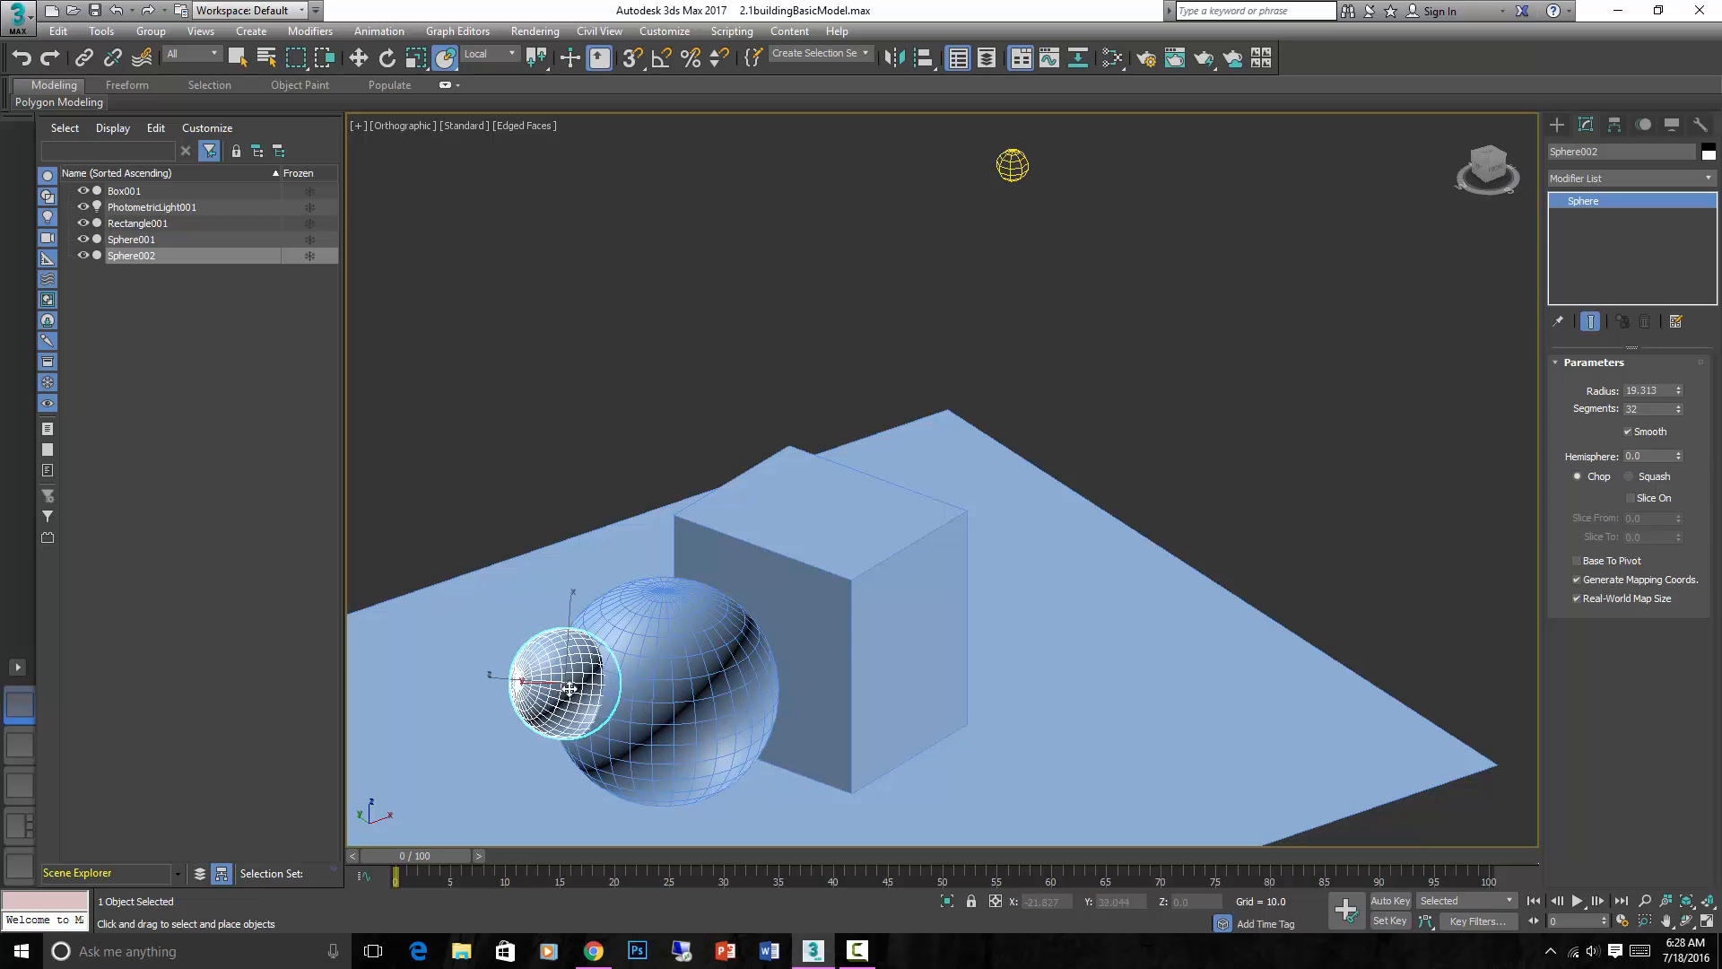
{"action": "left_click_drag", "start_coordinate": [565, 687], "coordinate": [802, 626]}
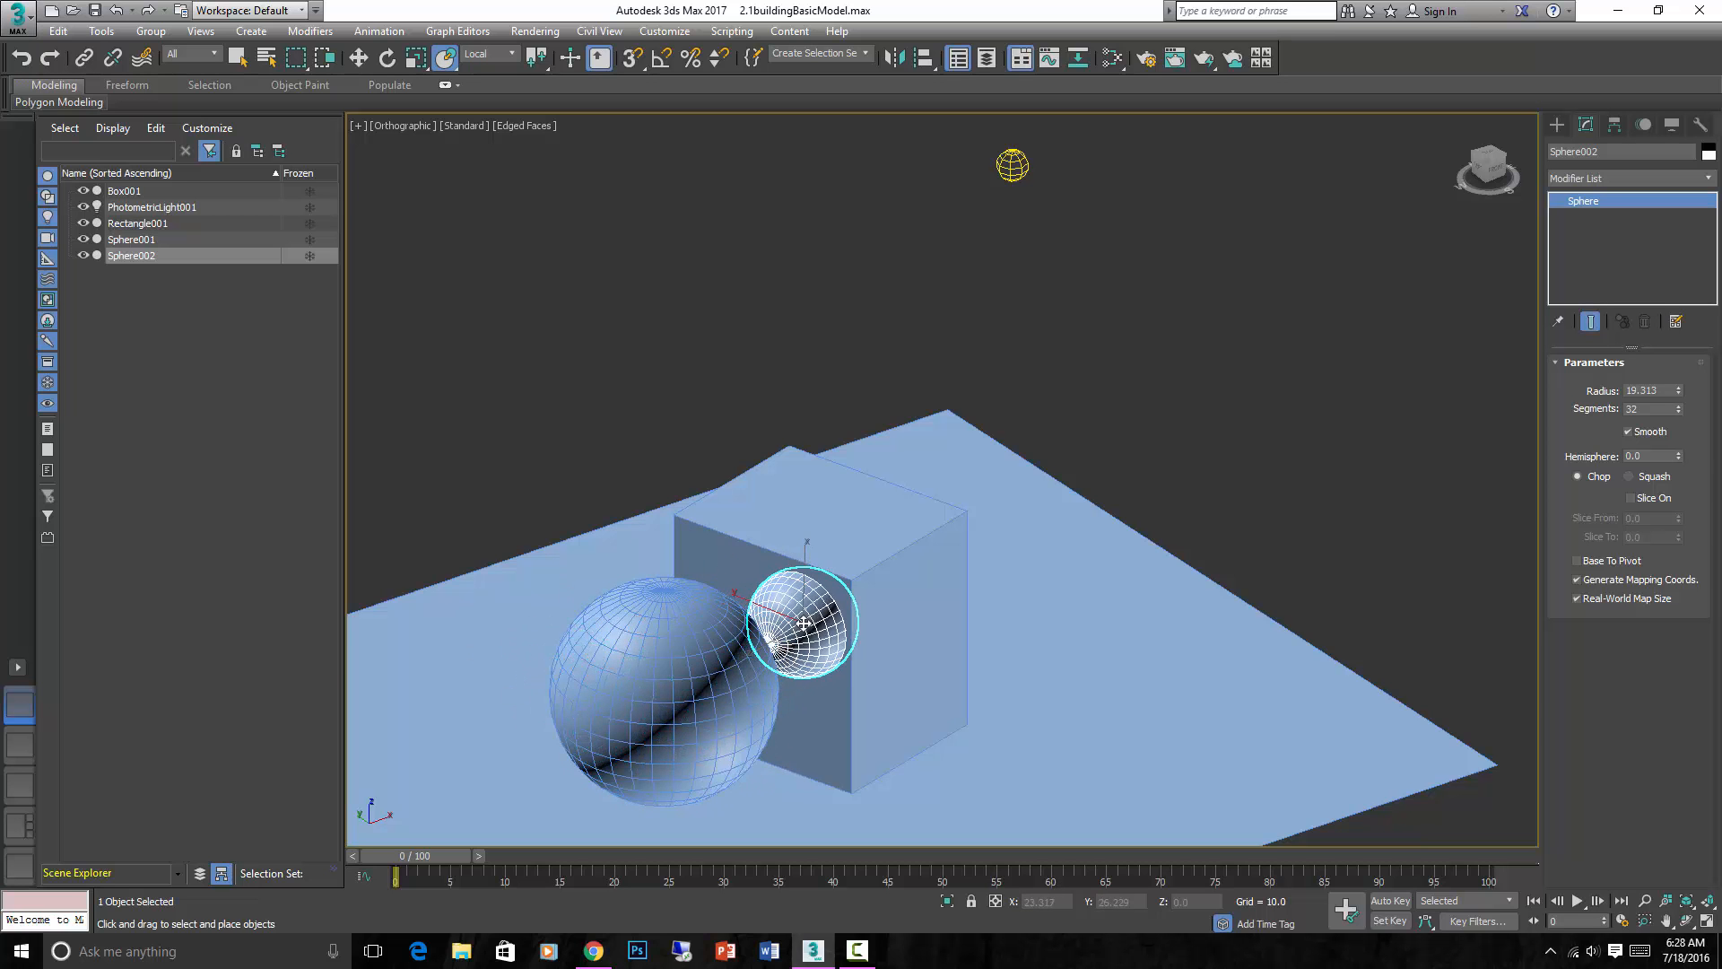
{"action": "left_click_drag", "start_coordinate": [802, 620], "coordinate": [1039, 720]}
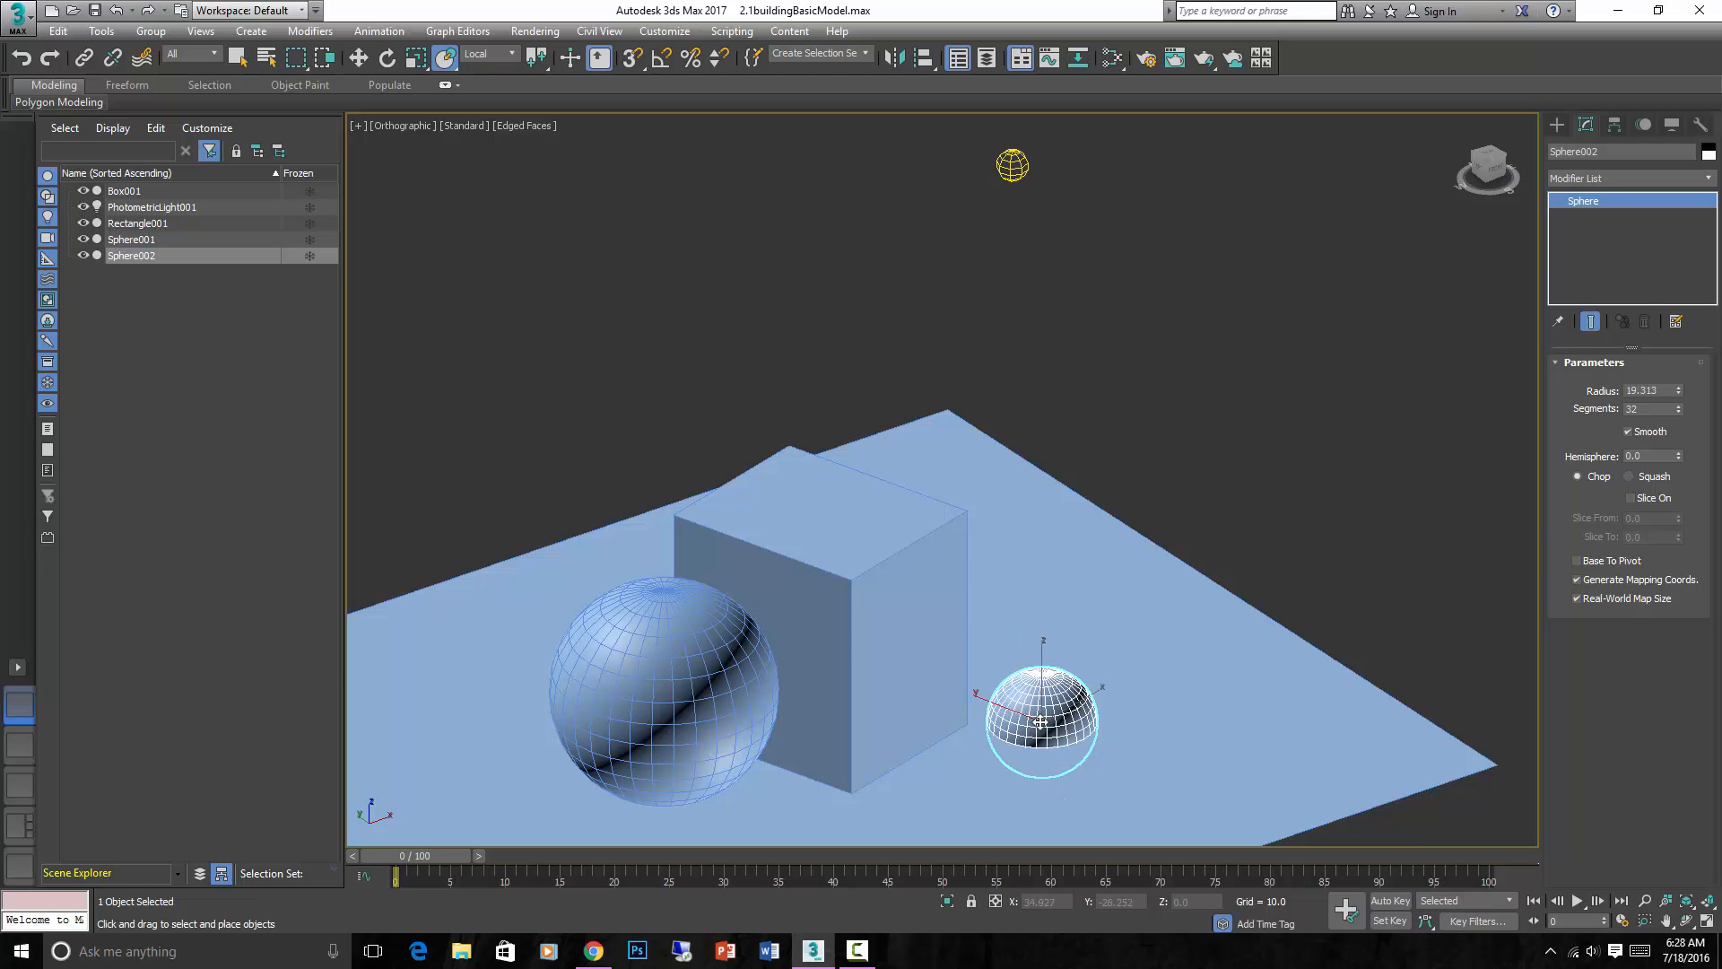
{"action": "left_click_drag", "start_coordinate": [1041, 720], "coordinate": [819, 517]}
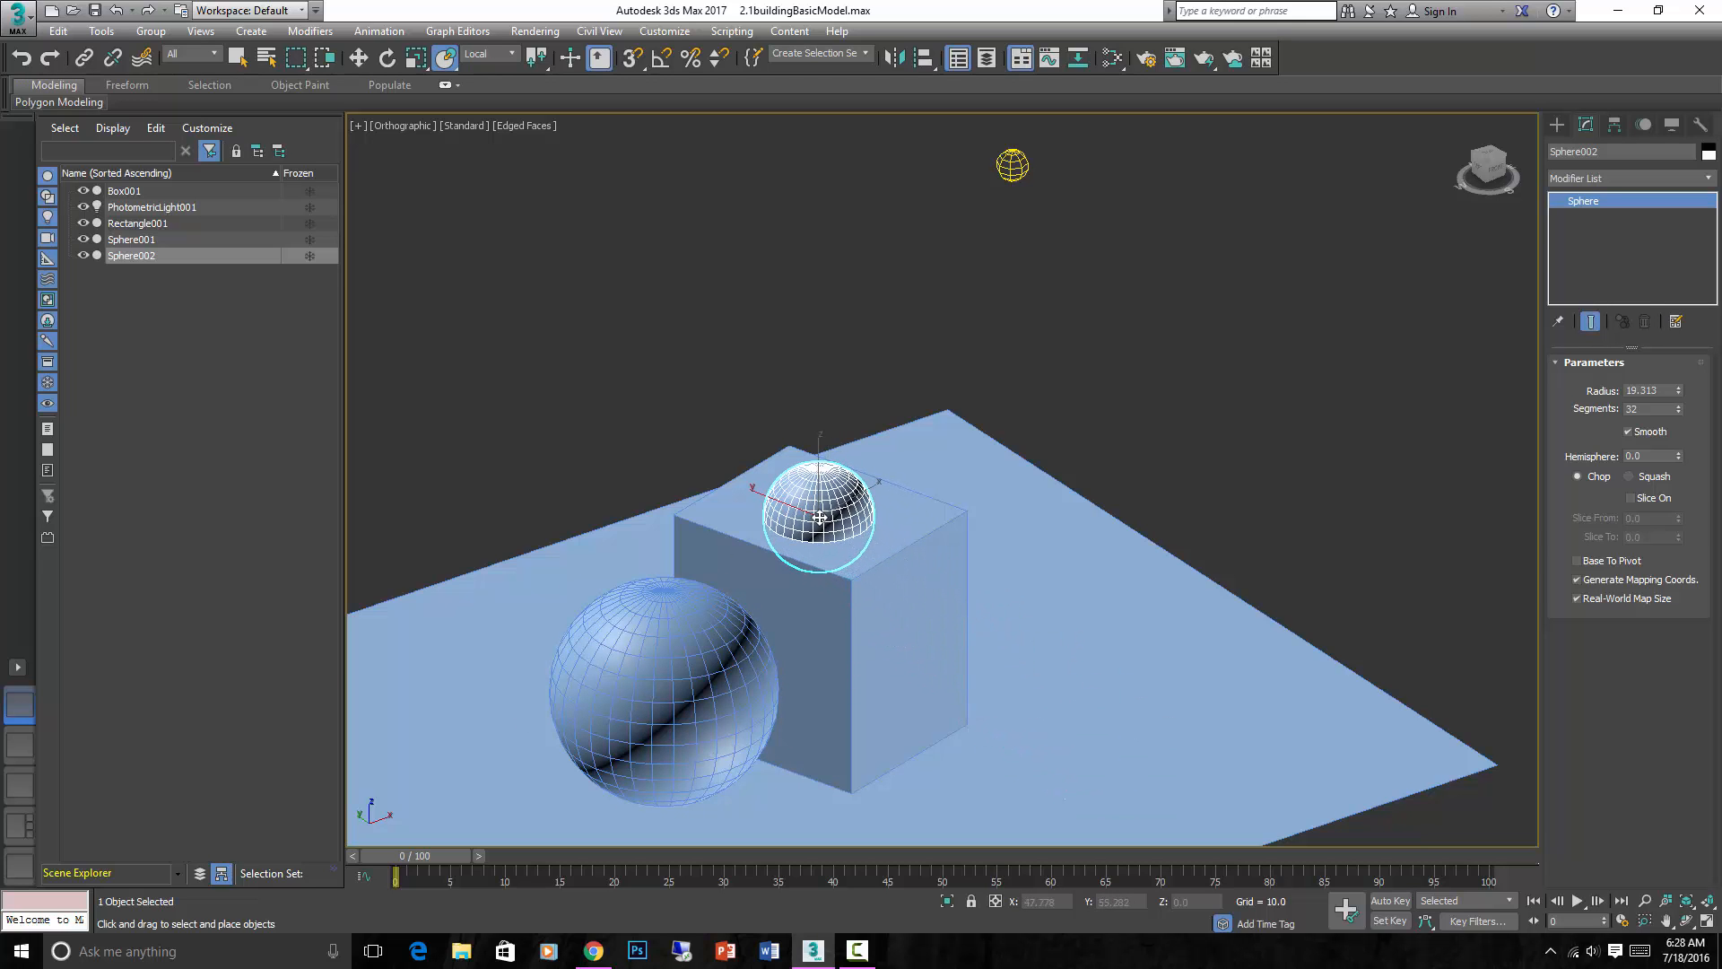
{"action": "key", "text": "f"}
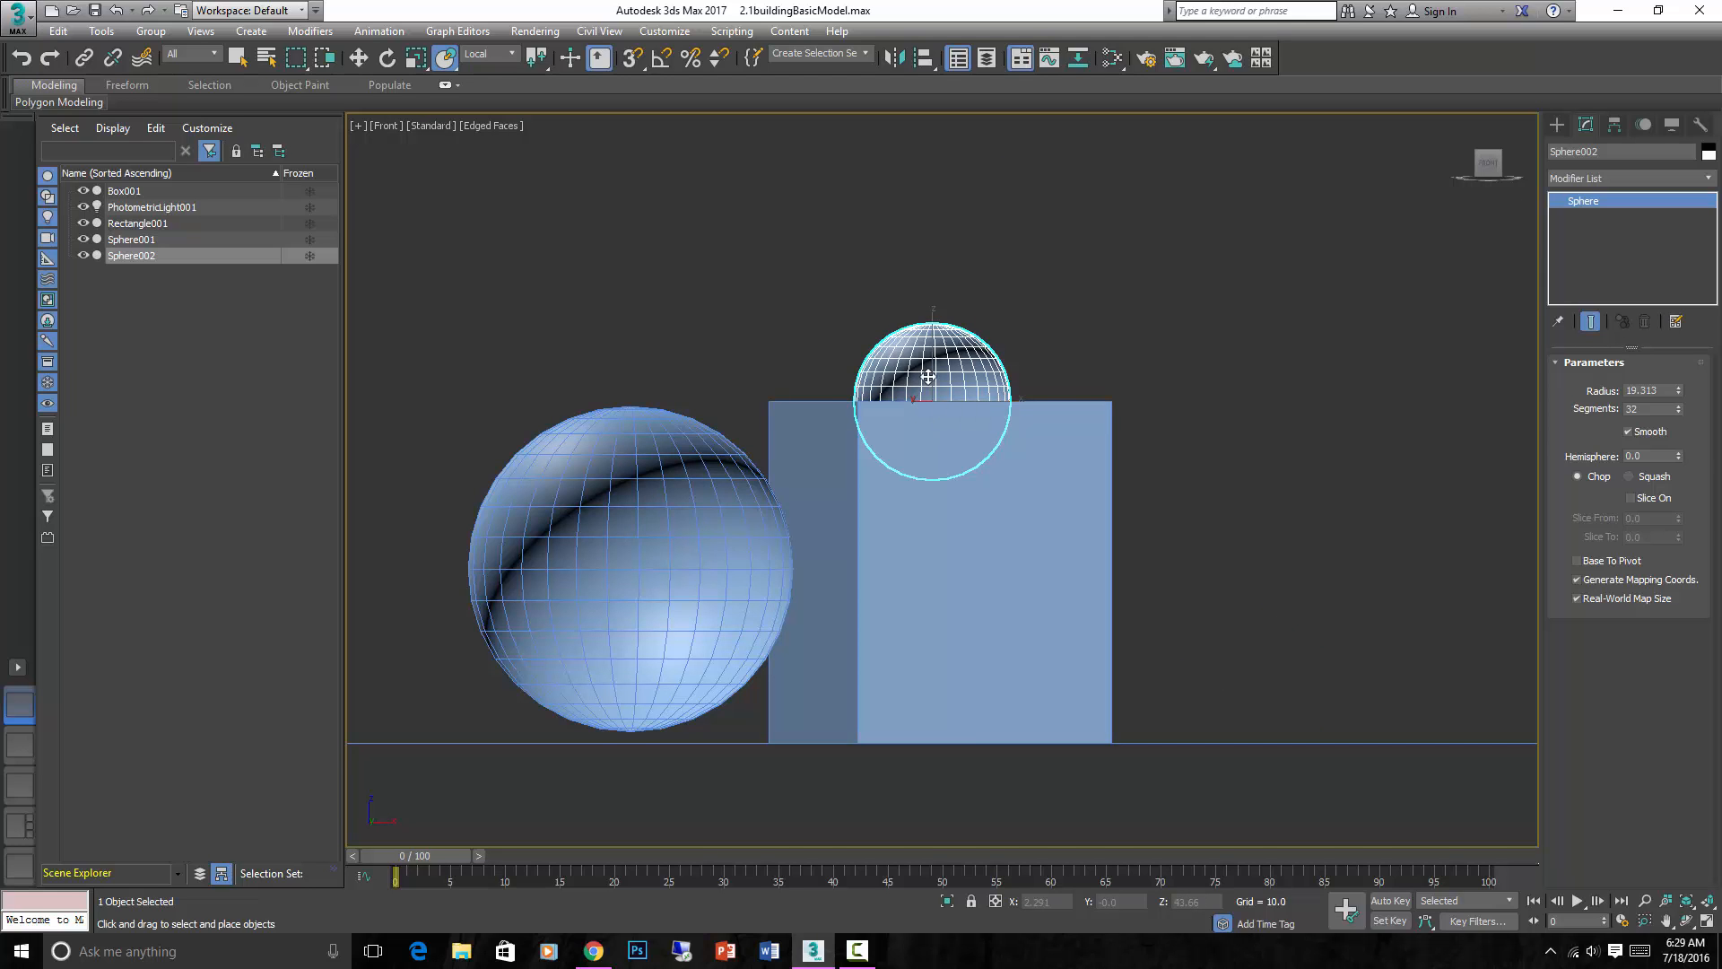
{"action": "left_click_drag", "start_coordinate": [931, 400], "coordinate": [931, 744]}
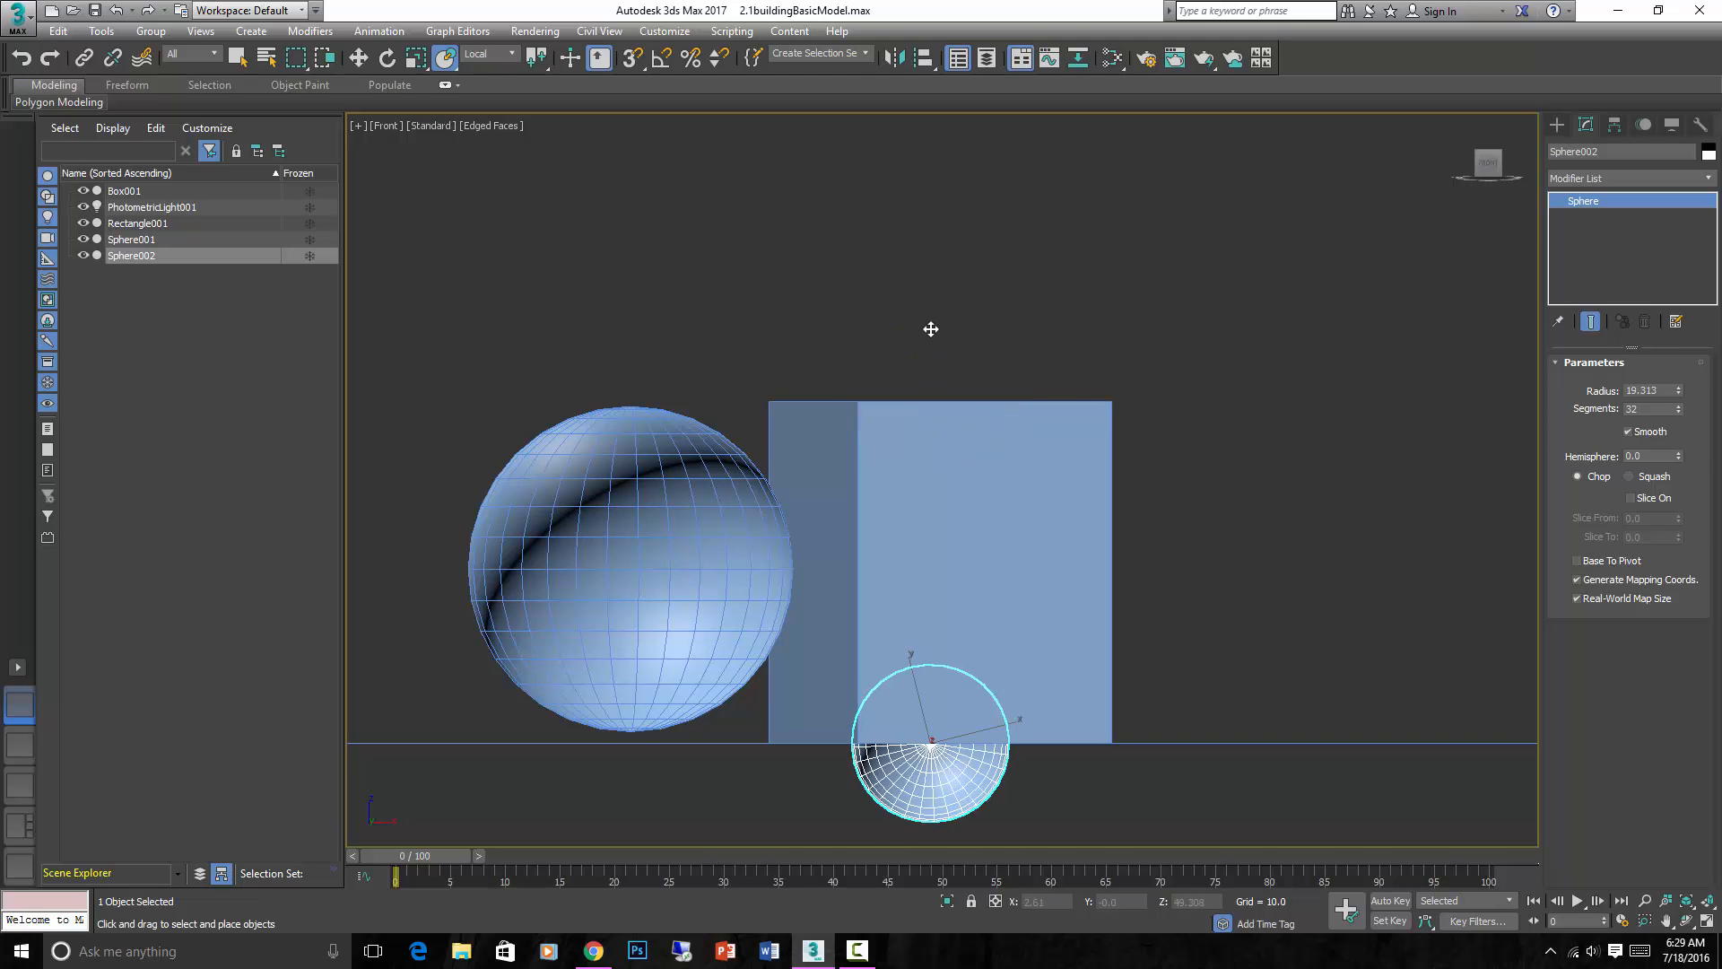
{"action": "left_click_drag", "start_coordinate": [931, 750], "coordinate": [931, 394]}
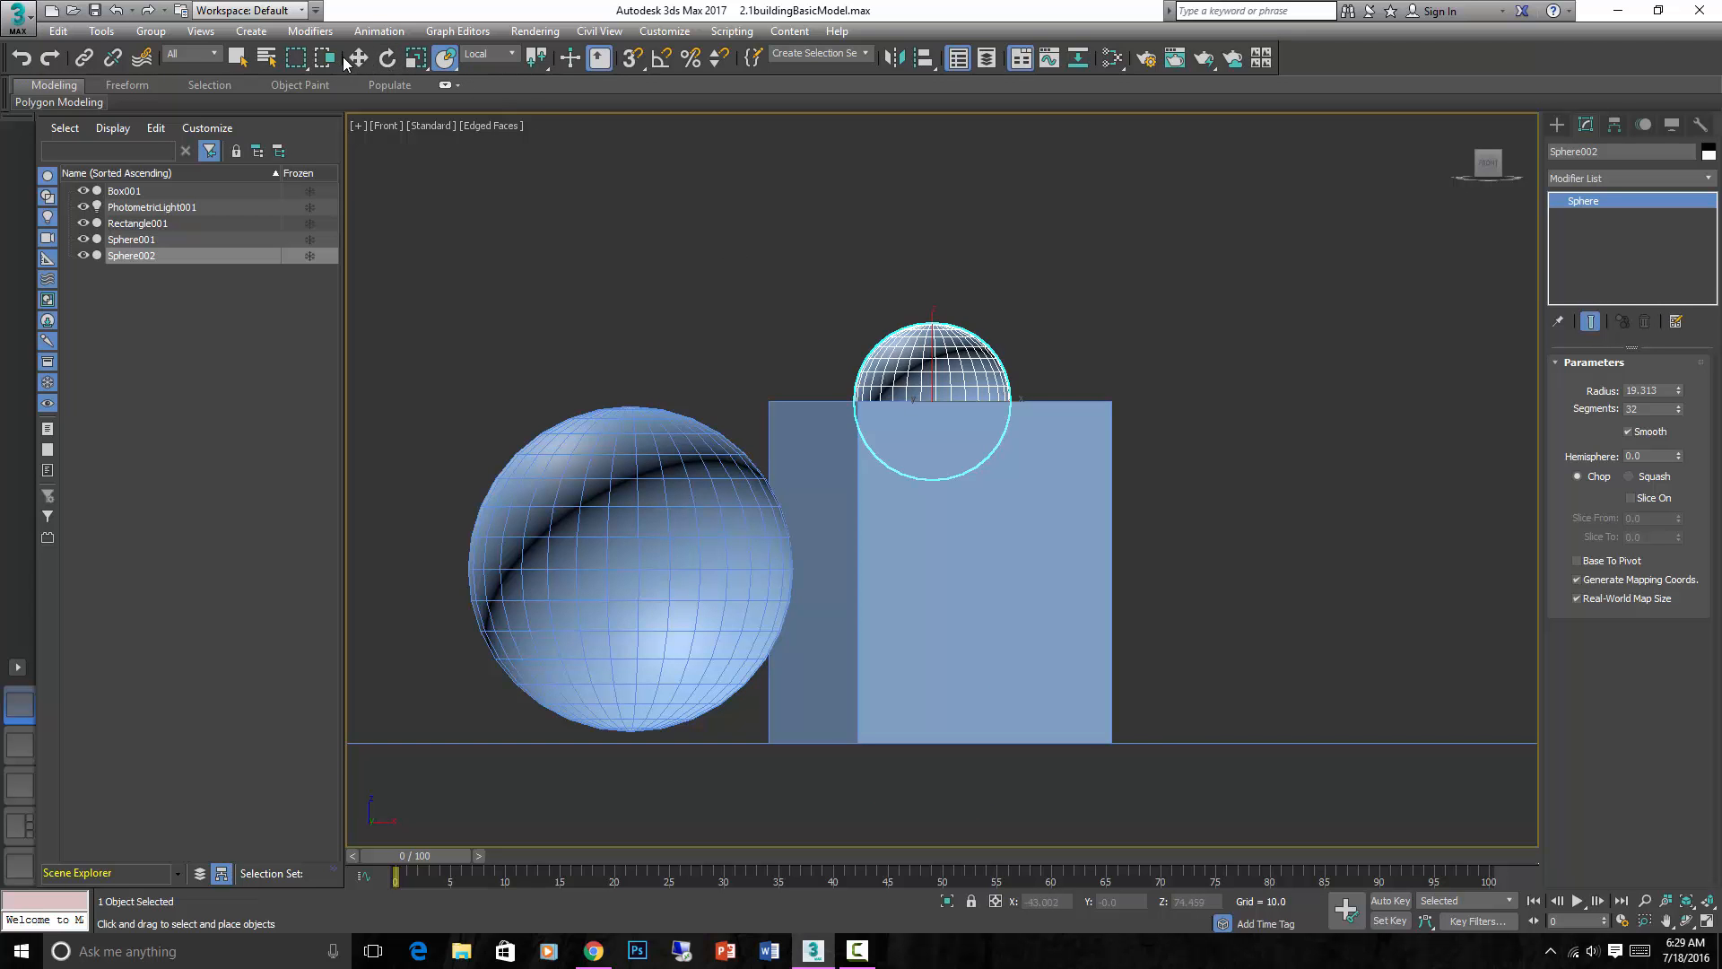